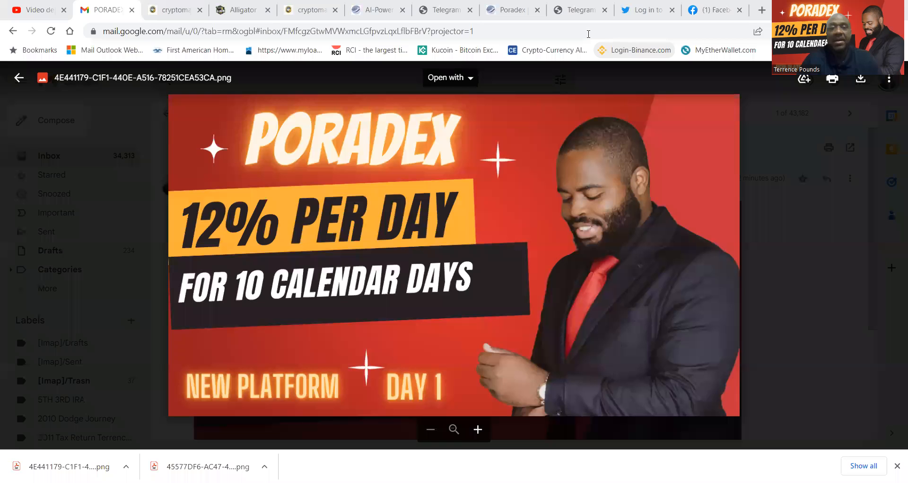
{"action": "mouse_move", "coordinate": [512, 10]}
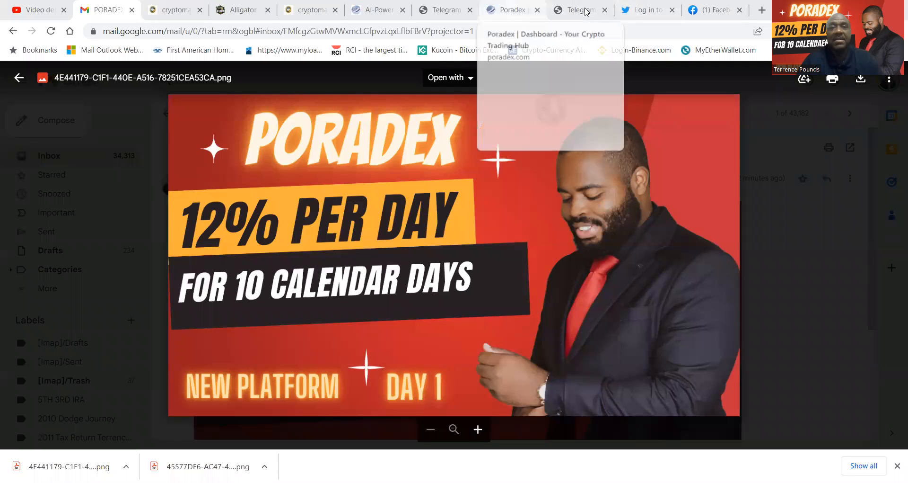
- View the Poradex account dashboard's $2000 active deposit, then the site's Pricing page
{"action": "left_click", "coordinate": [509, 10]}
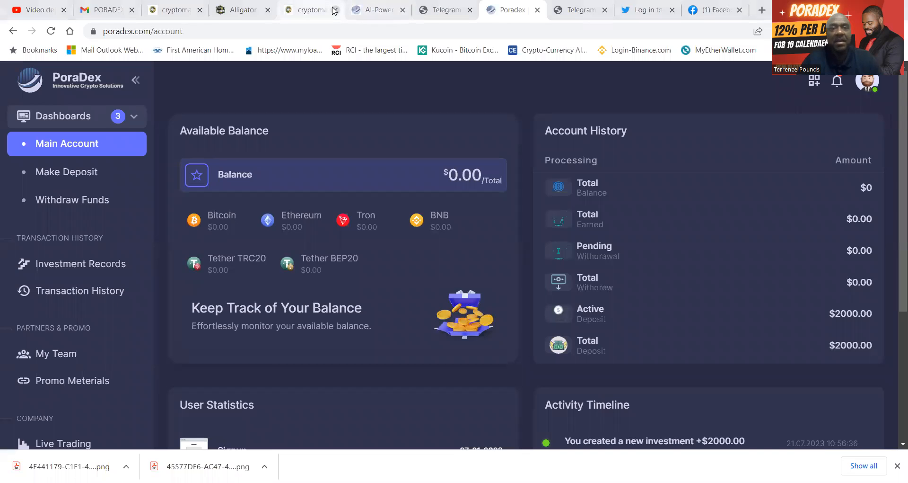
{"action": "mouse_move", "coordinate": [409, 18]}
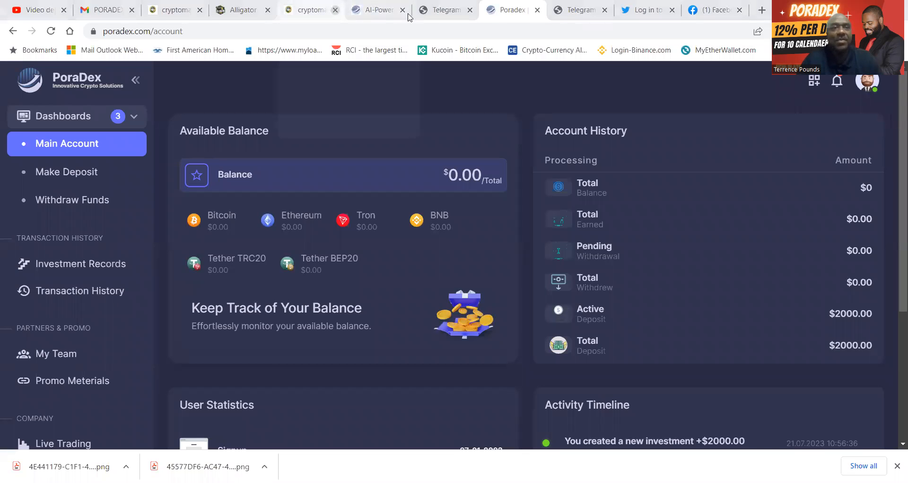
{"action": "mouse_move", "coordinate": [443, 9]}
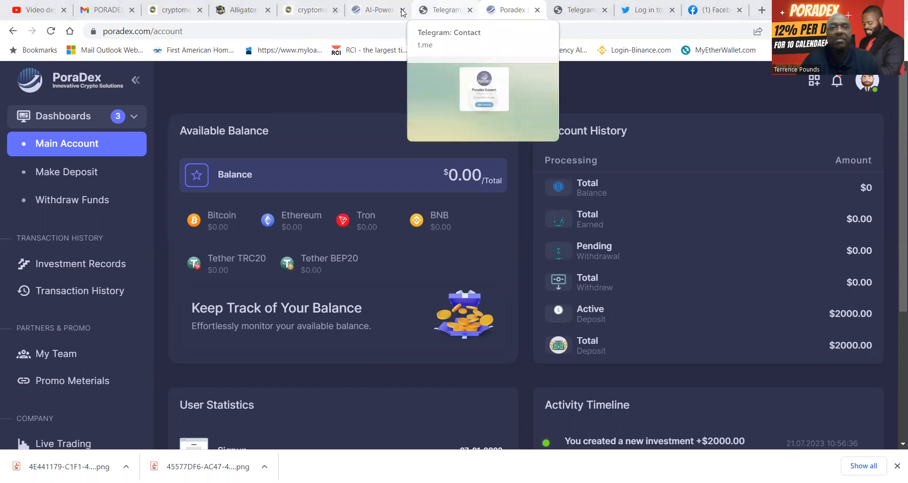
{"action": "left_click", "coordinate": [373, 9]}
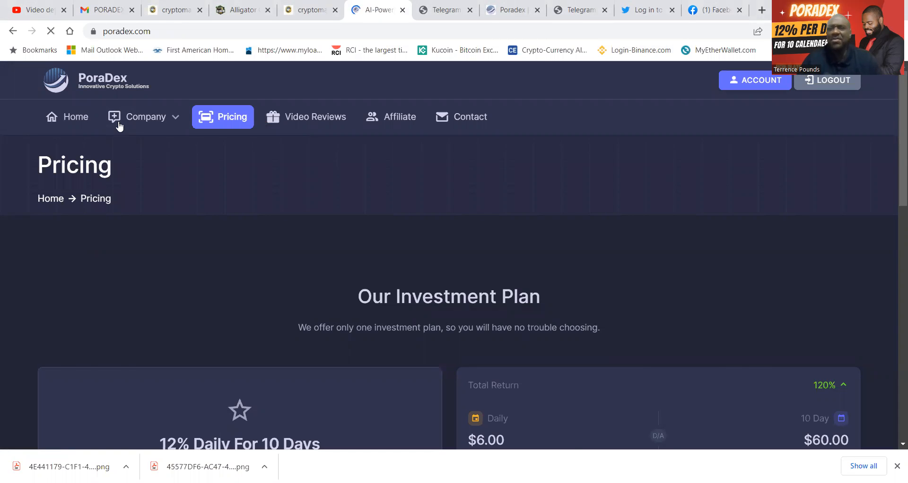
- Return to the Poradex home page advertising a 120% AI-driven return in 10 days
{"action": "left_click", "coordinate": [67, 117]}
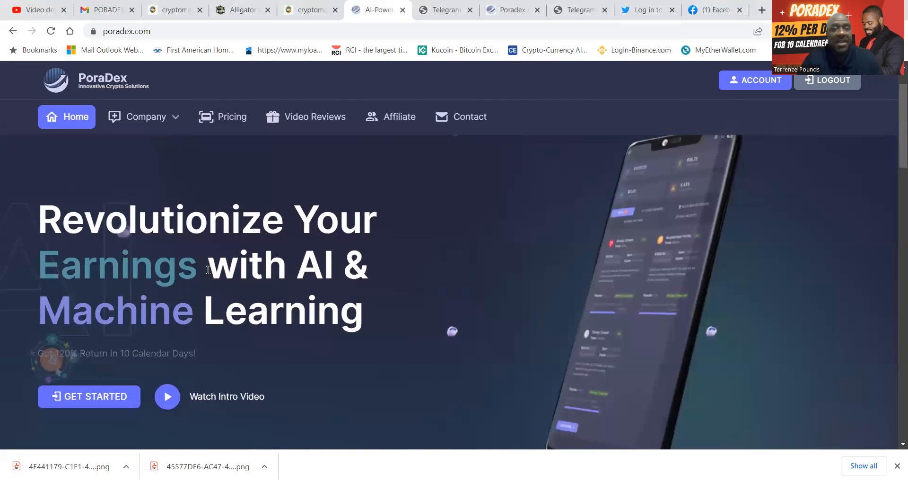
{"action": "mouse_move", "coordinate": [401, 347]}
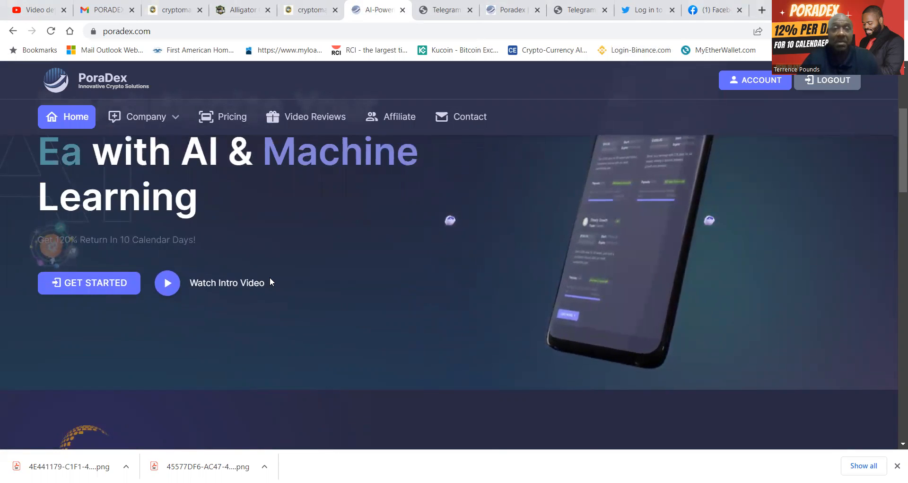
- Scroll down to the AI crypto trading company overview and Live Transaction History of deposits
{"action": "scroll", "scroll_direction": "down", "scroll_amount": 3}
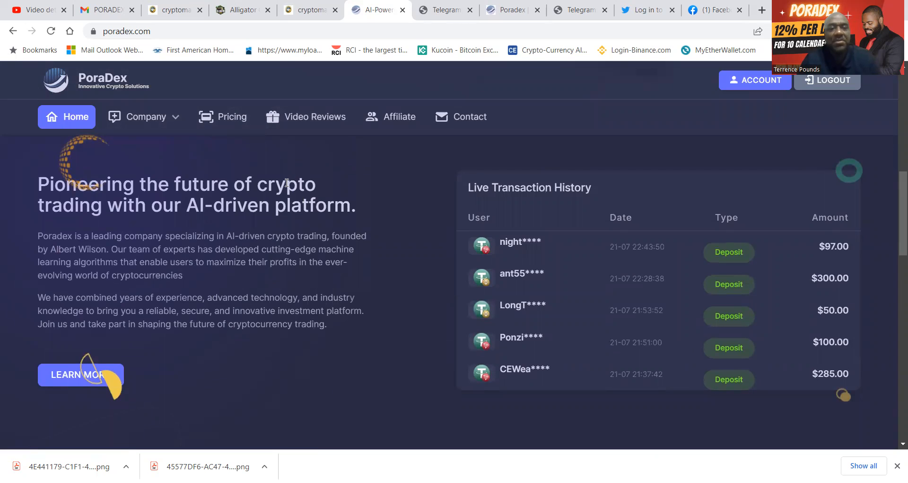
{"action": "mouse_move", "coordinate": [279, 230]}
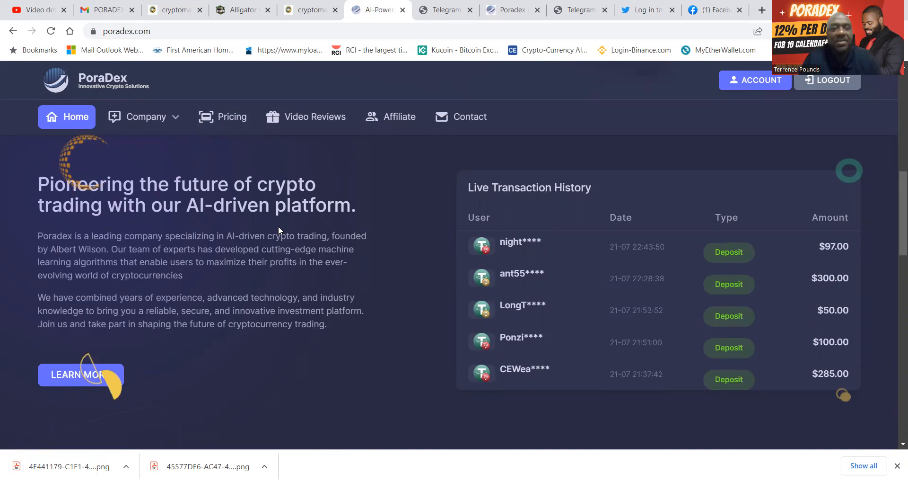
{"action": "mouse_move", "coordinate": [22, 237]}
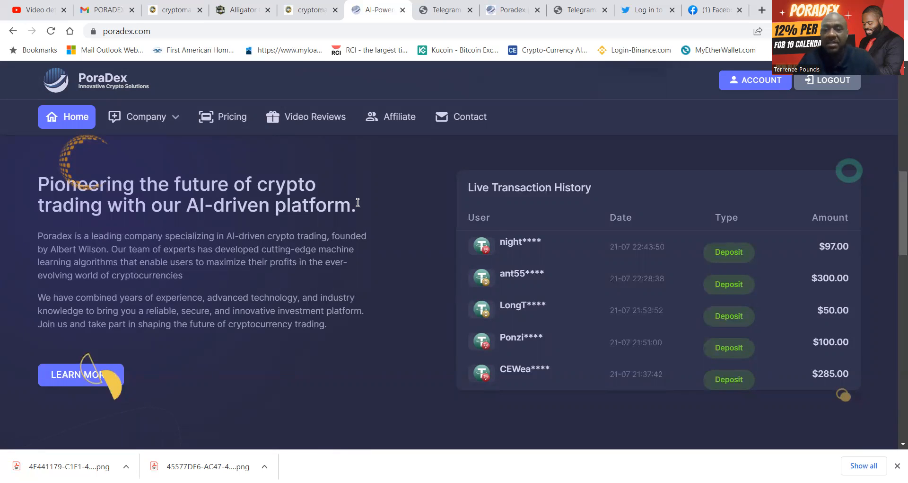
{"action": "mouse_move", "coordinate": [546, 336]}
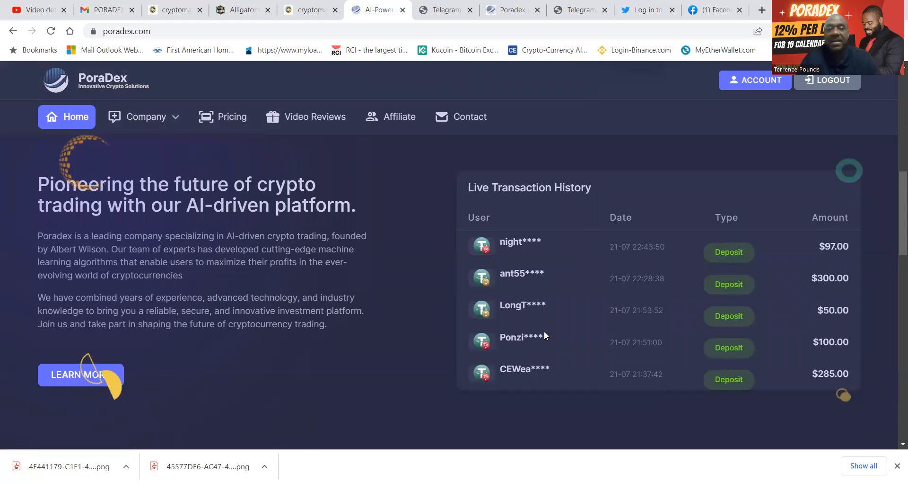
- Scroll past Live Stats and How It Works to the footer of supported coins and links
{"action": "scroll", "scroll_direction": "down", "scroll_amount": 3}
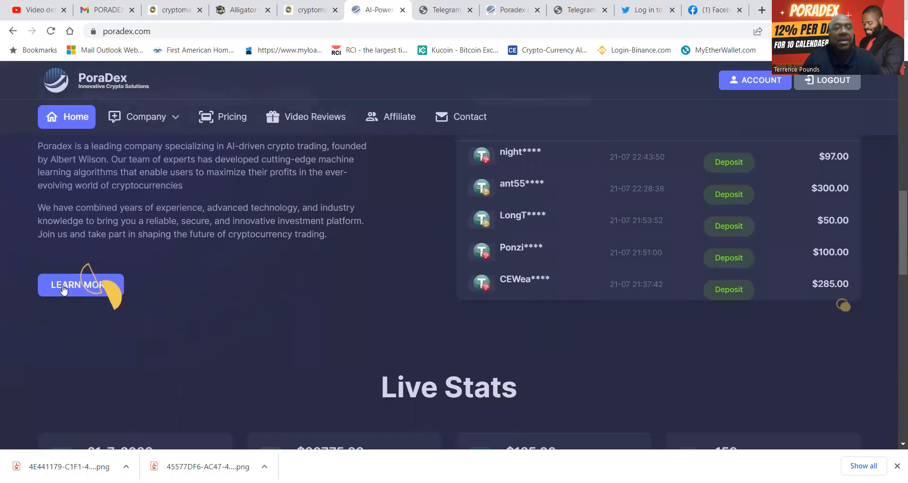
{"action": "scroll", "scroll_direction": "down", "scroll_amount": 3}
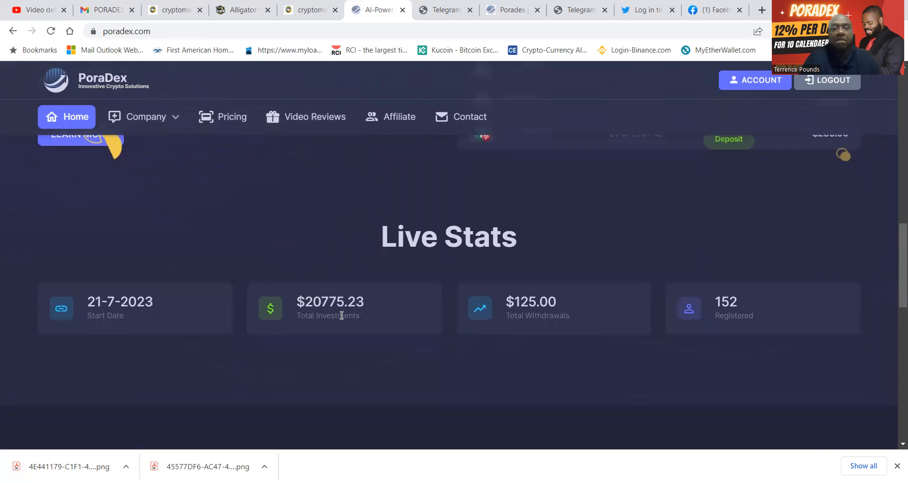
{"action": "scroll", "scroll_direction": "down", "scroll_amount": 3}
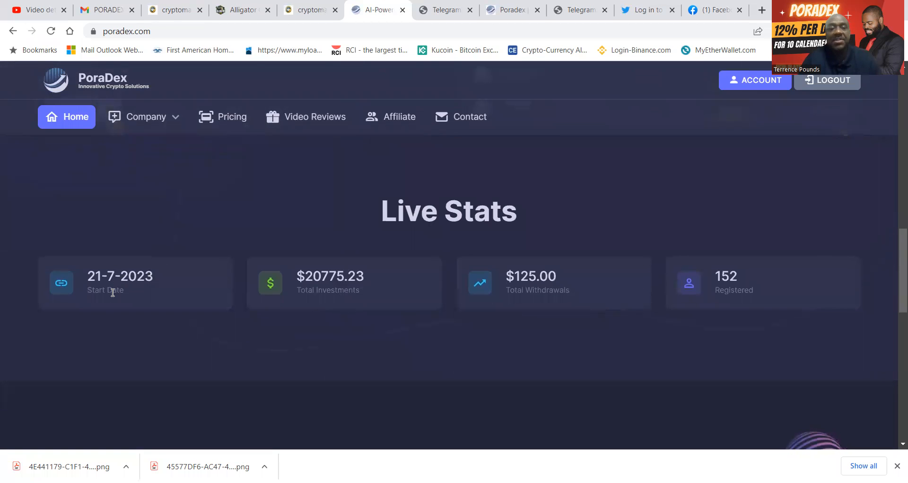
{"action": "mouse_move", "coordinate": [181, 337]}
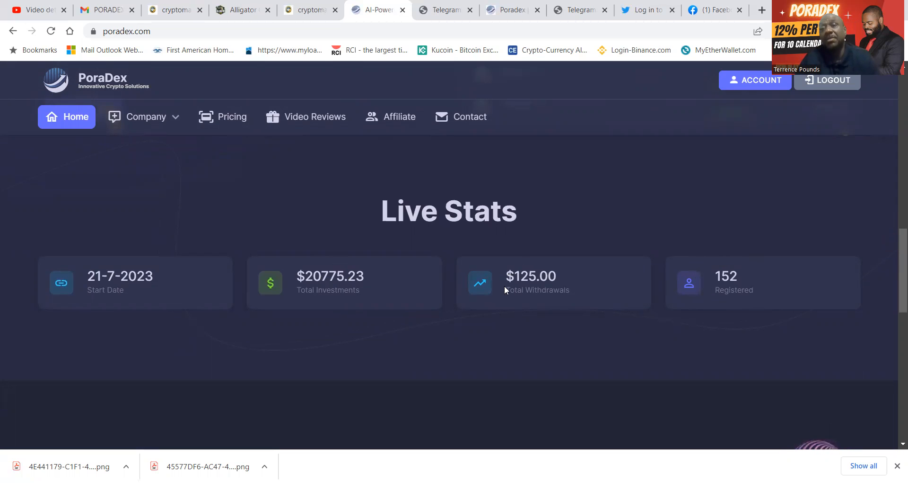
{"action": "scroll", "scroll_direction": "down", "scroll_amount": 3}
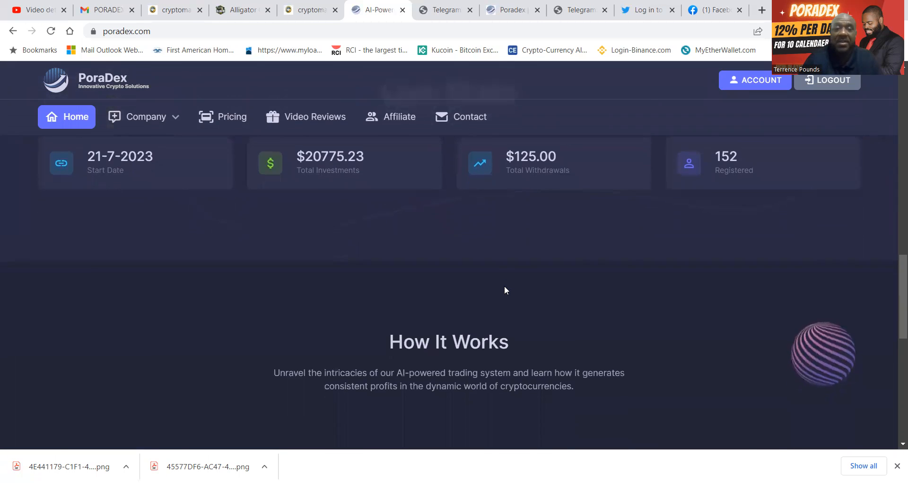
{"action": "scroll", "scroll_direction": "down", "scroll_amount": 3}
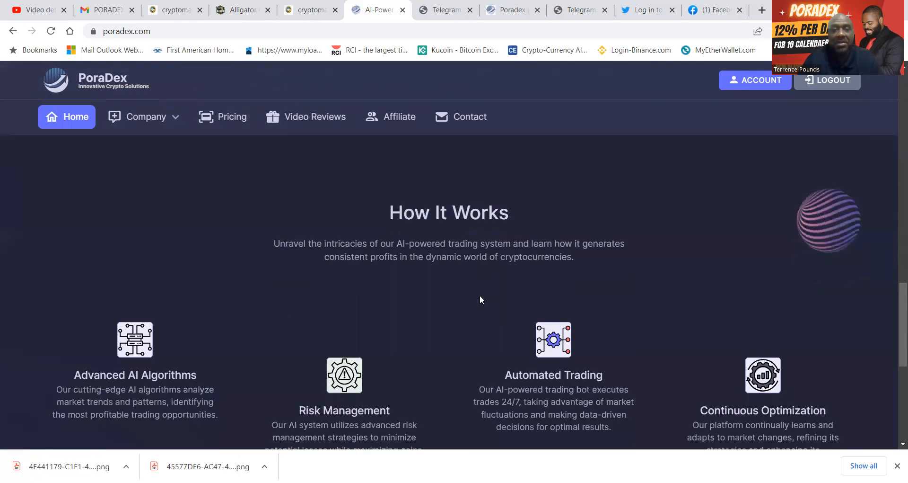
{"action": "scroll", "scroll_direction": "down", "scroll_amount": 3}
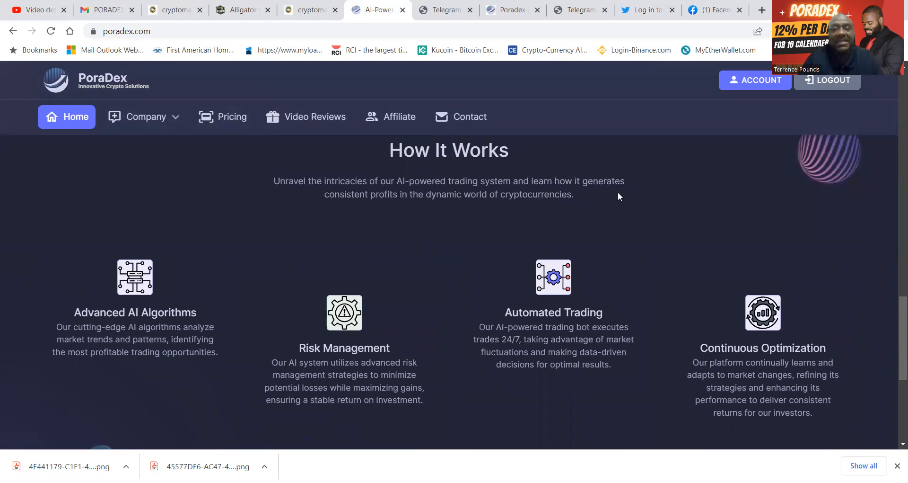
{"action": "mouse_move", "coordinate": [511, 218]}
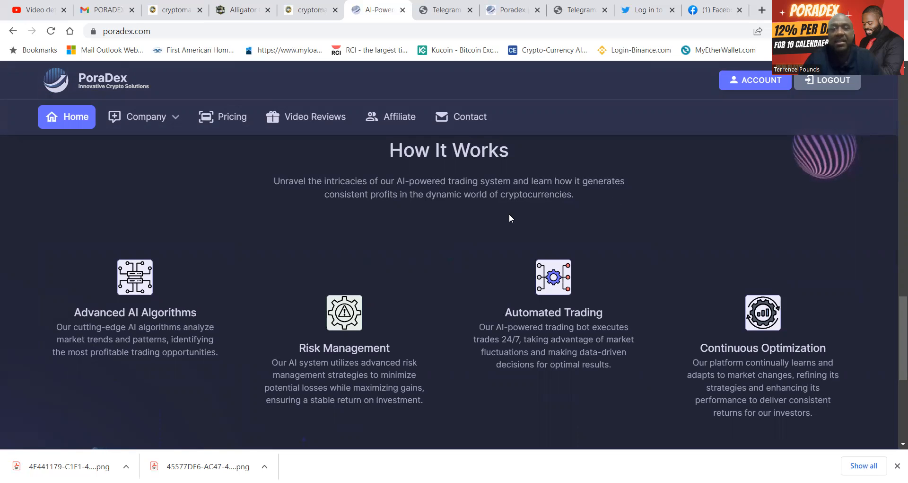
{"action": "mouse_move", "coordinate": [534, 212]}
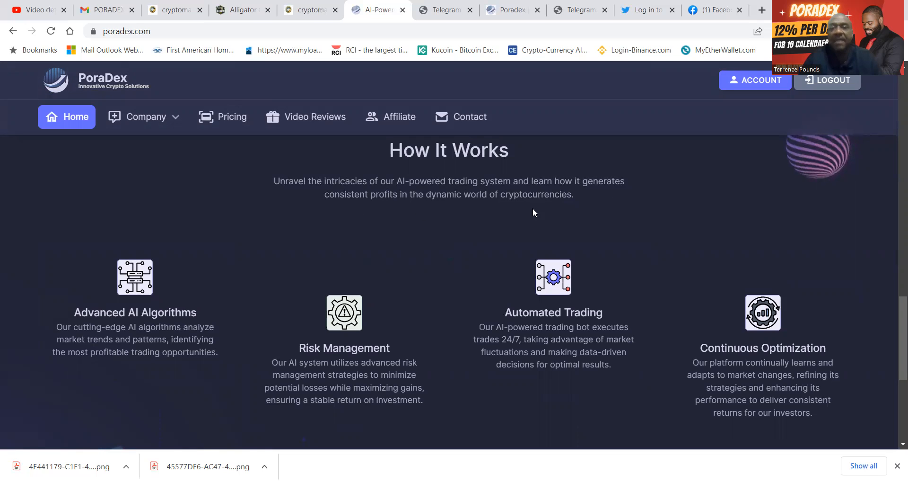
{"action": "mouse_move", "coordinate": [569, 215]}
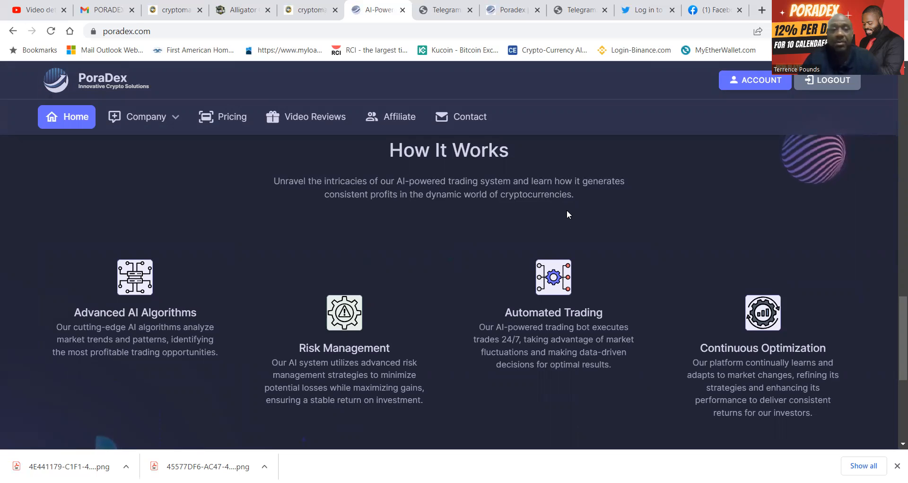
{"action": "scroll", "scroll_direction": "down", "scroll_amount": 3}
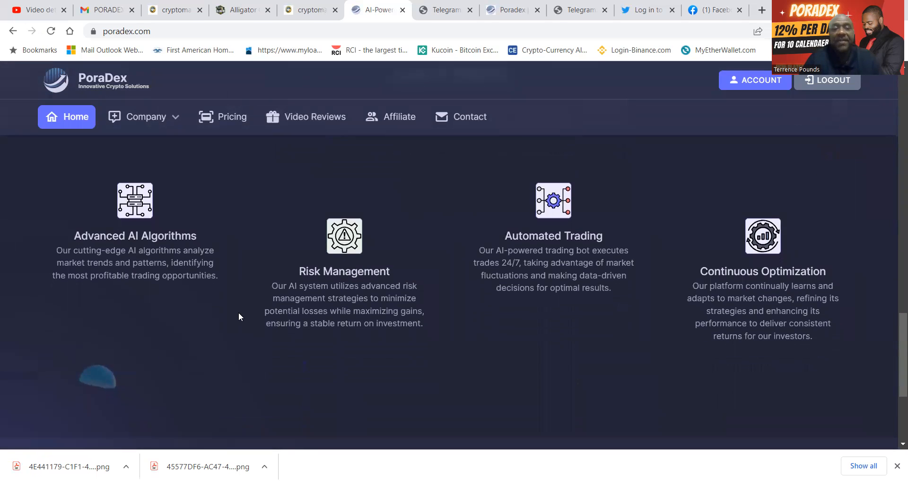
{"action": "mouse_move", "coordinate": [502, 332]}
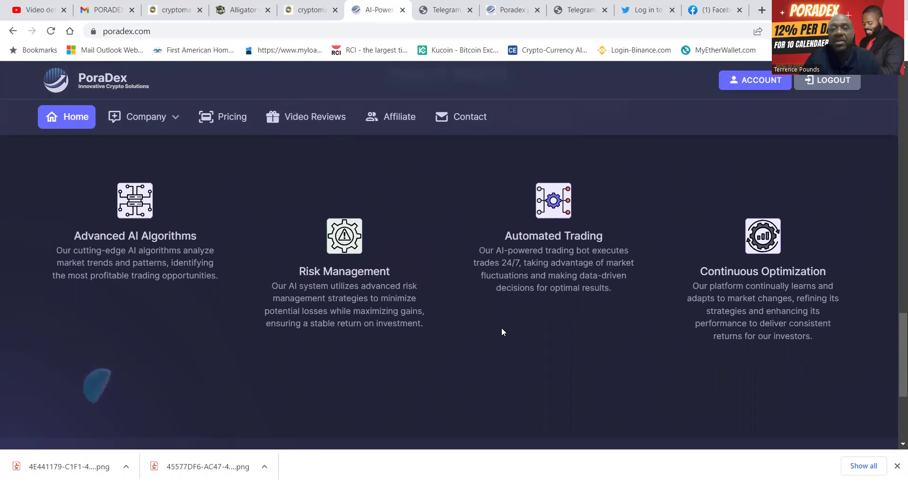
{"action": "mouse_move", "coordinate": [482, 315]}
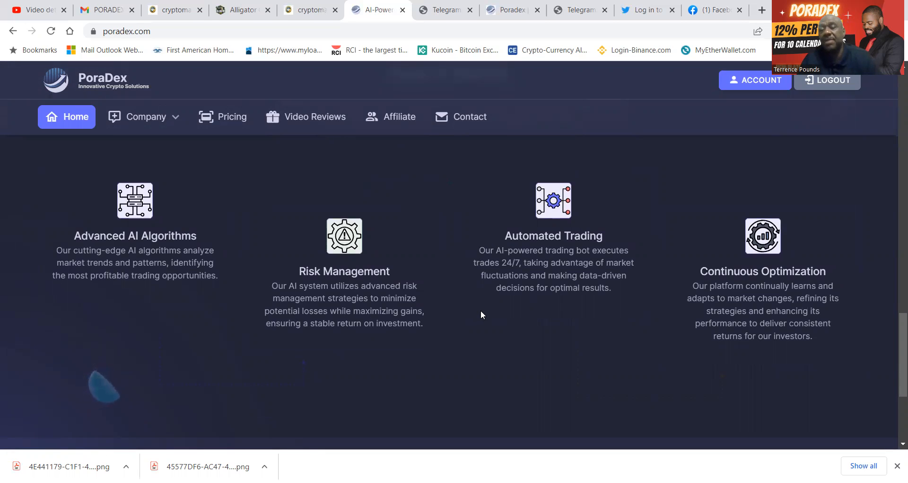
{"action": "mouse_move", "coordinate": [667, 360]}
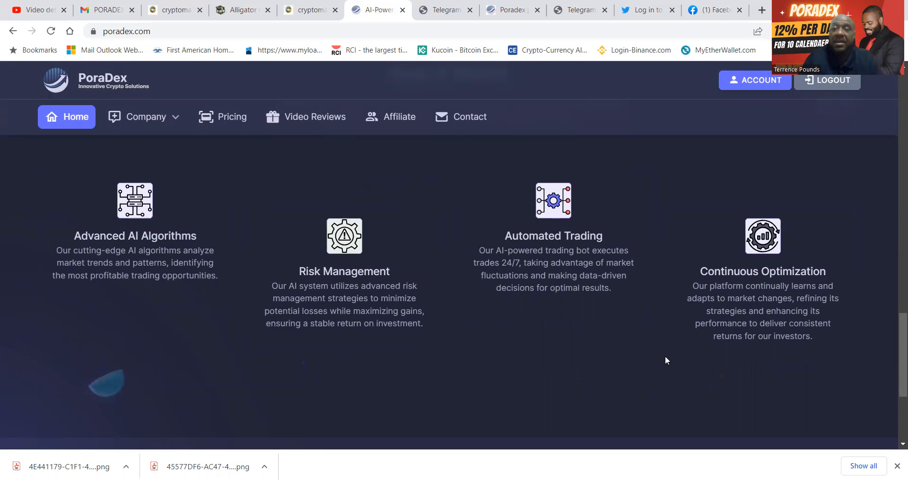
{"action": "scroll", "scroll_direction": "down", "scroll_amount": 3}
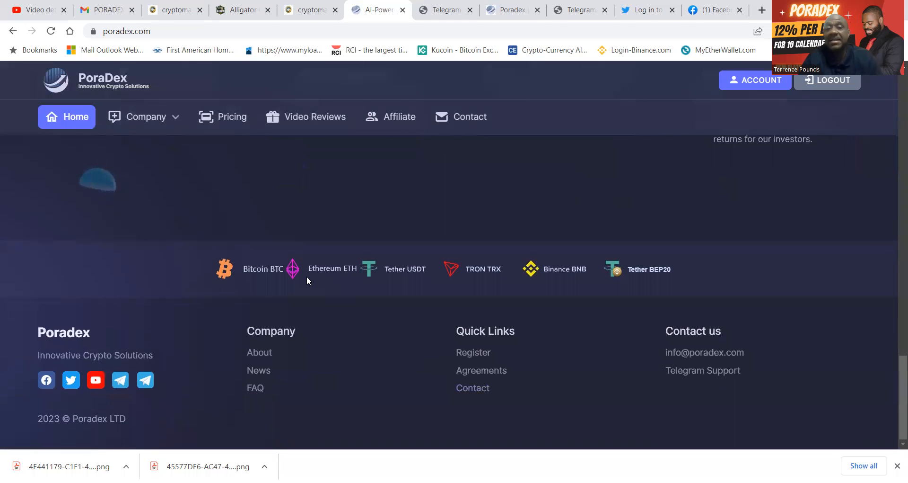
{"action": "mouse_move", "coordinate": [337, 291]}
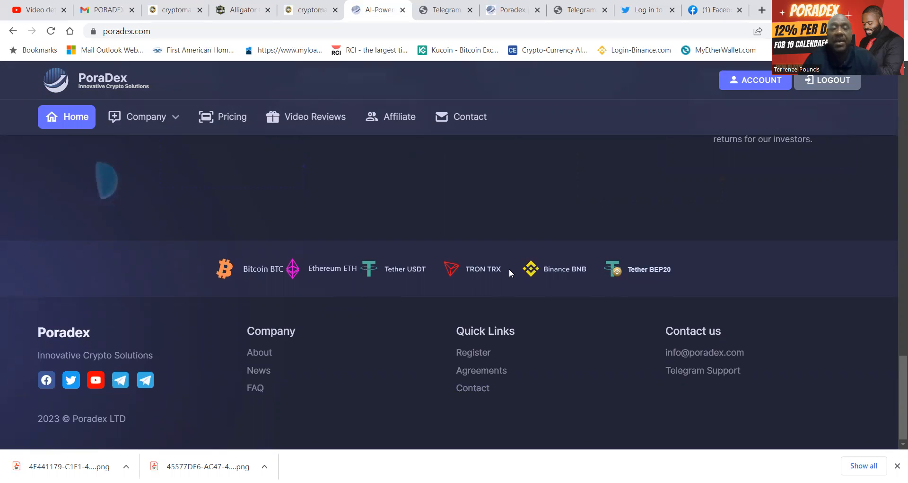
{"action": "mouse_move", "coordinate": [45, 389]}
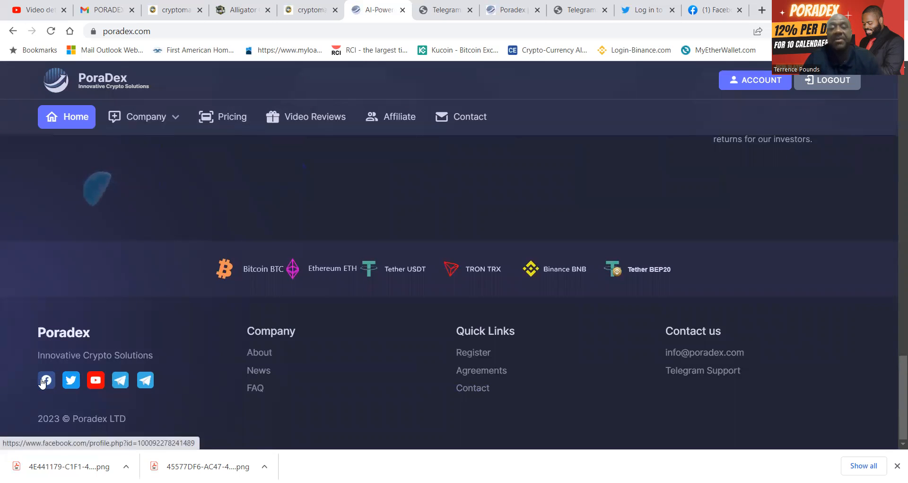
{"action": "mouse_move", "coordinate": [70, 380]}
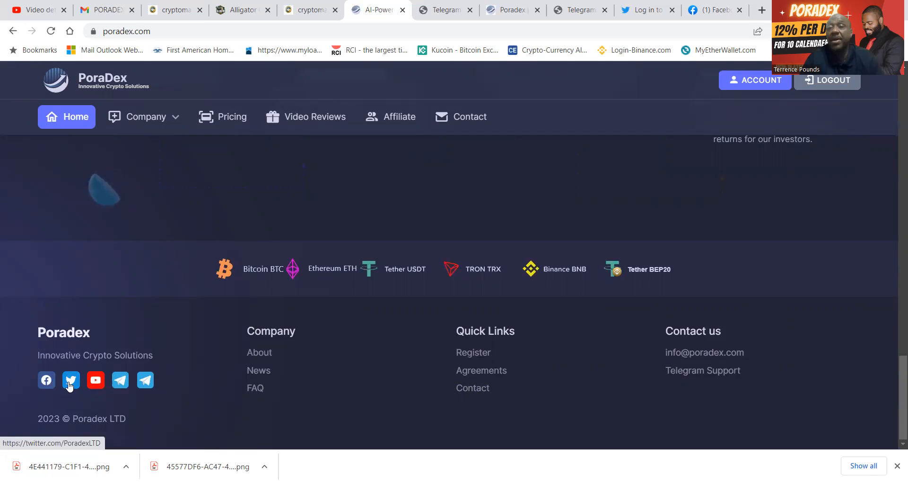
{"action": "mouse_move", "coordinate": [96, 380]}
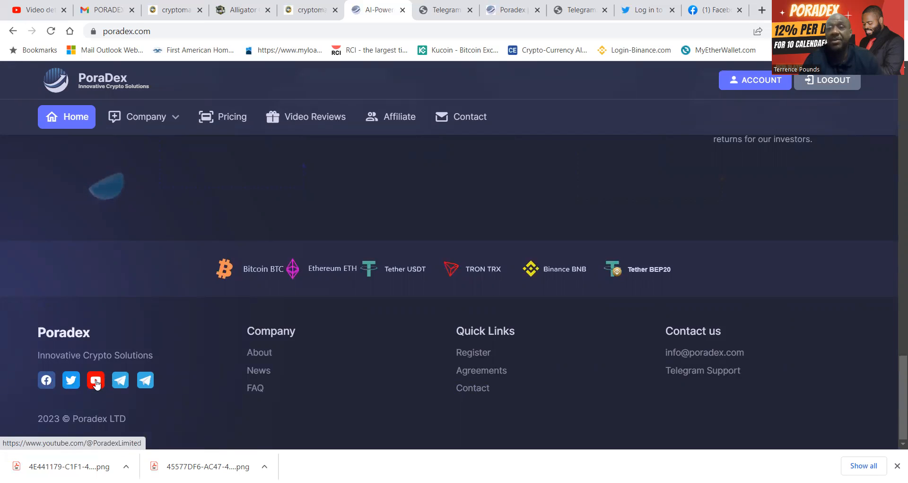
{"action": "mouse_move", "coordinate": [120, 380]}
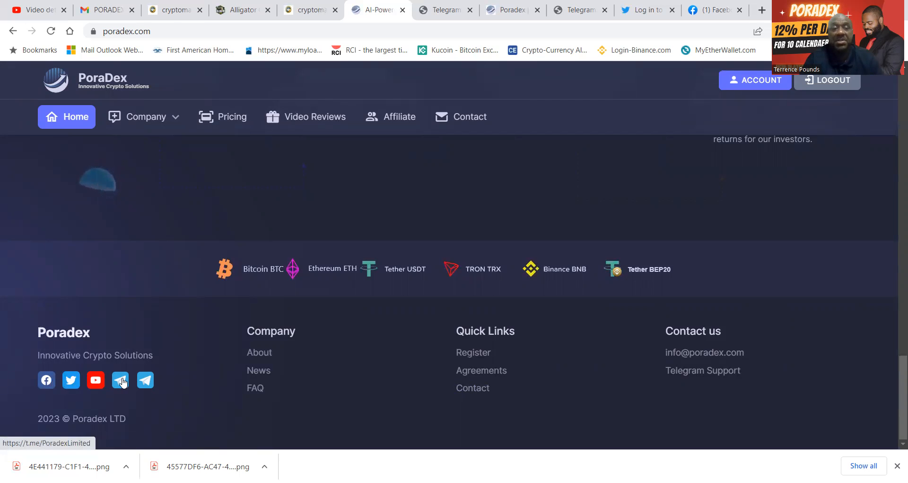
{"action": "scroll", "scroll_direction": "up", "scroll_amount": 3}
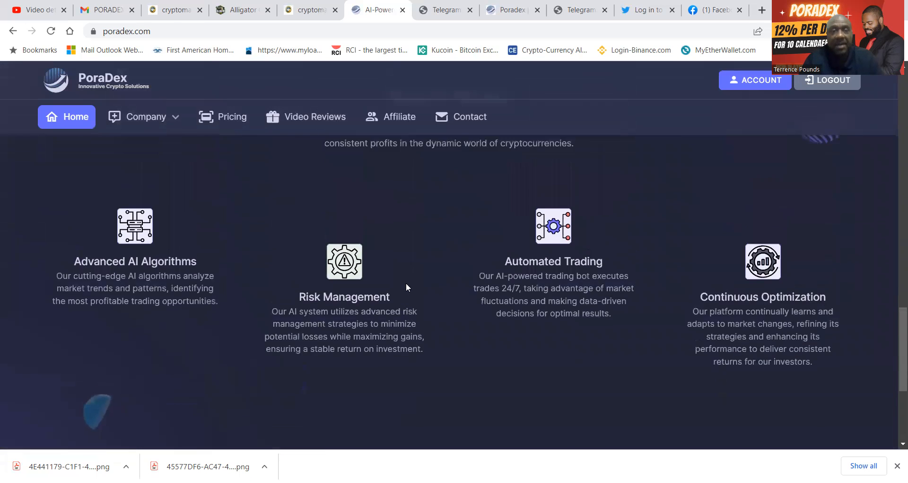
{"action": "scroll", "scroll_direction": "up", "scroll_amount": 3}
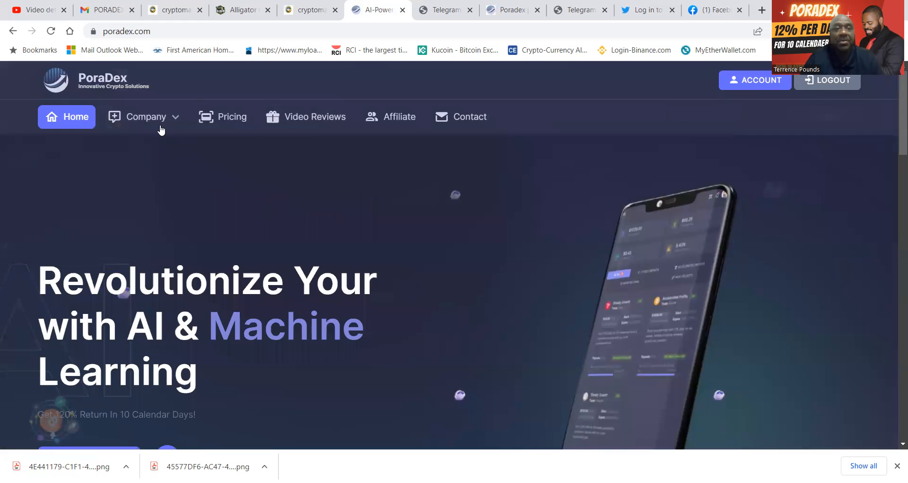
- Open About us from the Company menu and scroll to its mission and incorporation certificate
{"action": "left_click", "coordinate": [147, 117]}
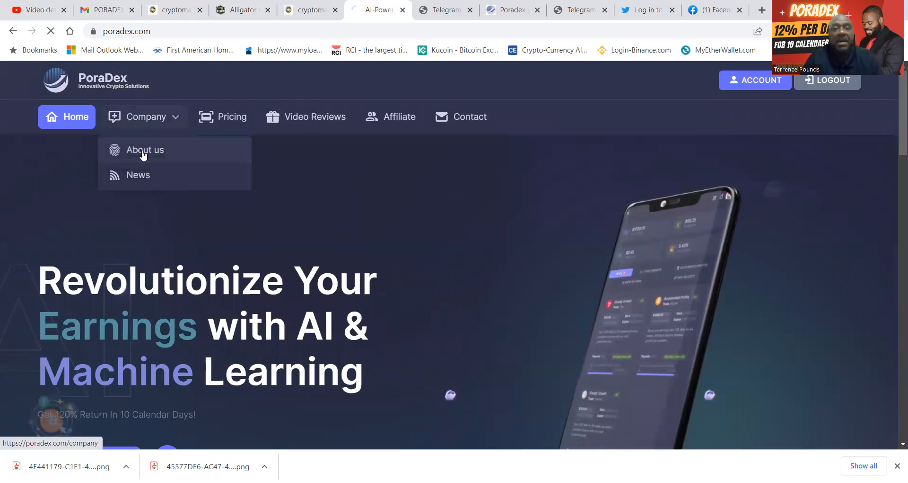
{"action": "left_click", "coordinate": [145, 151]}
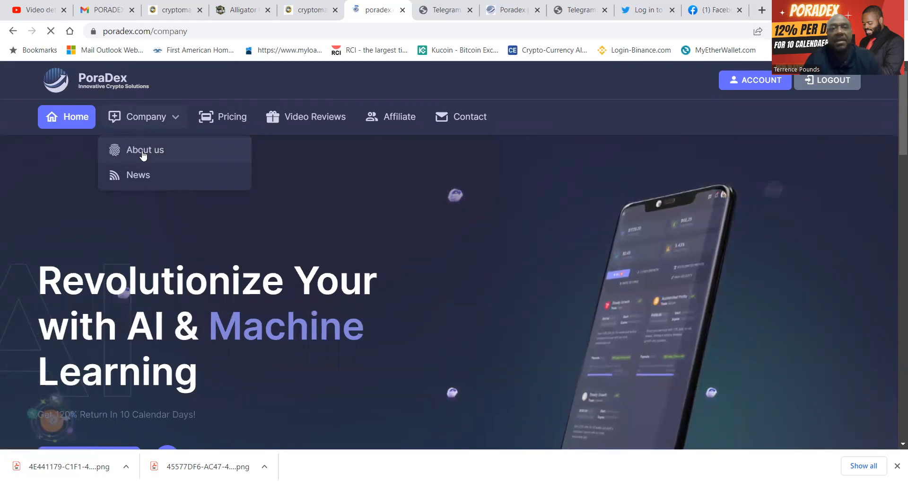
{"action": "left_click", "coordinate": [145, 149]}
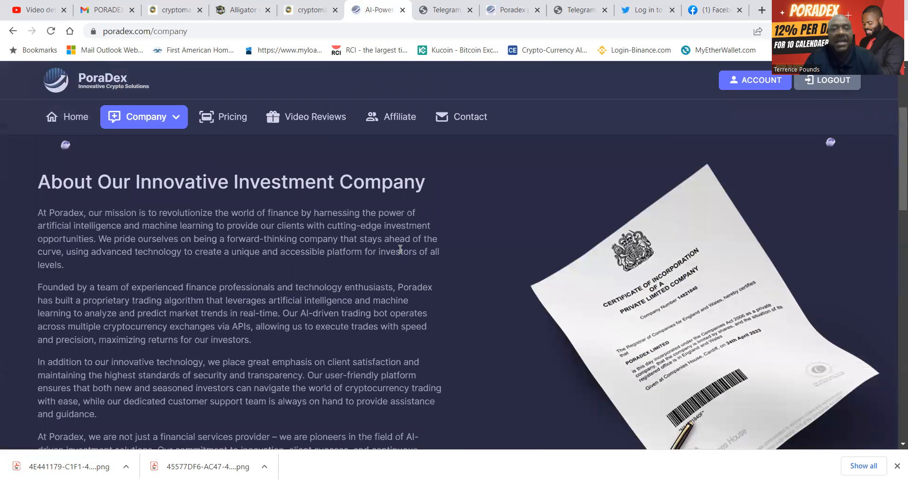
{"action": "scroll", "scroll_direction": "down", "scroll_amount": 3}
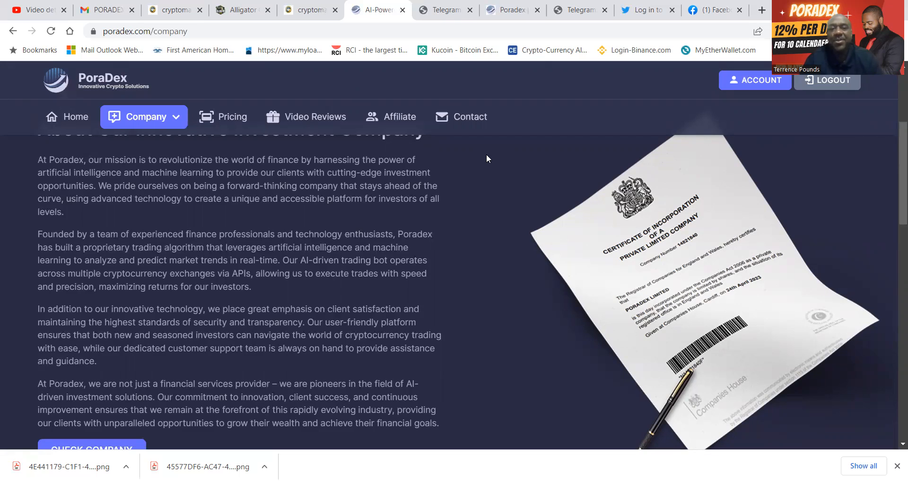
{"action": "mouse_move", "coordinate": [306, 220]}
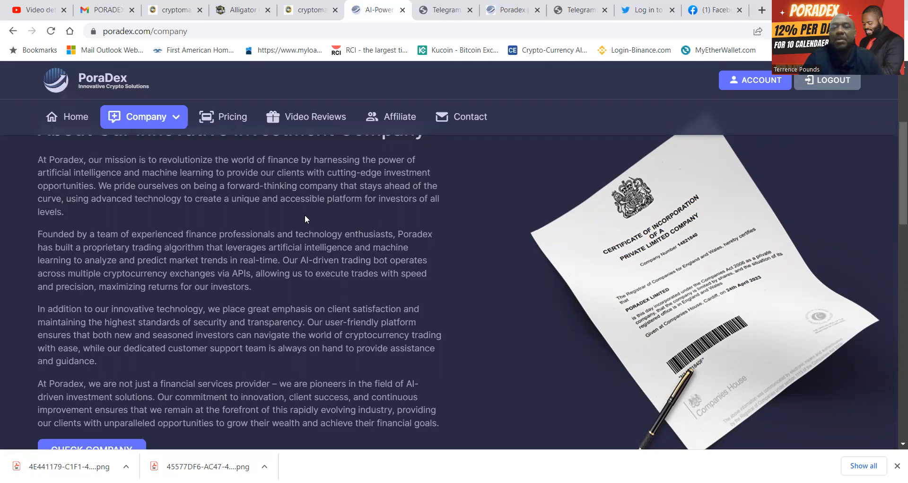
{"action": "mouse_move", "coordinate": [233, 200]}
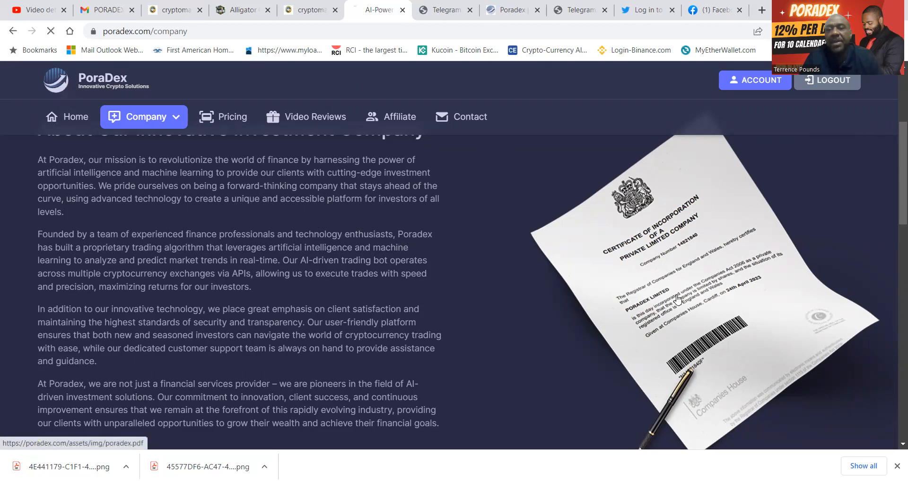
- Open poradex.pdf: Poradex Limited's certificate, company number 14821840, dated 24 April 2023
{"action": "left_click", "coordinate": [677, 298]}
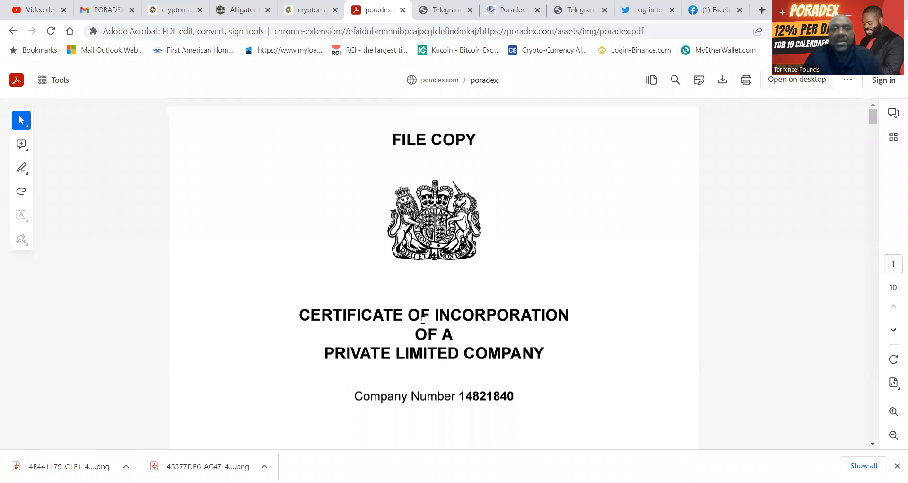
{"action": "scroll", "scroll_direction": "down", "scroll_amount": 3}
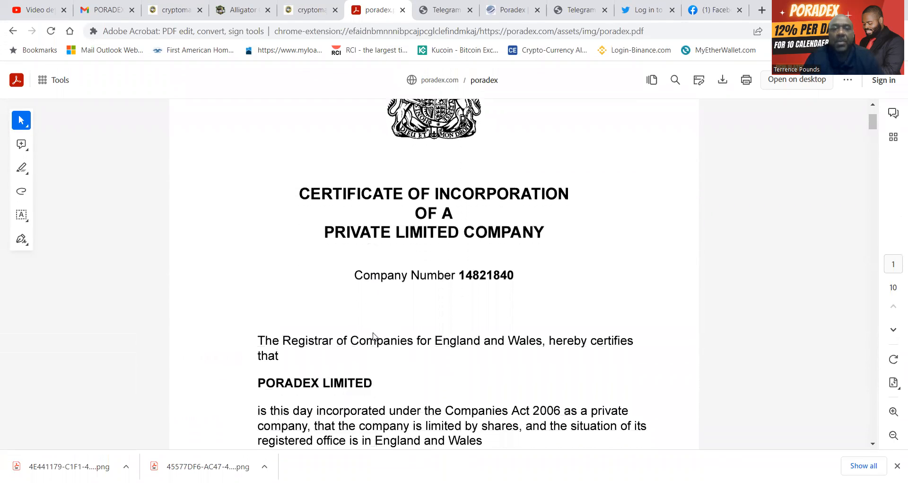
{"action": "scroll", "scroll_direction": "down", "scroll_amount": 3}
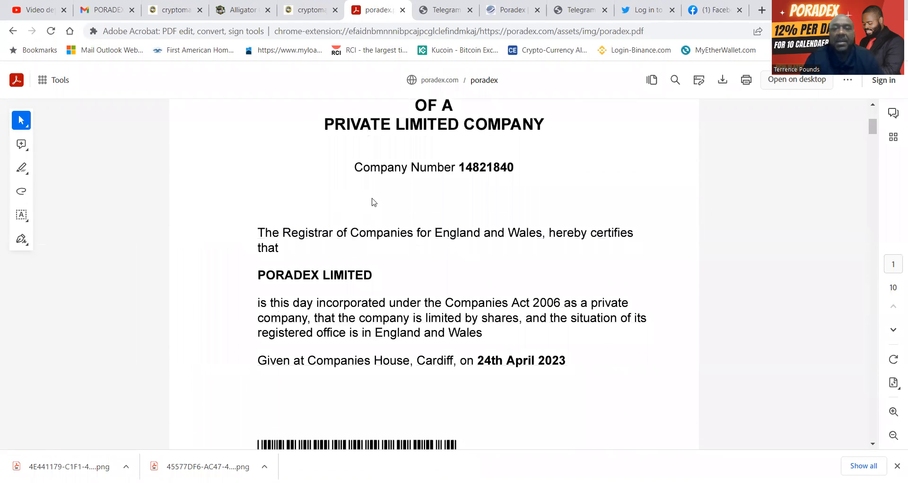
{"action": "mouse_move", "coordinate": [493, 249]}
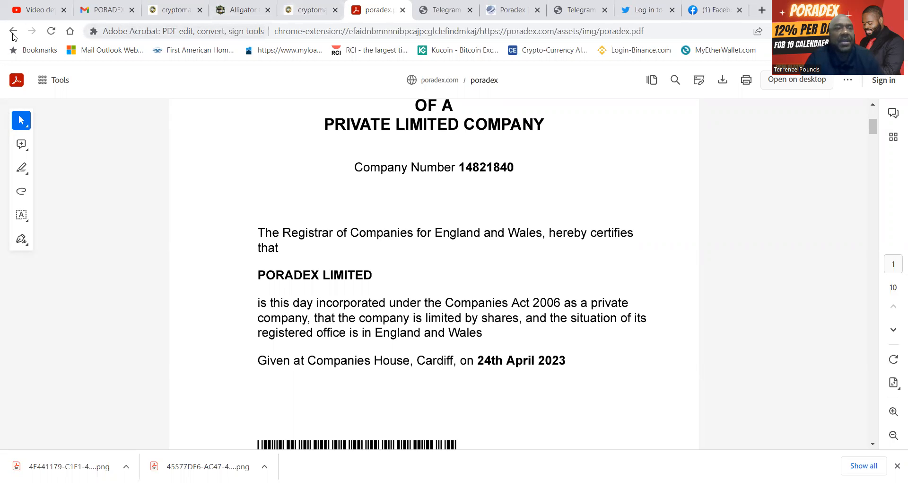
- Go back to About us and scroll through the four-step AI trading system guide
{"action": "left_click", "coordinate": [14, 31]}
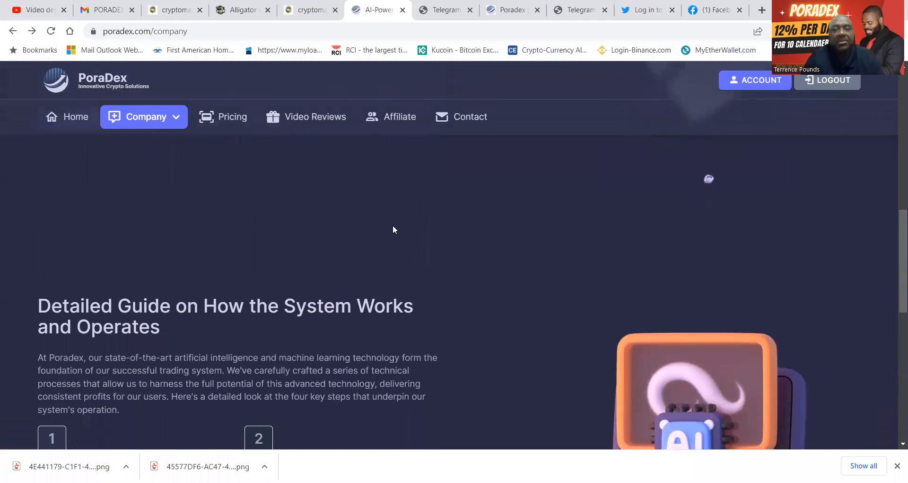
{"action": "scroll", "scroll_direction": "down", "scroll_amount": 3}
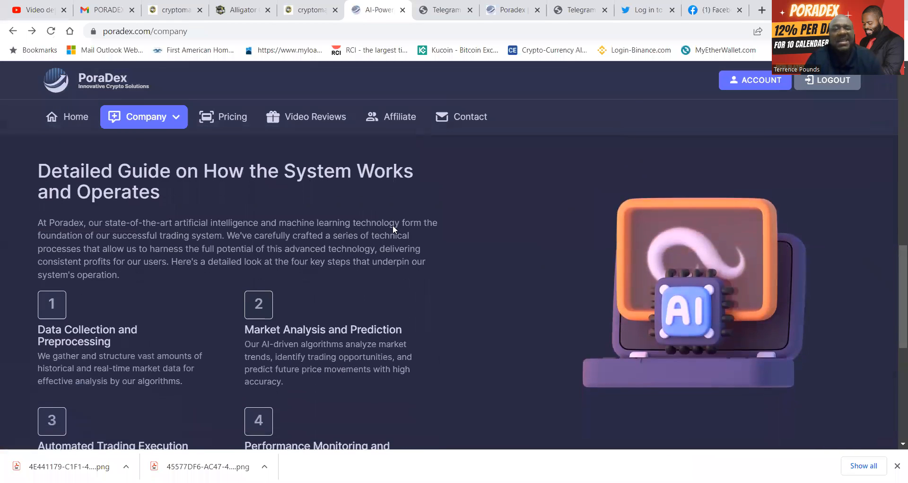
{"action": "scroll", "scroll_direction": "down", "scroll_amount": 3}
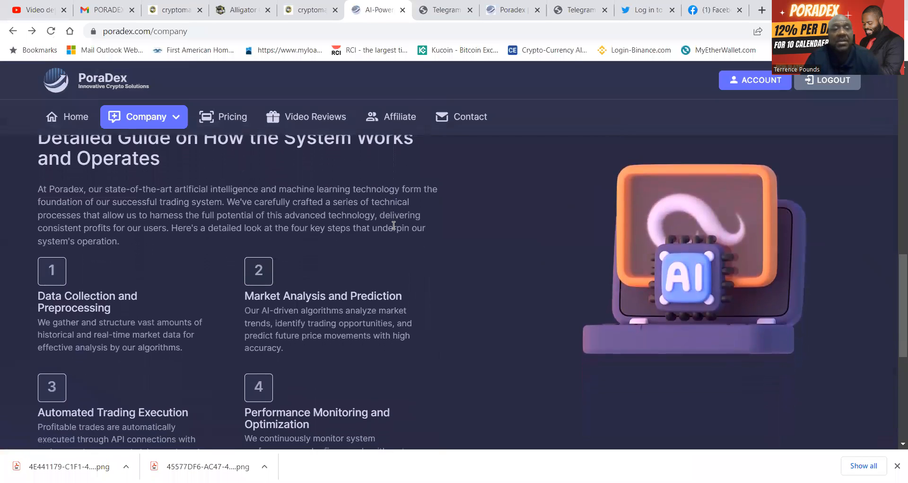
{"action": "scroll", "scroll_direction": "down", "scroll_amount": 3}
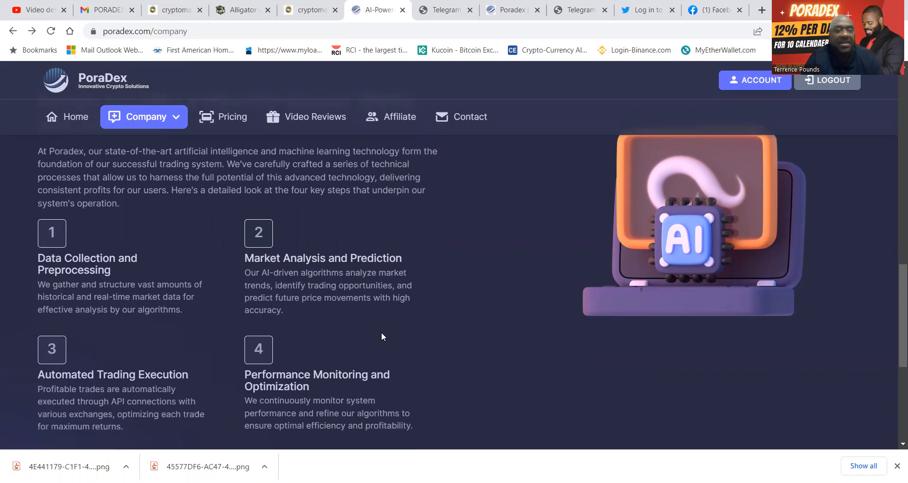
{"action": "scroll", "scroll_direction": "down", "scroll_amount": 3}
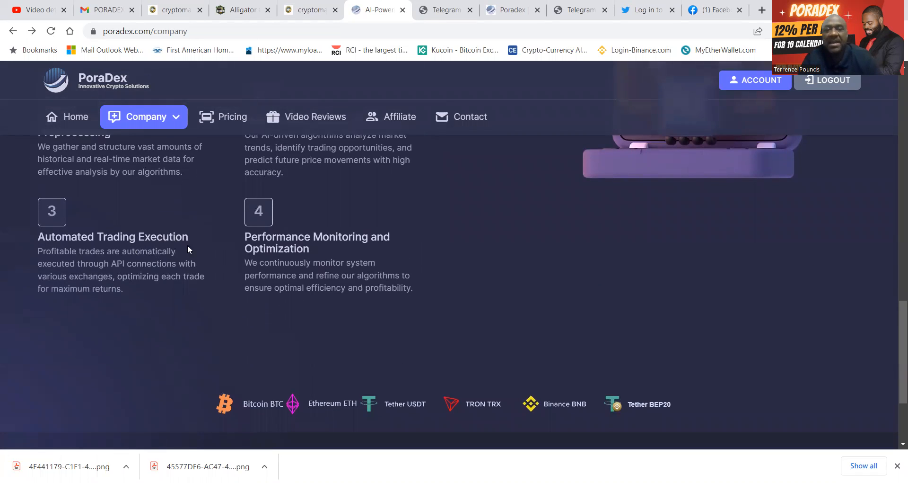
{"action": "mouse_move", "coordinate": [390, 231]}
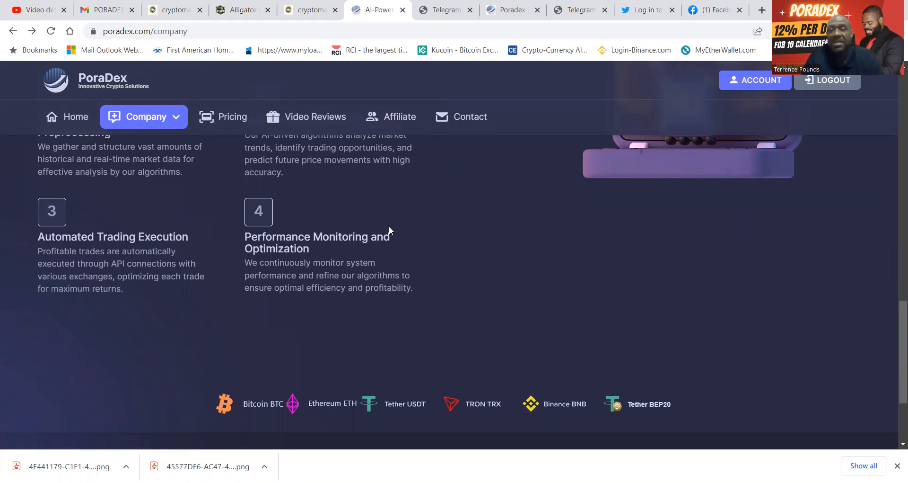
{"action": "mouse_move", "coordinate": [483, 268]}
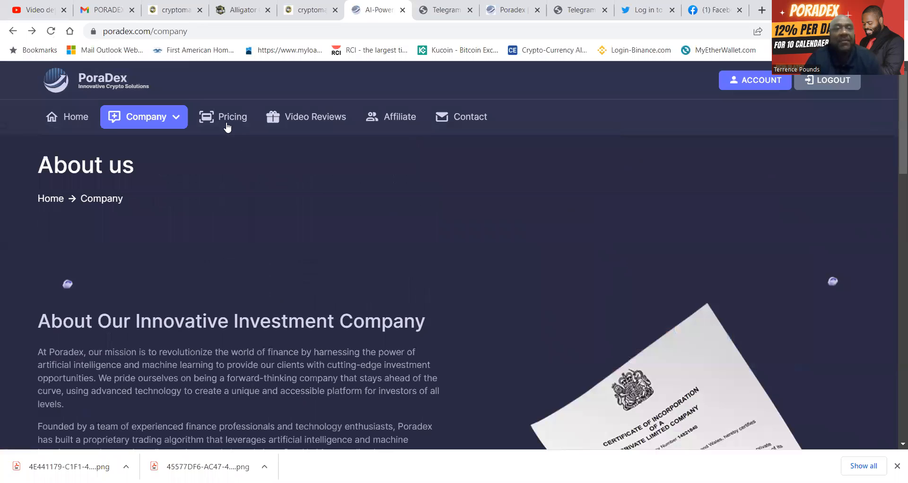
- Open Pricing and scroll through the 12% daily for 10 days plan with $50 minimum
{"action": "left_click", "coordinate": [233, 117]}
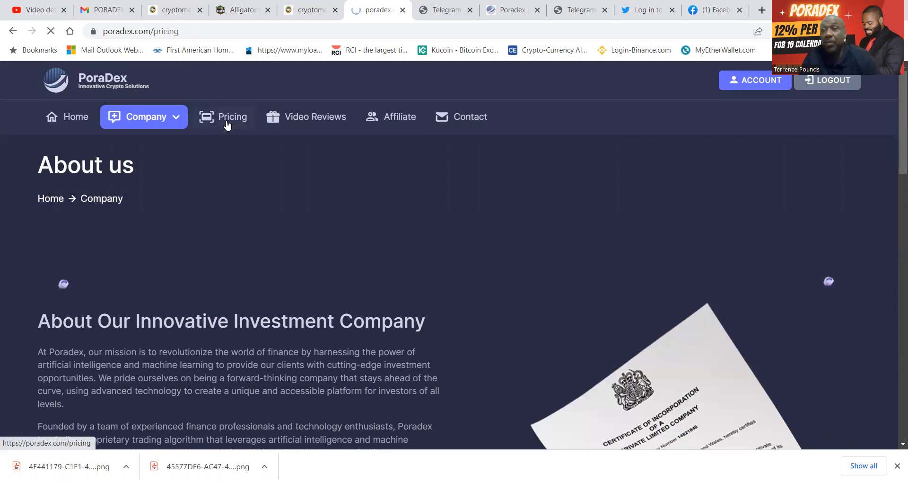
{"action": "left_click", "coordinate": [232, 117]}
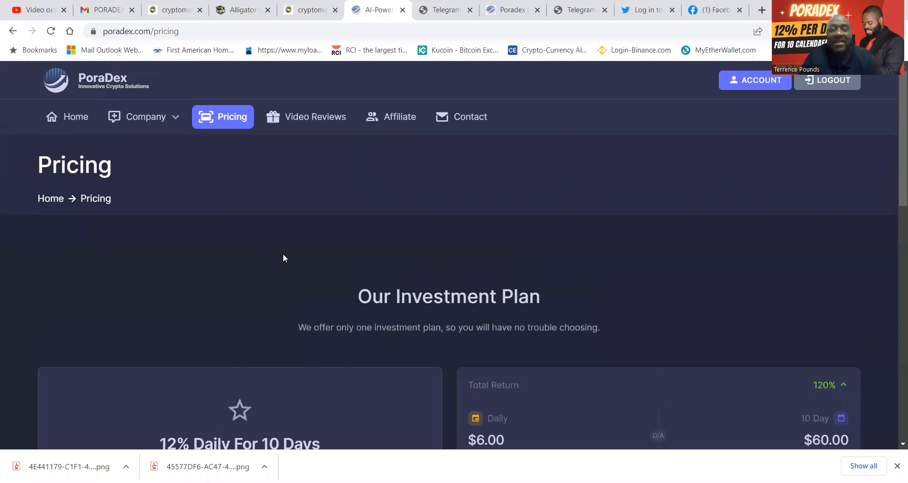
{"action": "scroll", "scroll_direction": "down", "scroll_amount": 3}
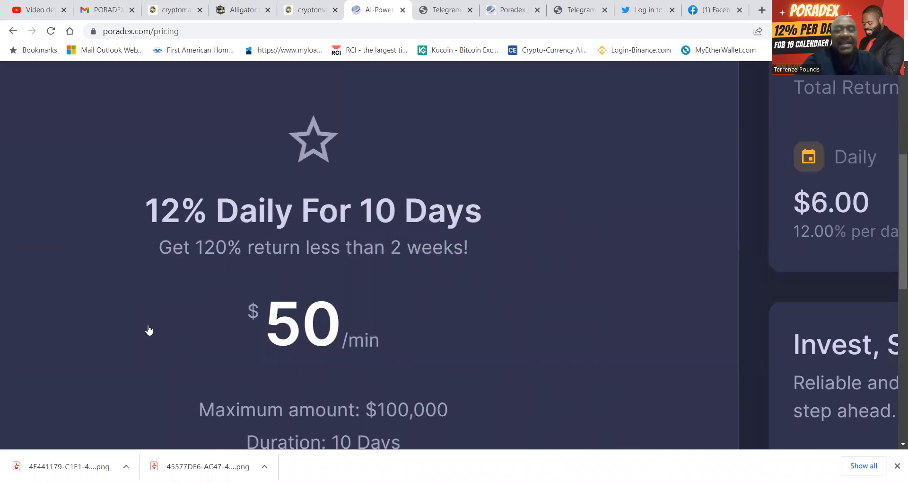
{"action": "scroll", "scroll_direction": "down", "scroll_amount": 3}
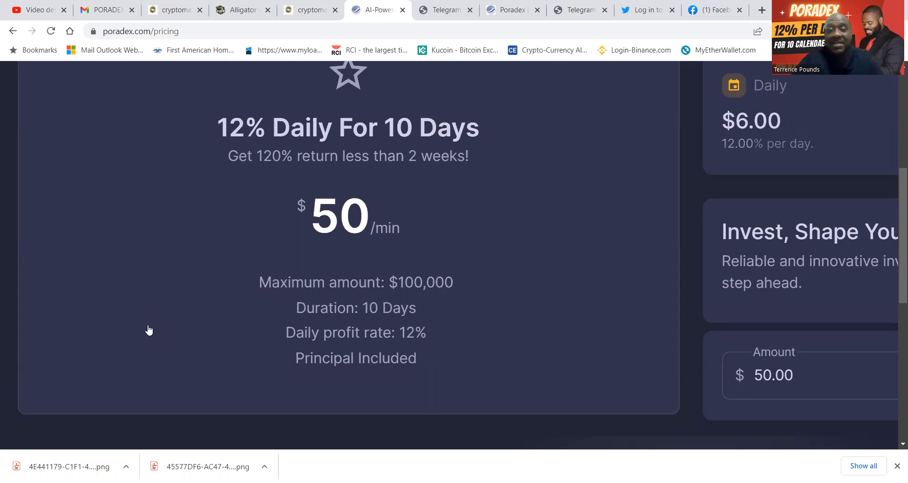
{"action": "scroll", "scroll_direction": "up", "scroll_amount": 3}
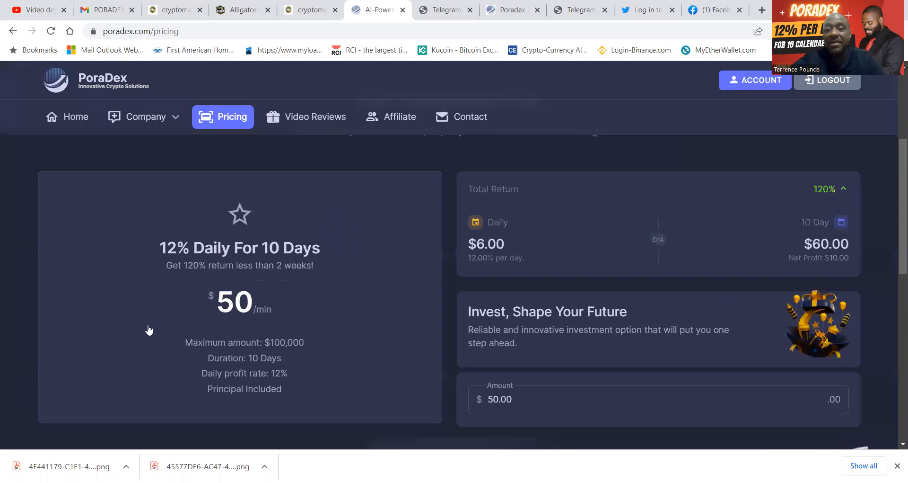
{"action": "mouse_move", "coordinate": [573, 348]}
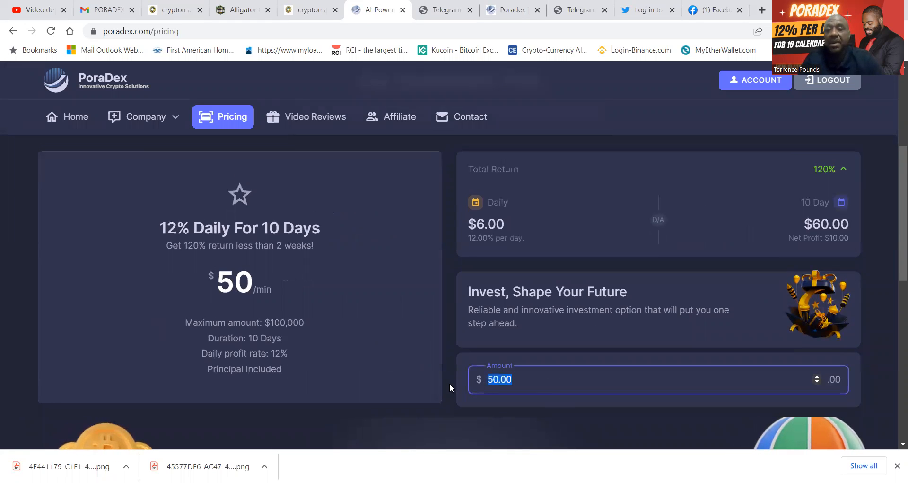
{"action": "mouse_move", "coordinate": [490, 237]}
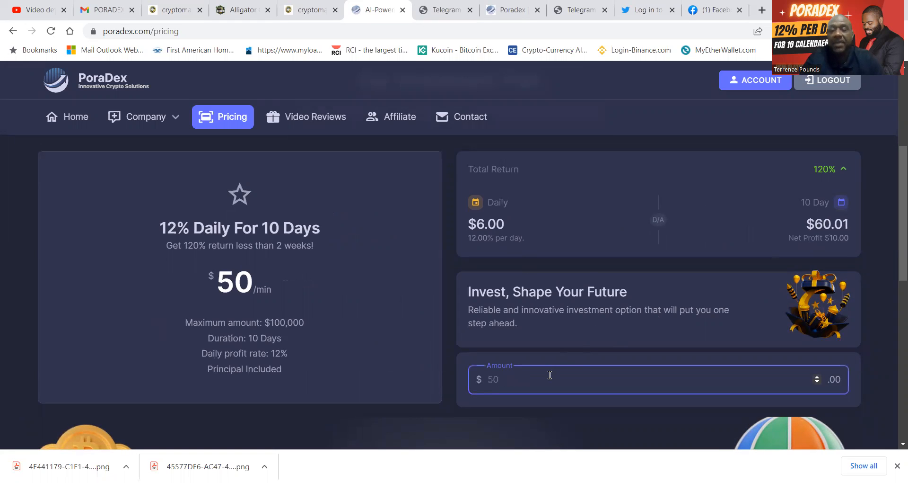
- Enter 20000 as the amount and review the $2,400 daily, $24,000 total projection
{"action": "type", "text": "2000"}
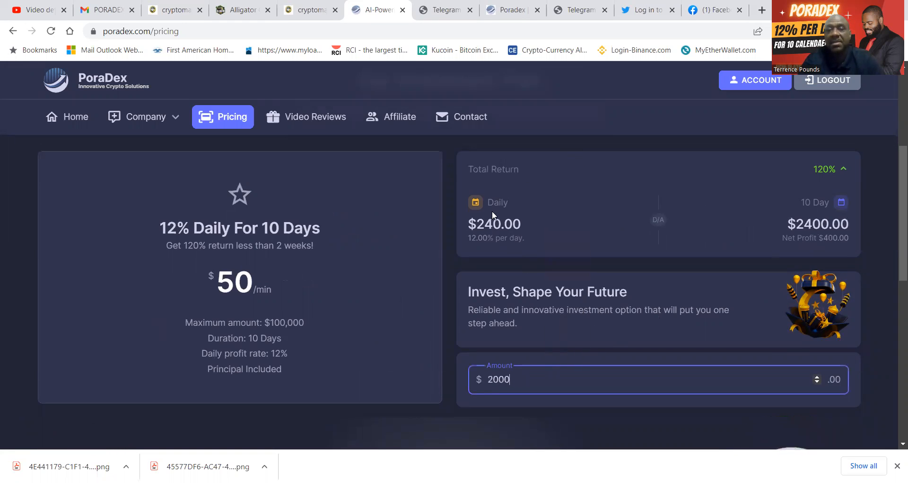
{"action": "mouse_move", "coordinate": [739, 214]}
{"action": "type", "text": "5"}
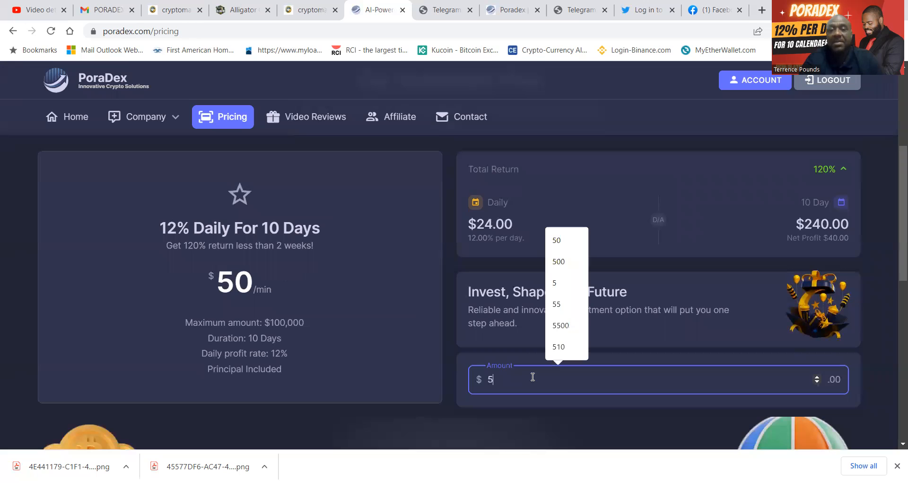
{"action": "type", "text": "000"}
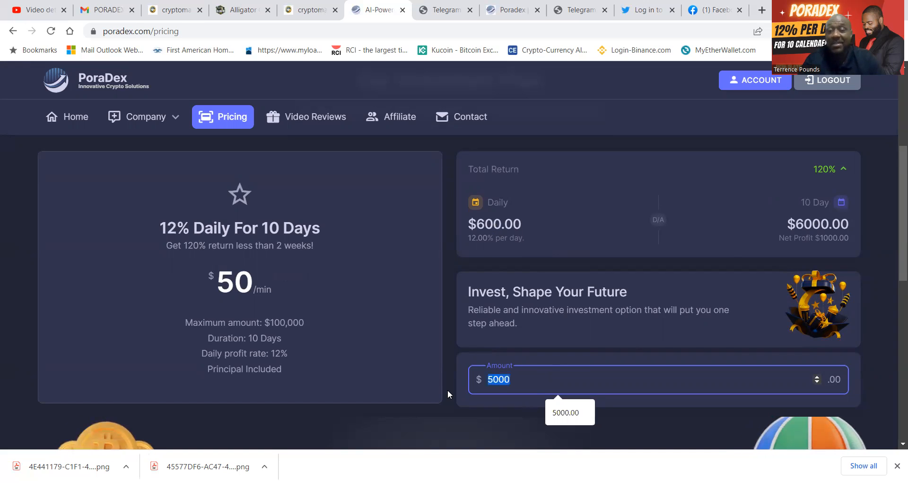
{"action": "type", "text": "20000"}
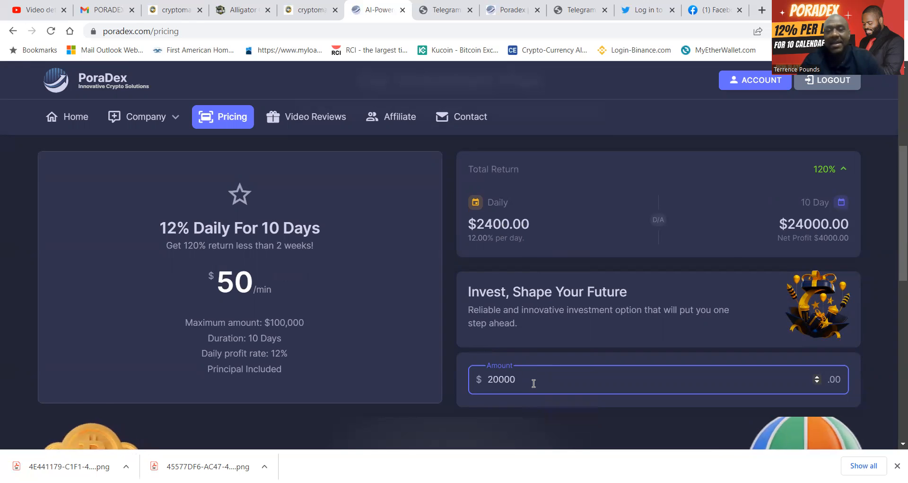
{"action": "scroll", "scroll_direction": "down", "scroll_amount": 3}
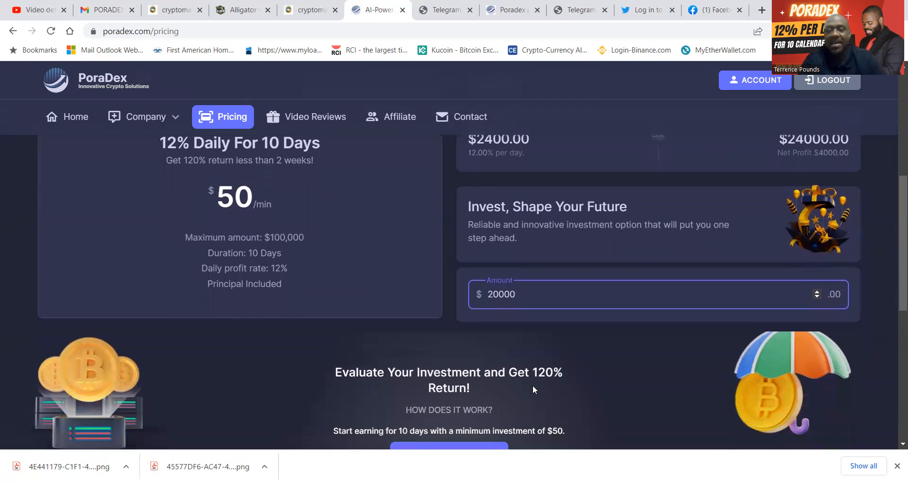
{"action": "scroll", "scroll_direction": "up", "scroll_amount": 3}
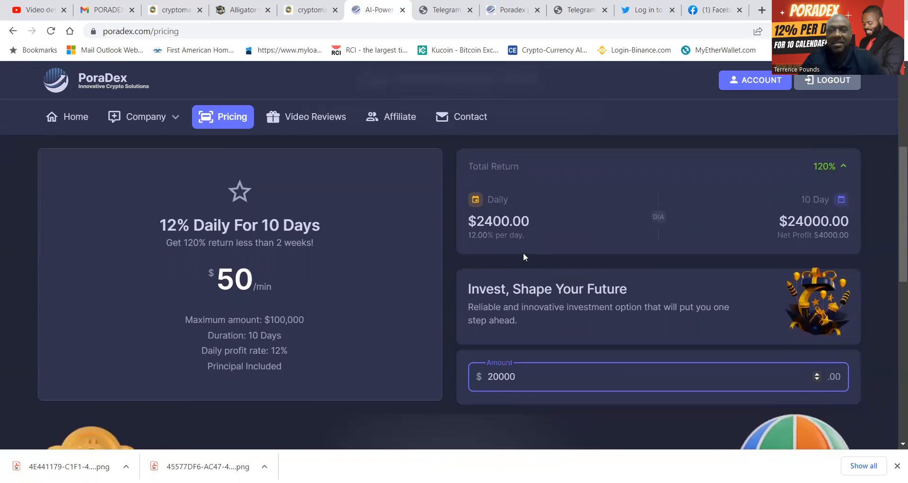
{"action": "scroll", "scroll_direction": "down", "scroll_amount": 3}
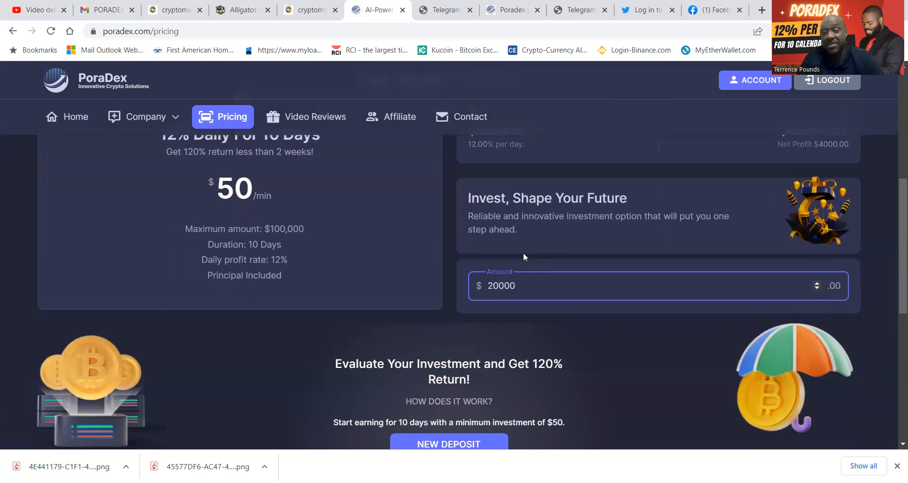
{"action": "scroll", "scroll_direction": "down", "scroll_amount": 3}
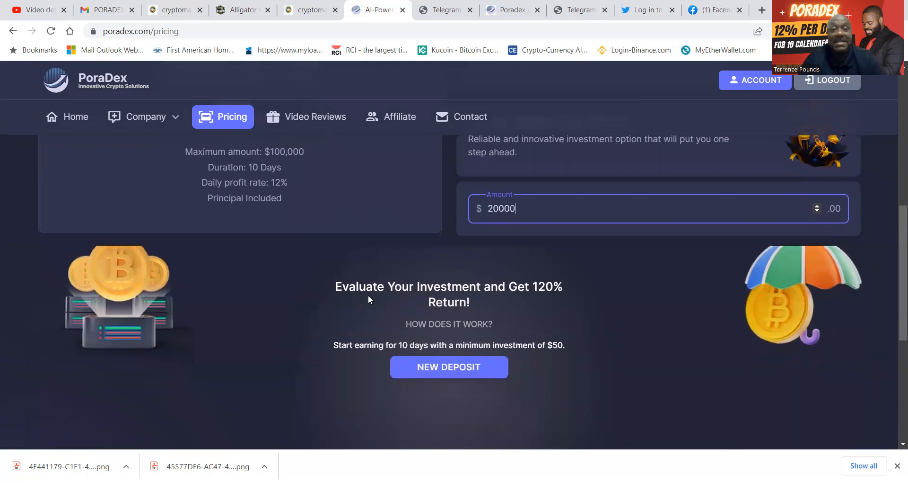
{"action": "mouse_move", "coordinate": [540, 304]}
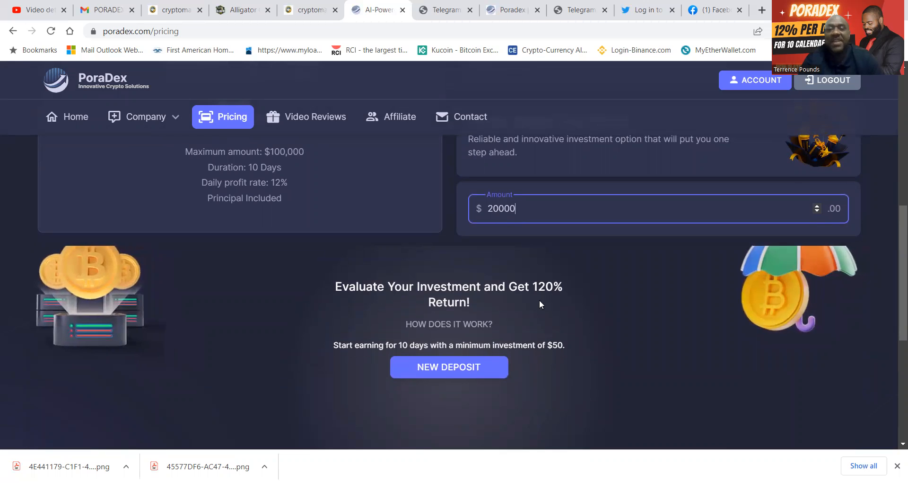
{"action": "mouse_move", "coordinate": [521, 337]}
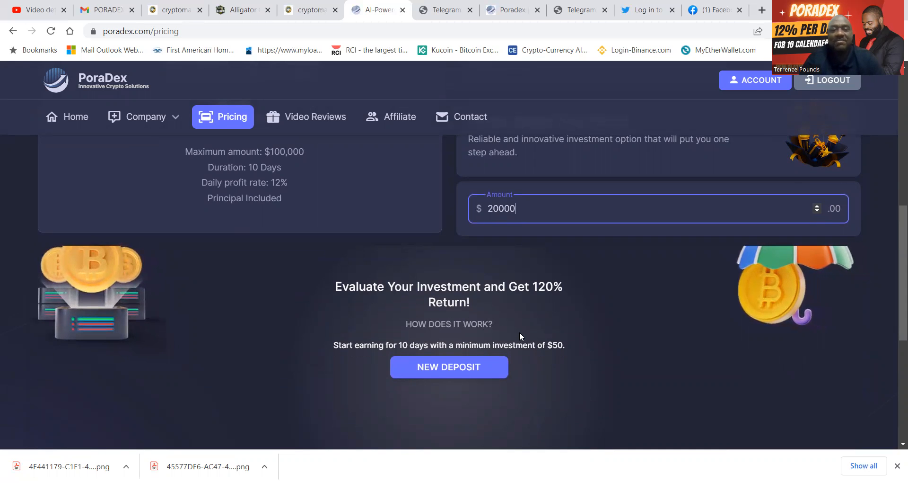
{"action": "scroll", "scroll_direction": "down", "scroll_amount": 3}
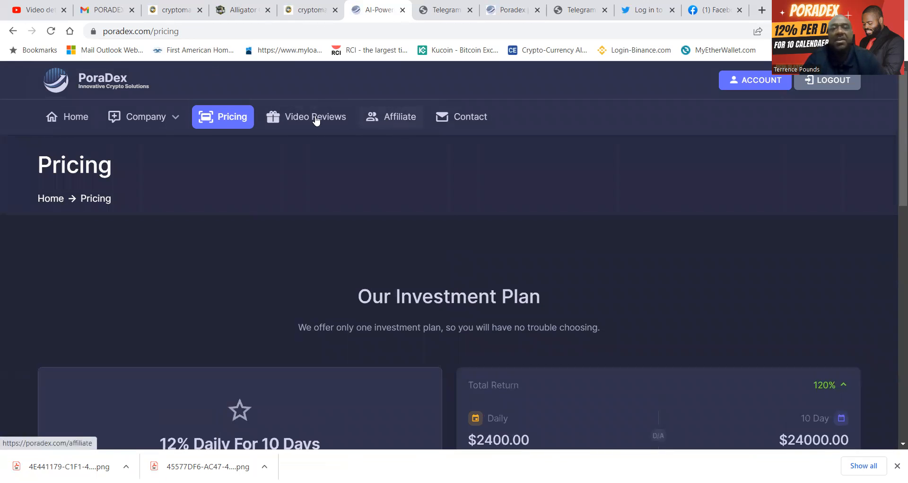
- Open Video Reviews and scroll through the $25–$1,500 Bounty Program and embedded review videos
{"action": "left_click", "coordinate": [315, 117]}
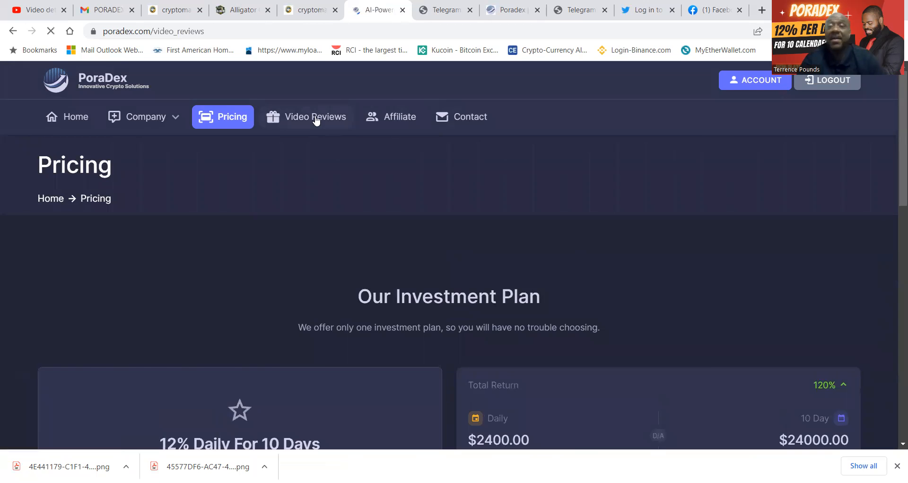
{"action": "left_click", "coordinate": [315, 117]}
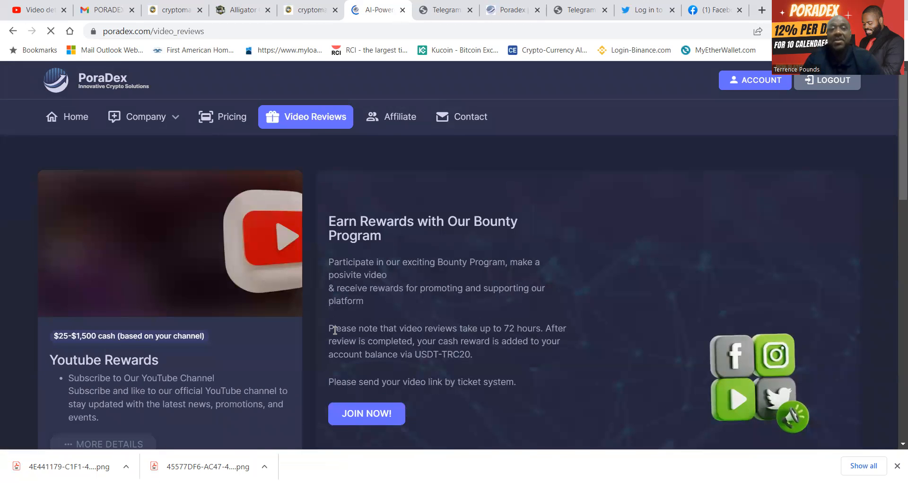
{"action": "scroll", "scroll_direction": "down", "scroll_amount": 3}
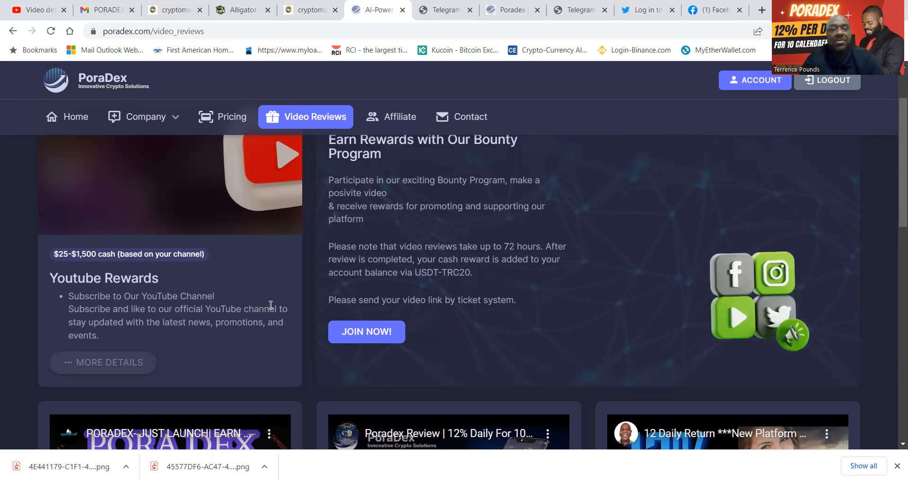
{"action": "scroll", "scroll_direction": "down", "scroll_amount": 3}
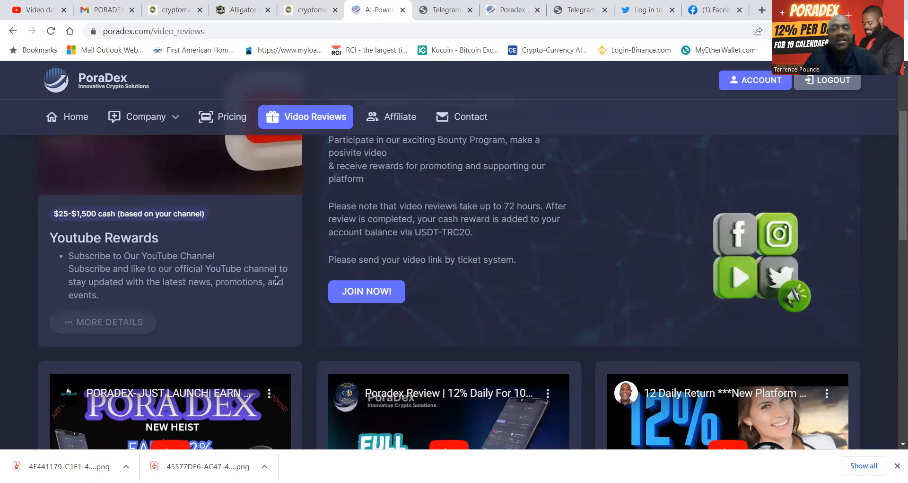
{"action": "mouse_move", "coordinate": [301, 298]}
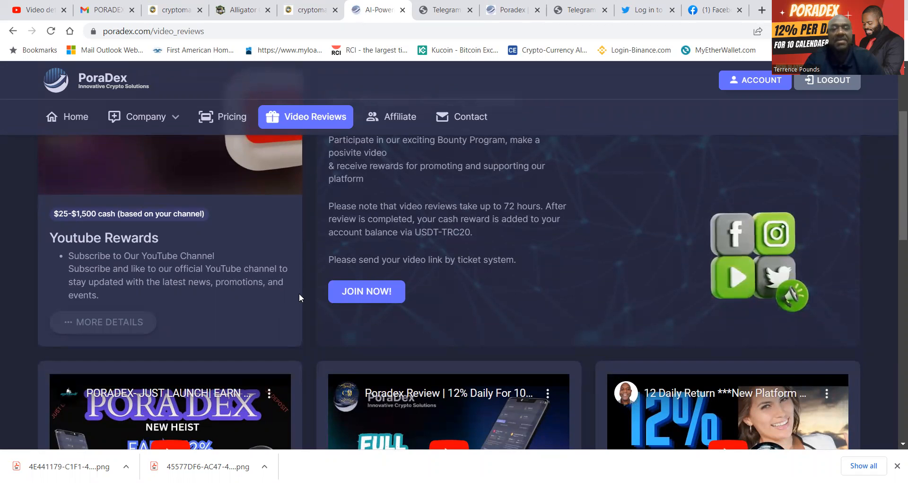
{"action": "scroll", "scroll_direction": "up", "scroll_amount": 3}
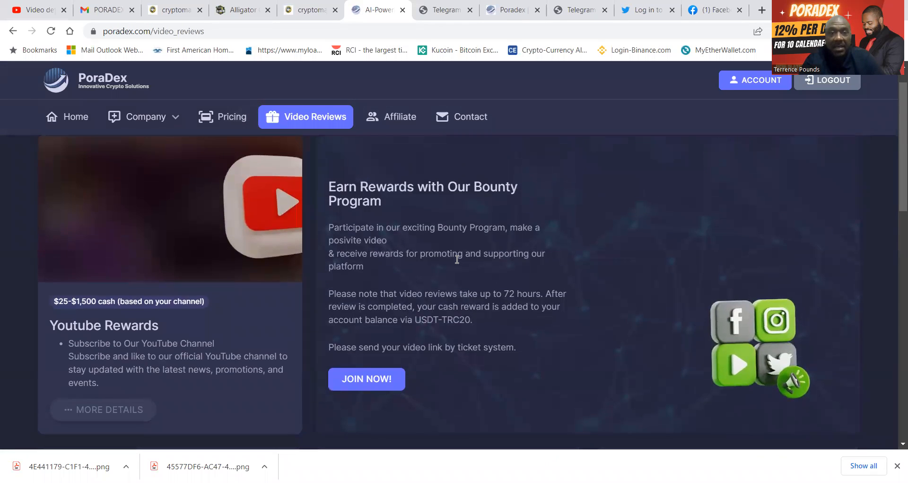
{"action": "scroll", "scroll_direction": "down", "scroll_amount": 3}
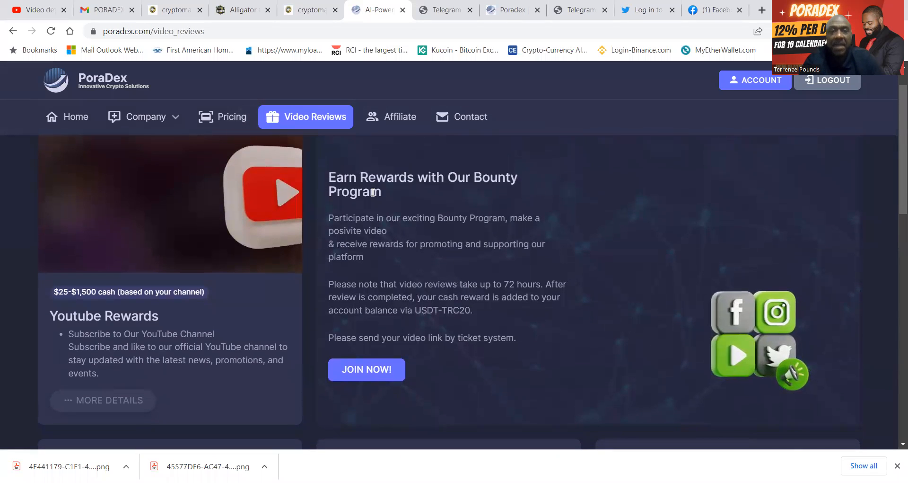
{"action": "mouse_move", "coordinate": [380, 226]}
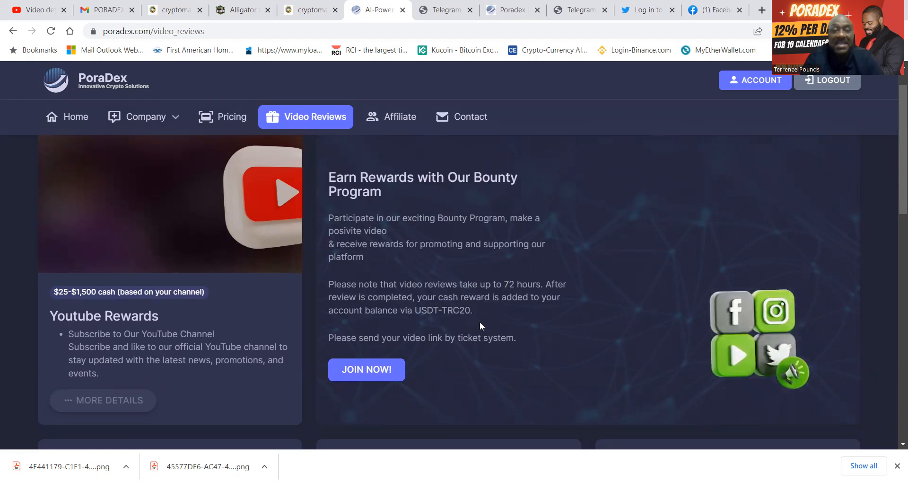
{"action": "scroll", "scroll_direction": "down", "scroll_amount": 3}
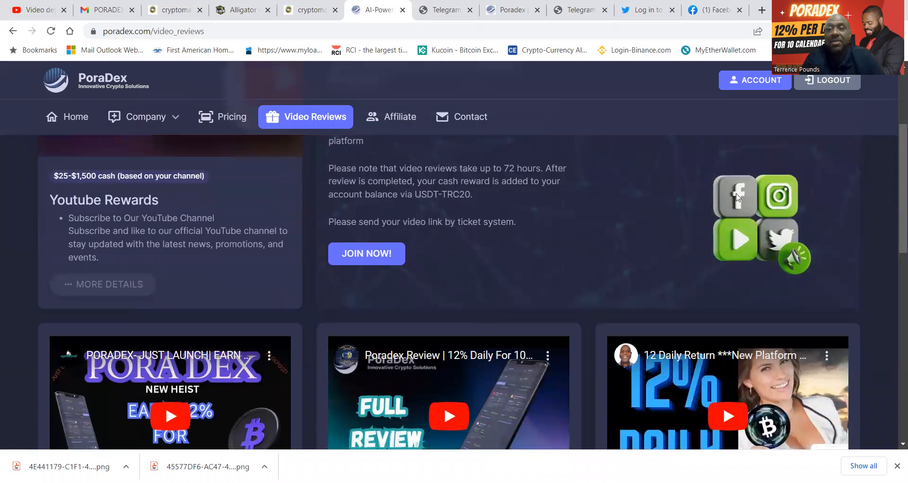
{"action": "scroll", "scroll_direction": "down", "scroll_amount": 3}
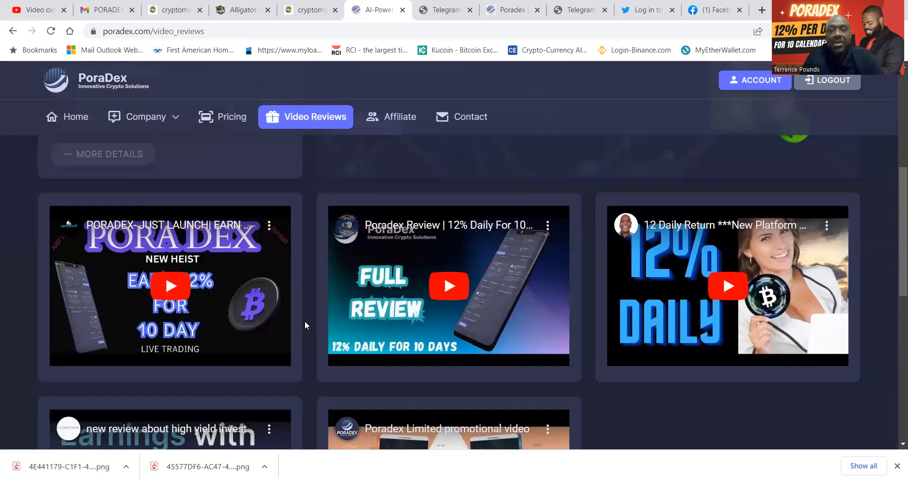
{"action": "scroll", "scroll_direction": "down", "scroll_amount": 3}
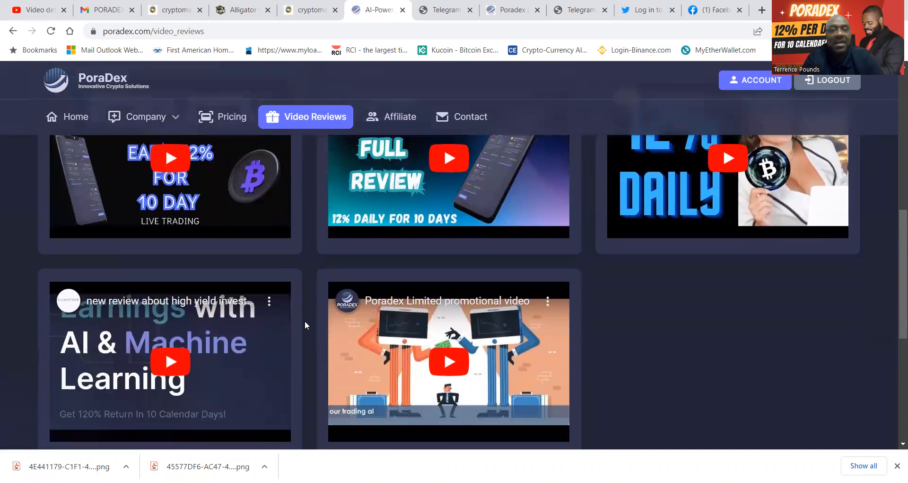
{"action": "scroll", "scroll_direction": "down", "scroll_amount": 3}
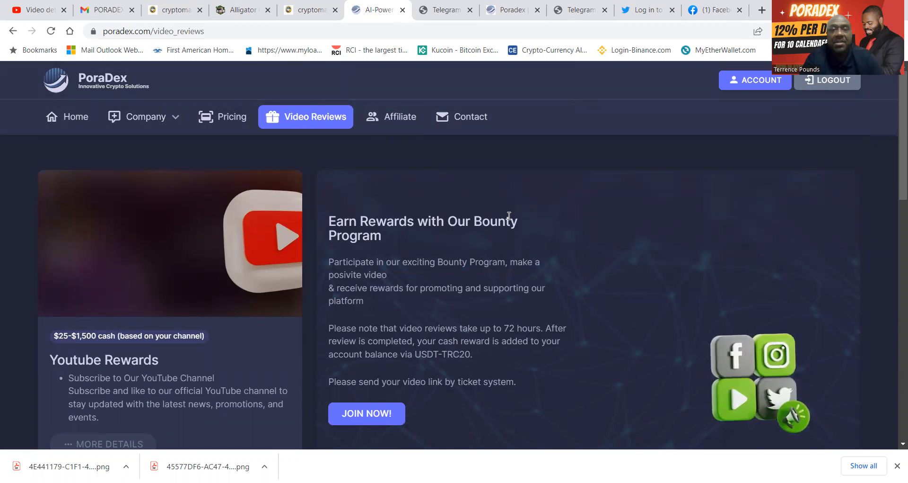
{"action": "left_click", "coordinate": [400, 117]}
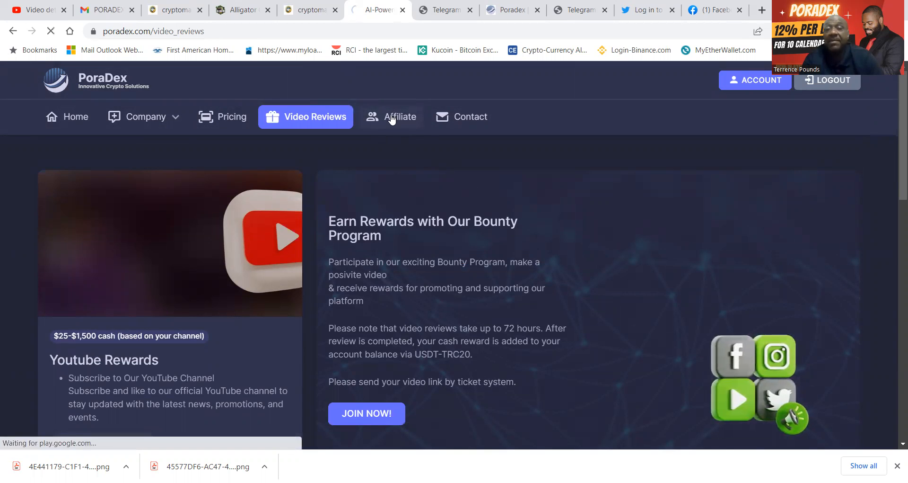
{"action": "left_click", "coordinate": [400, 117]}
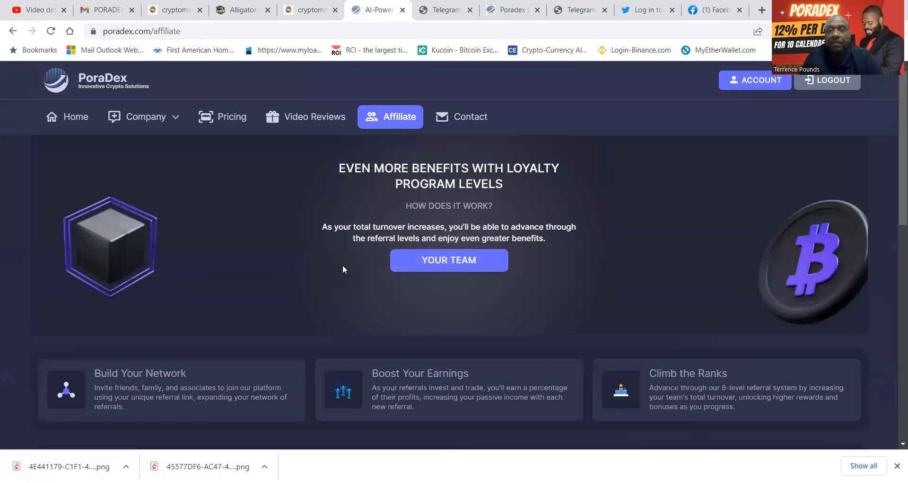
{"action": "scroll", "scroll_direction": "down", "scroll_amount": 3}
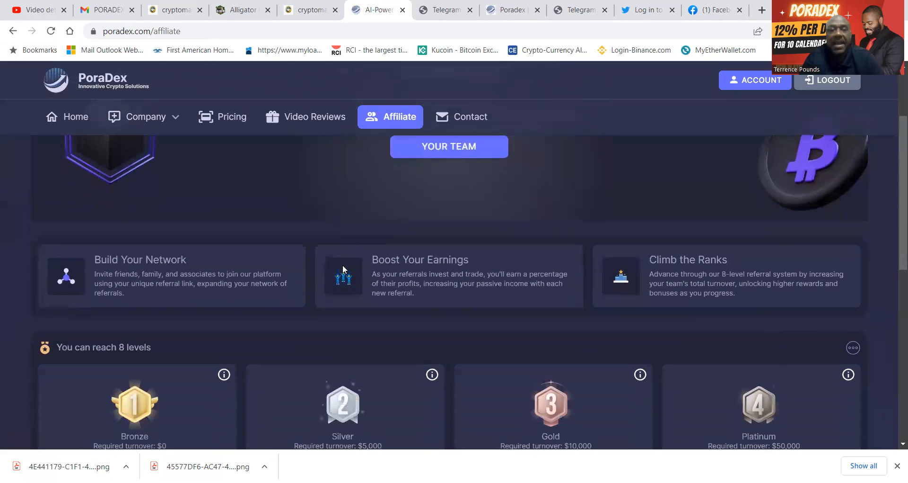
{"action": "scroll", "scroll_direction": "down", "scroll_amount": 3}
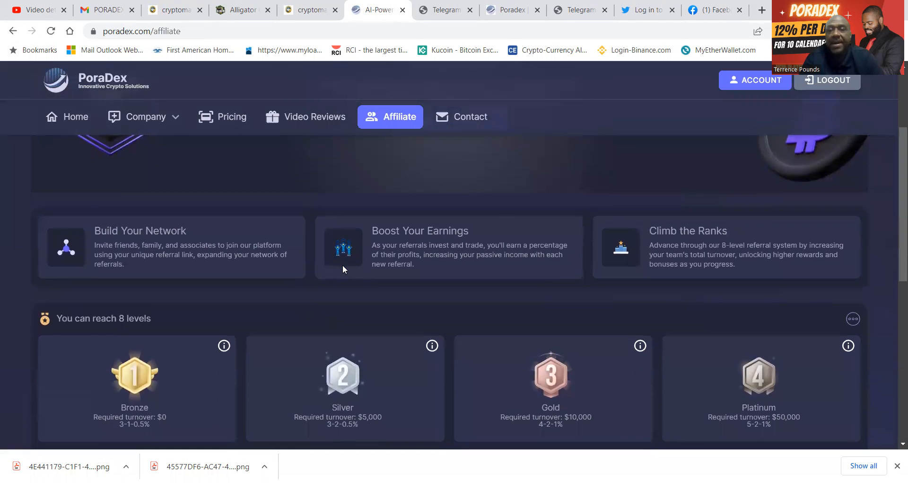
{"action": "scroll", "scroll_direction": "down", "scroll_amount": 3}
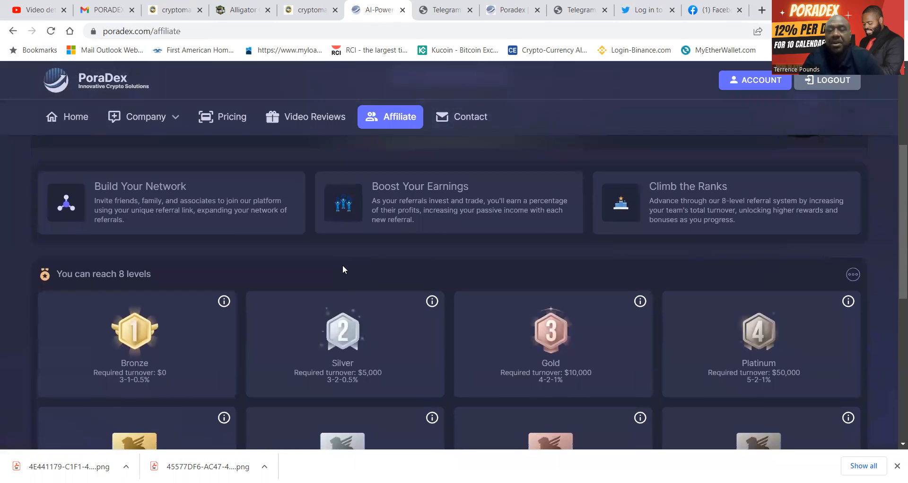
{"action": "scroll", "scroll_direction": "down", "scroll_amount": 3}
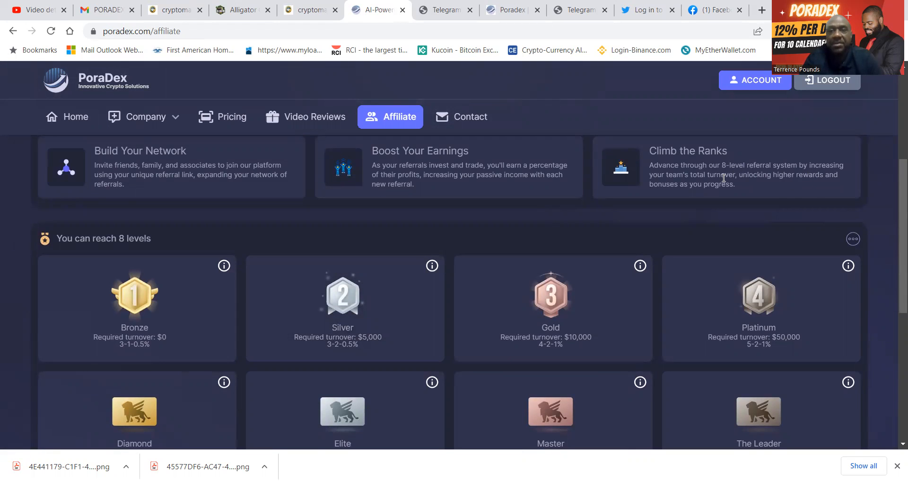
{"action": "scroll", "scroll_direction": "down", "scroll_amount": 3}
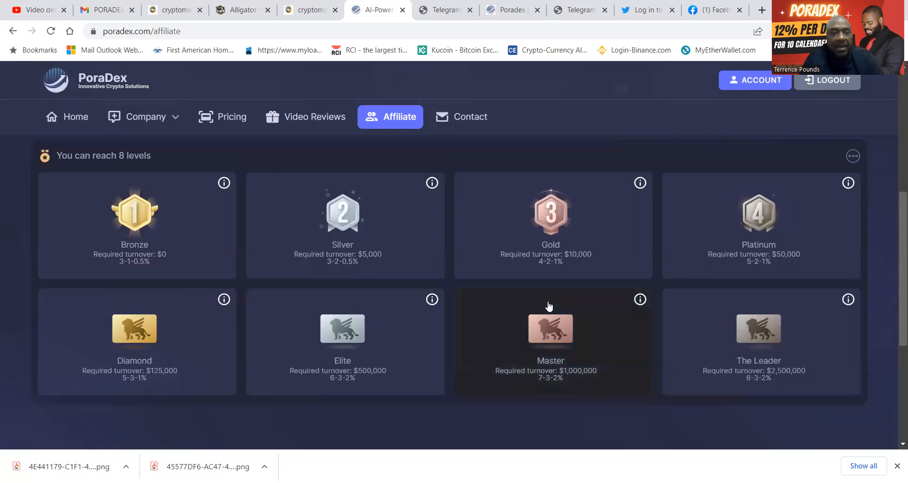
{"action": "mouse_move", "coordinate": [166, 251]}
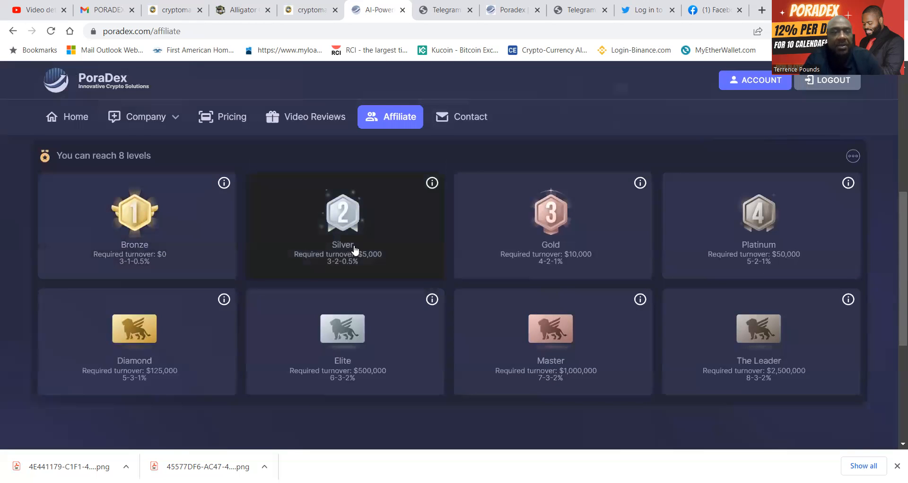
{"action": "mouse_move", "coordinate": [413, 251]}
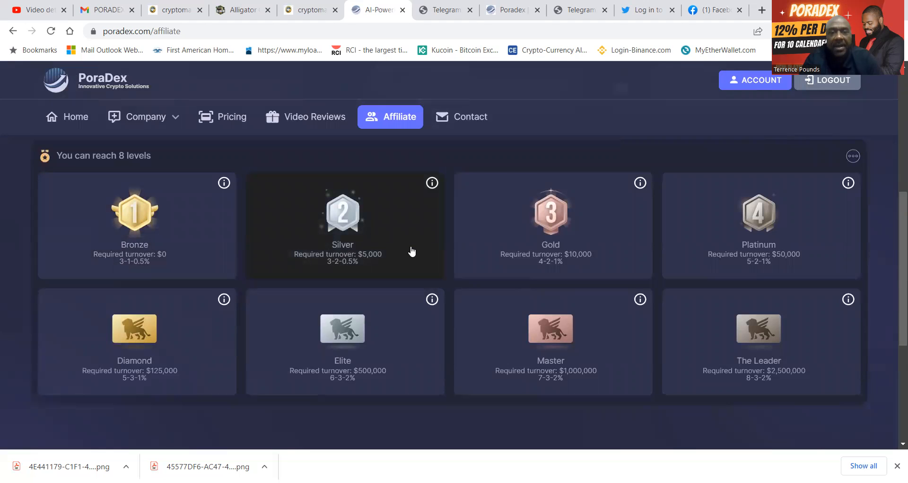
{"action": "mouse_move", "coordinate": [404, 251]}
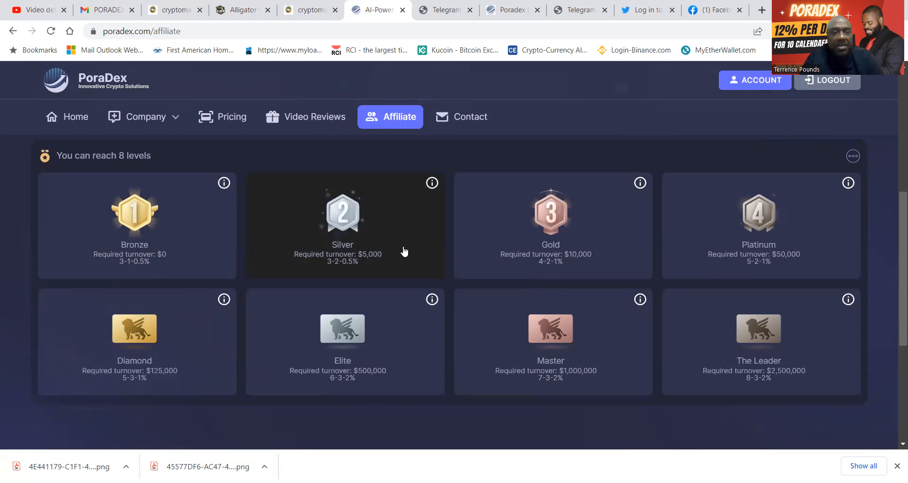
{"action": "mouse_move", "coordinate": [325, 269]}
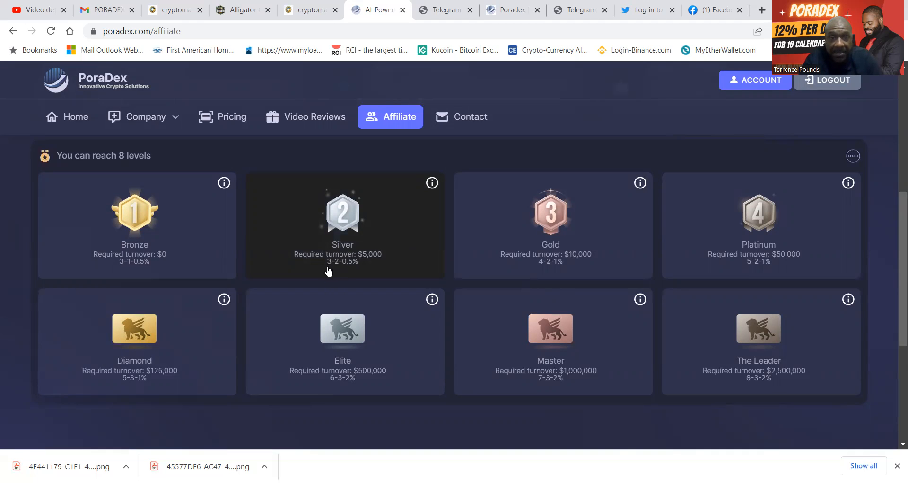
{"action": "mouse_move", "coordinate": [508, 258]}
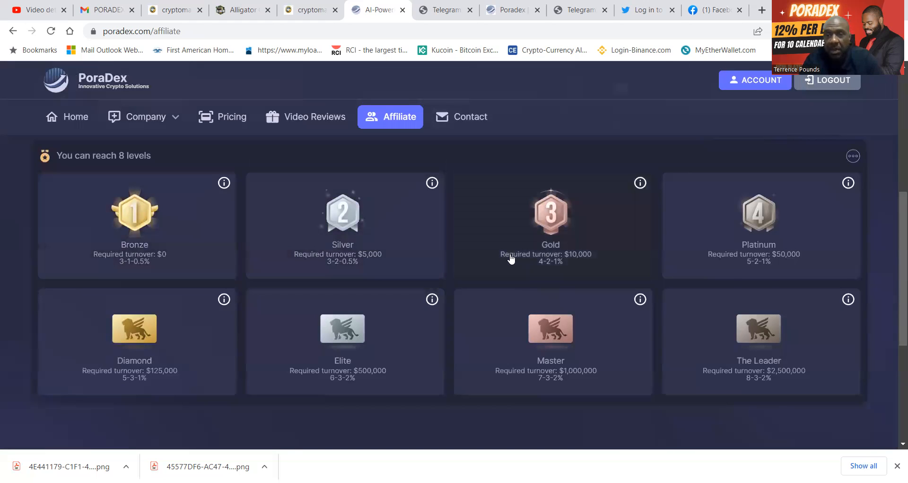
{"action": "mouse_move", "coordinate": [223, 378]}
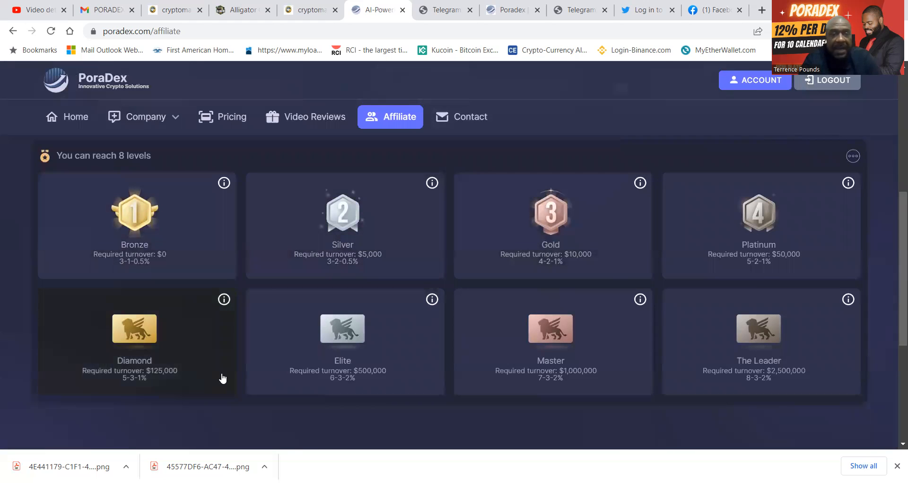
{"action": "mouse_move", "coordinate": [597, 373]}
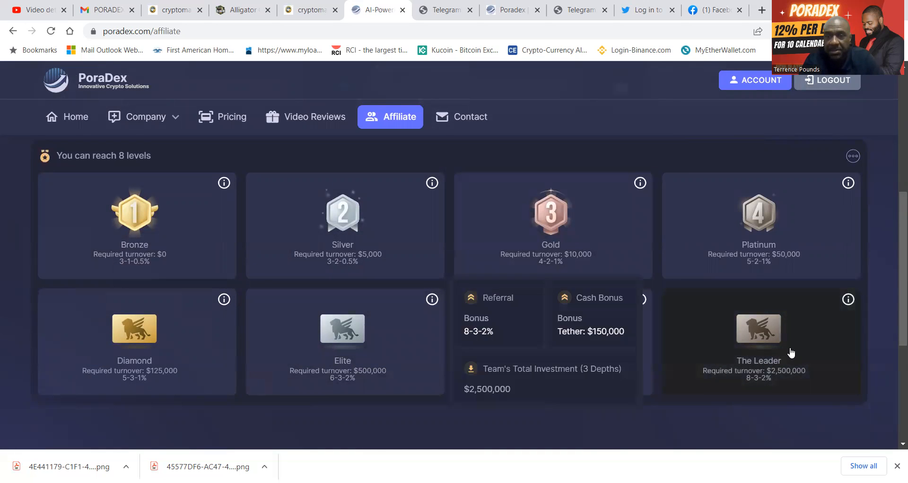
{"action": "mouse_move", "coordinate": [746, 346]}
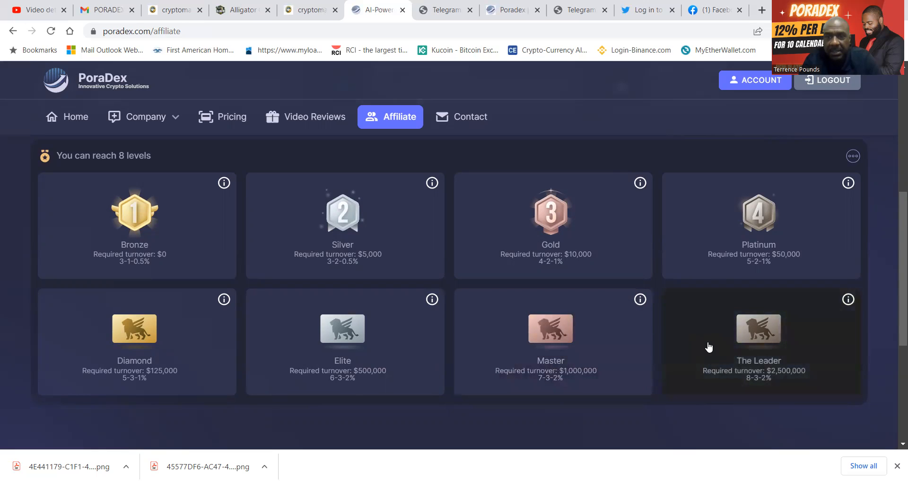
{"action": "mouse_move", "coordinate": [499, 322]}
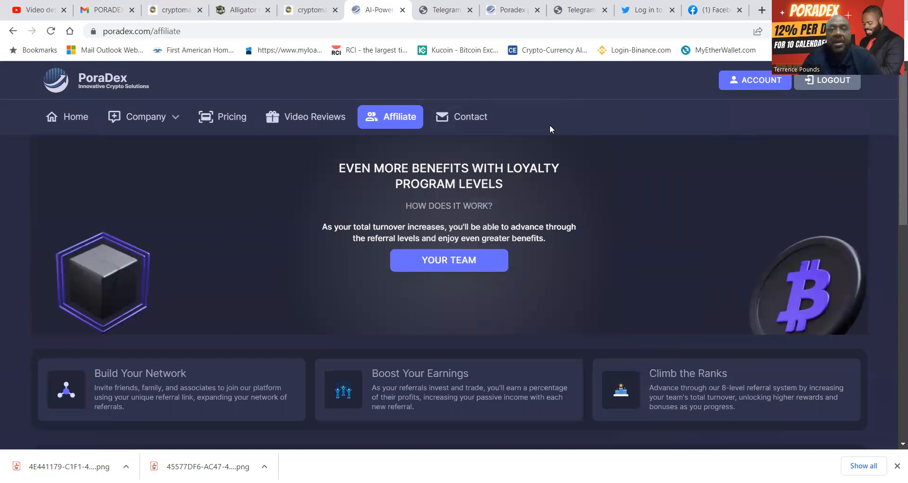
- Show the Poradex account dashboard's $2000 active deposit, user statistics and activity timeline
{"action": "left_click", "coordinate": [509, 10]}
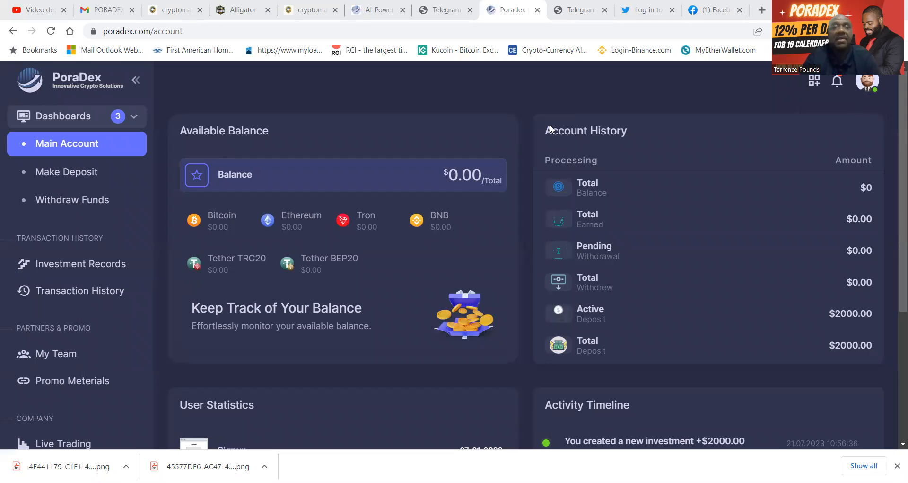
{"action": "mouse_move", "coordinate": [453, 121]}
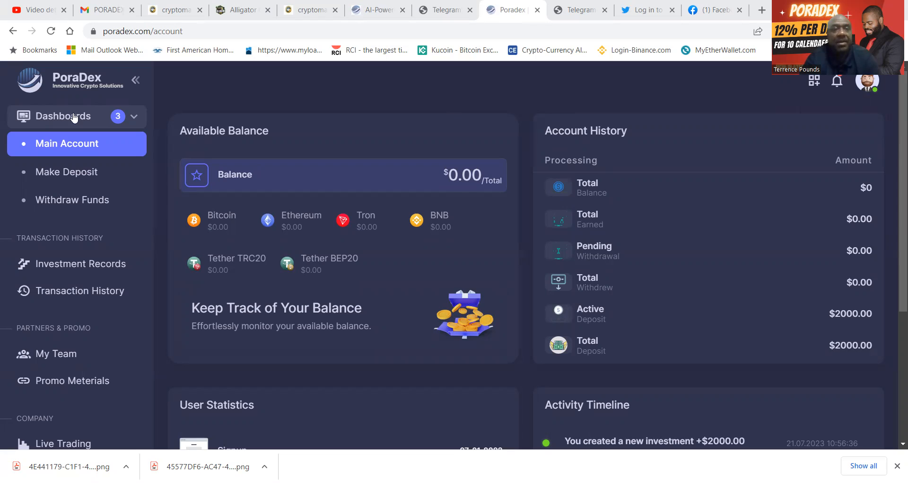
{"action": "left_click", "coordinate": [69, 117]}
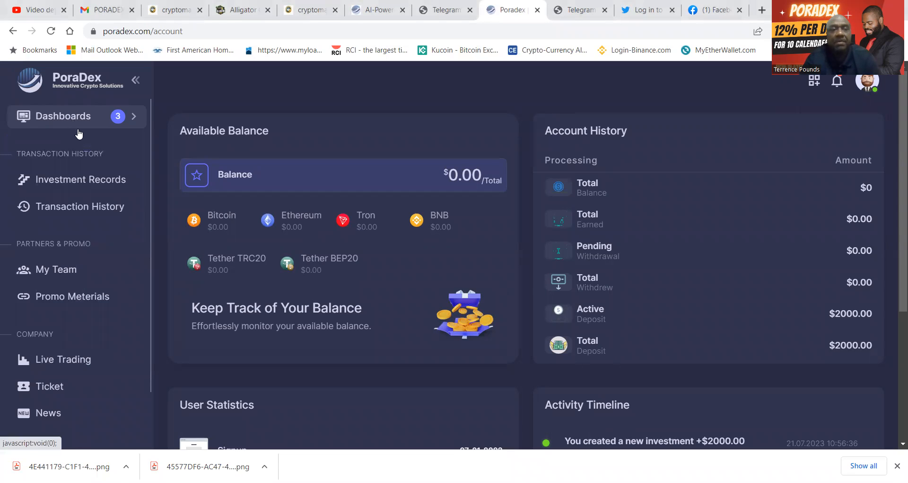
{"action": "mouse_move", "coordinate": [82, 324]}
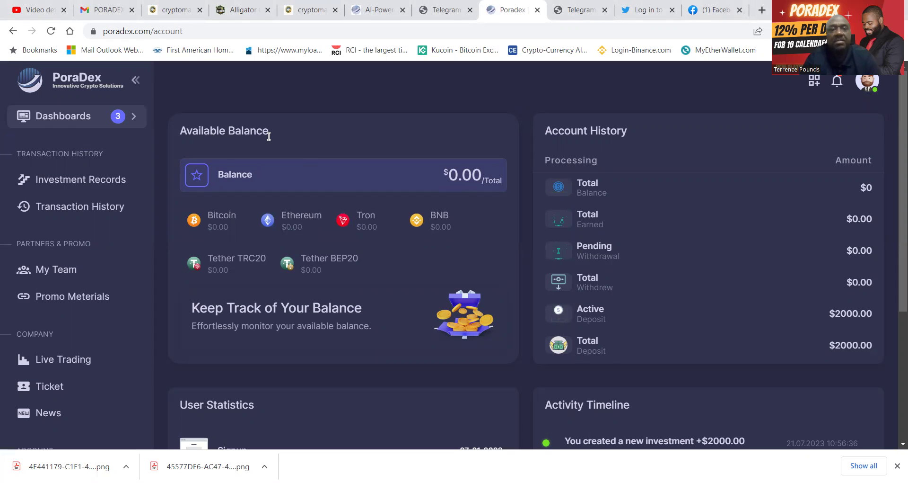
{"action": "mouse_move", "coordinate": [676, 215]}
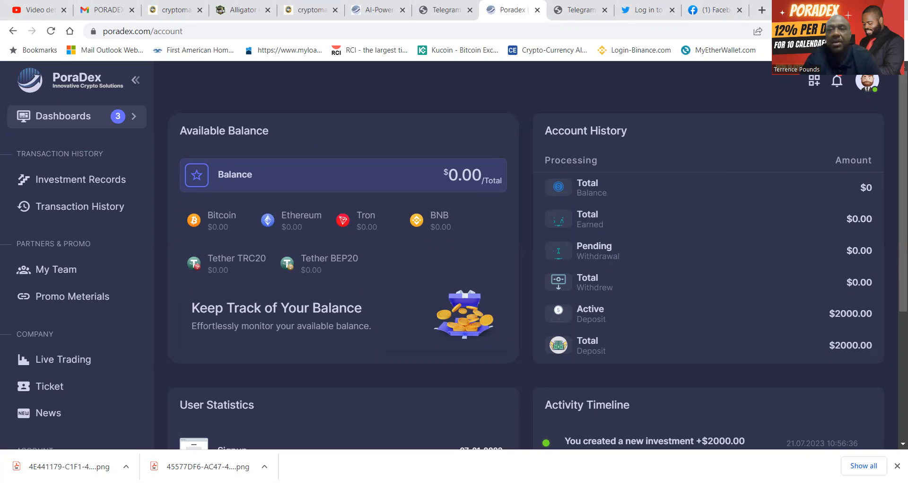
{"action": "mouse_move", "coordinate": [753, 247]}
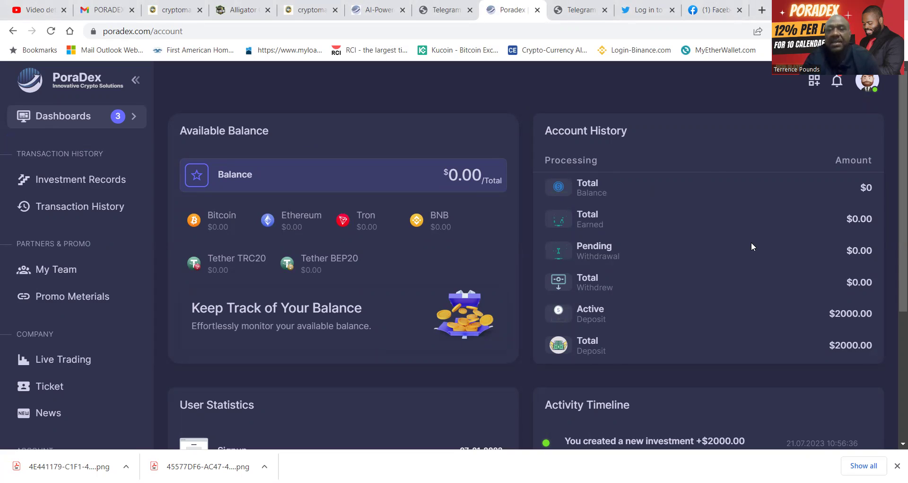
{"action": "mouse_move", "coordinate": [318, 360]}
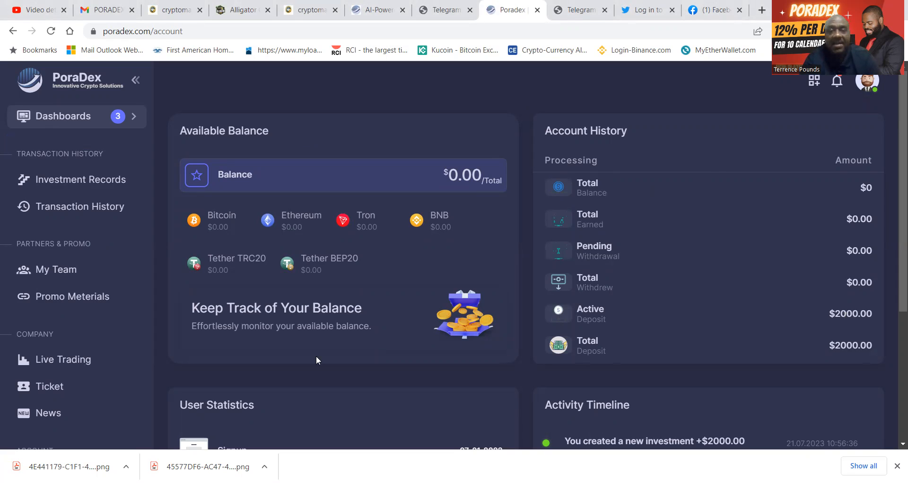
{"action": "scroll", "scroll_direction": "down", "scroll_amount": 3}
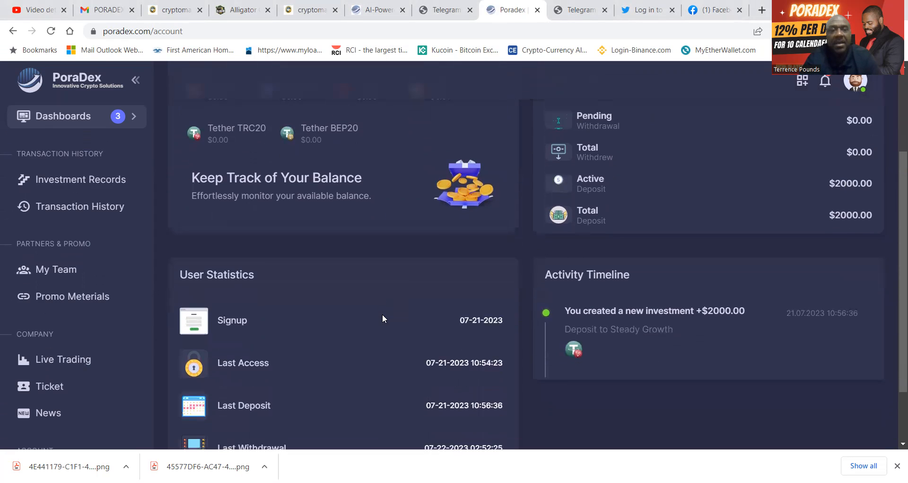
{"action": "scroll", "scroll_direction": "down", "scroll_amount": 3}
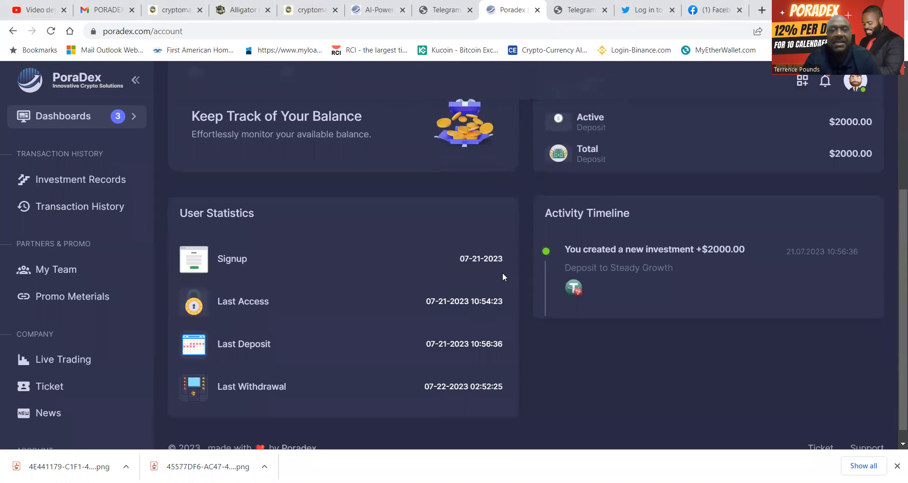
{"action": "mouse_move", "coordinate": [748, 255]}
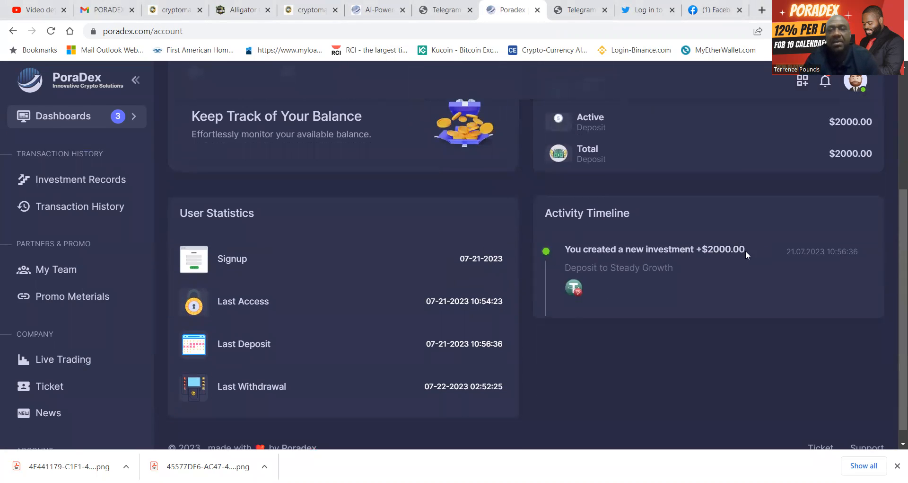
{"action": "scroll", "scroll_direction": "down", "scroll_amount": 3}
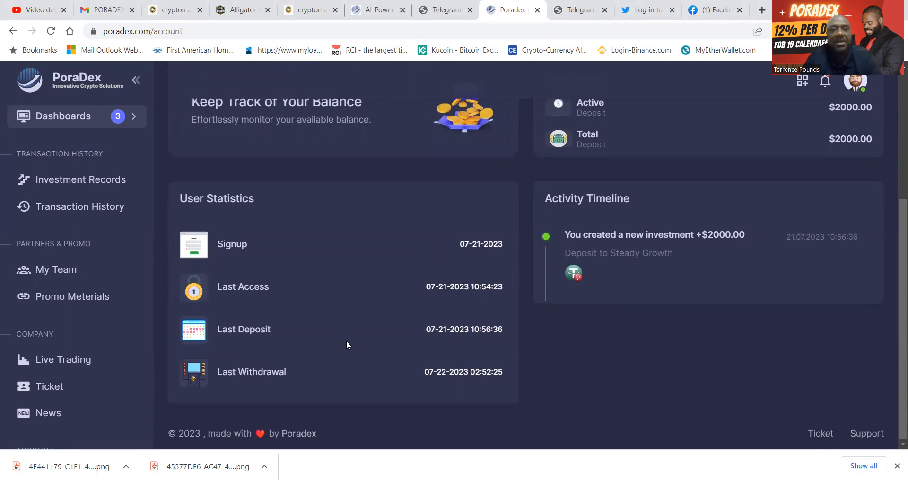
{"action": "mouse_move", "coordinate": [65, 125]}
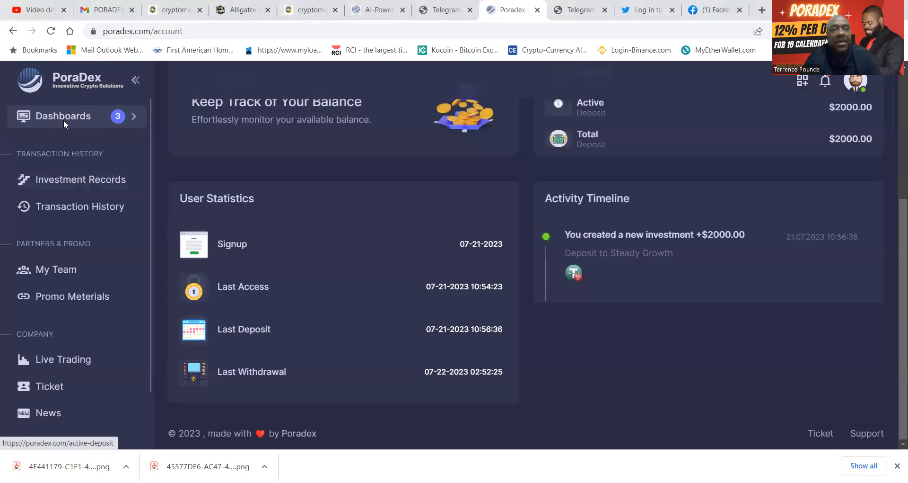
- Enter a 20000 Make Deposit amount, projecting $2,400 daily and $24,000 over 10 days
{"action": "left_click", "coordinate": [63, 116]}
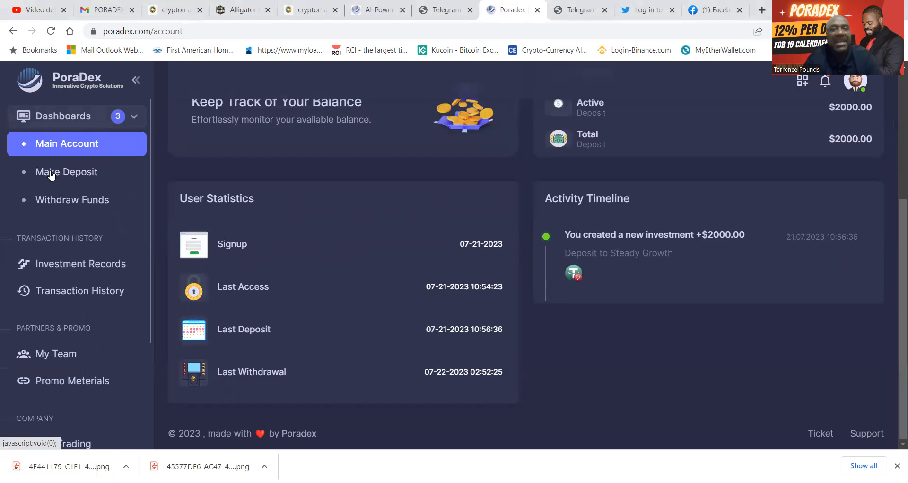
{"action": "left_click", "coordinate": [66, 171]}
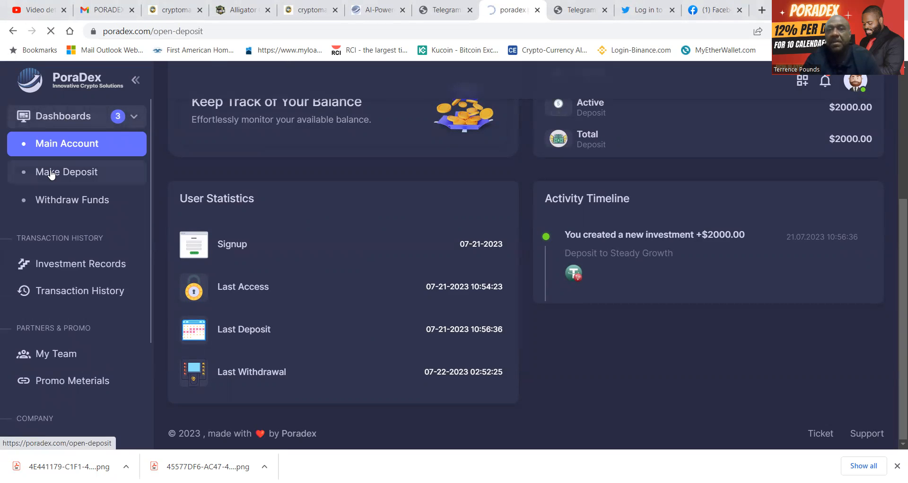
{"action": "left_click", "coordinate": [66, 172]}
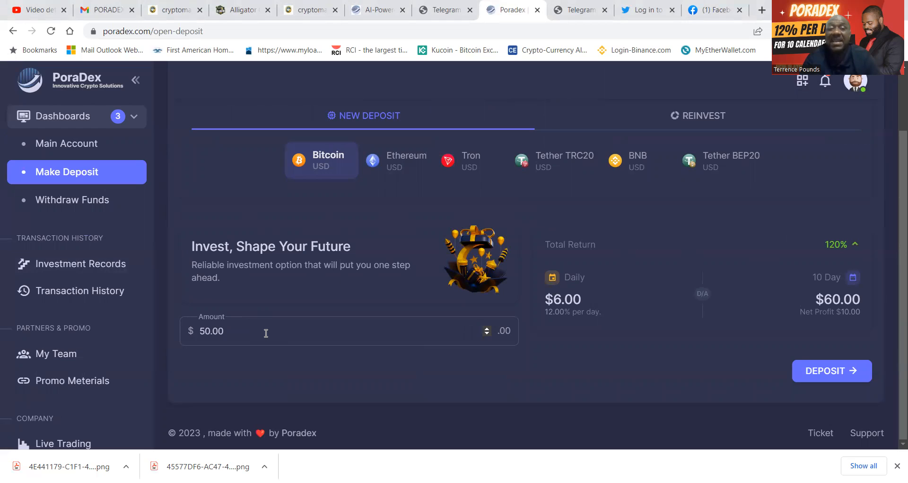
{"action": "type", "text": "20000"}
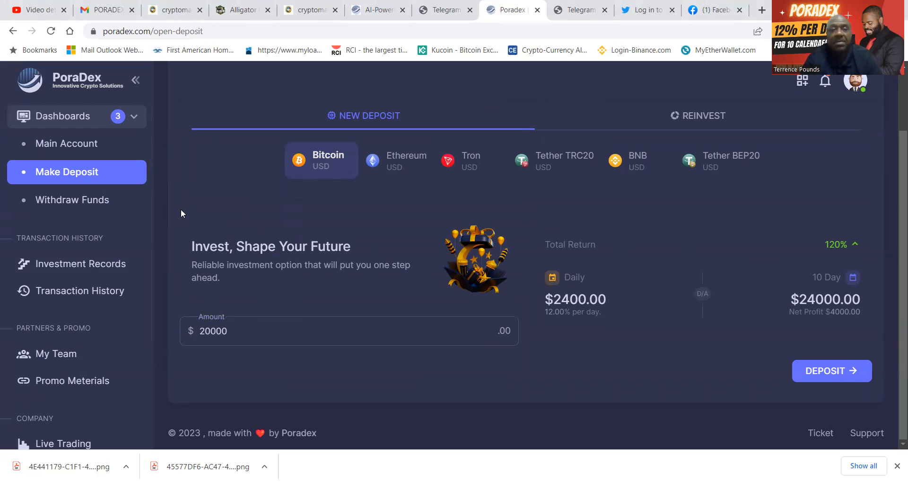
{"action": "mouse_move", "coordinate": [278, 310]}
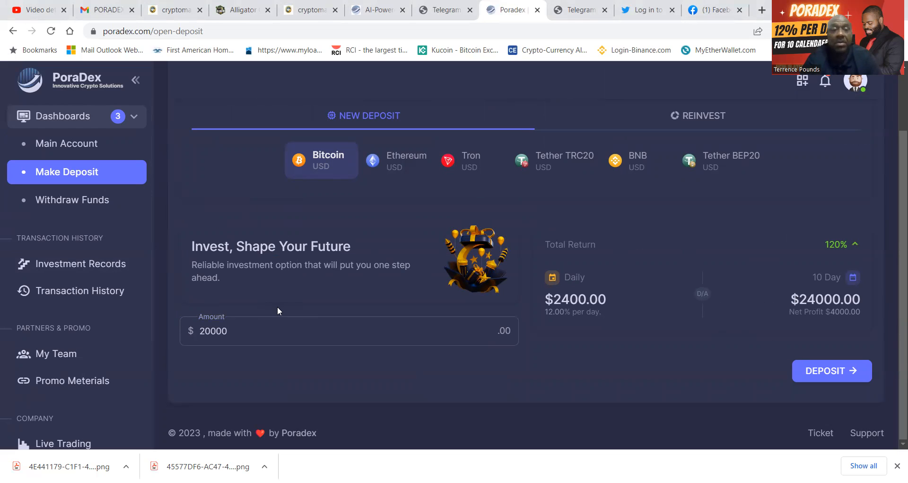
{"action": "left_click", "coordinate": [213, 330]}
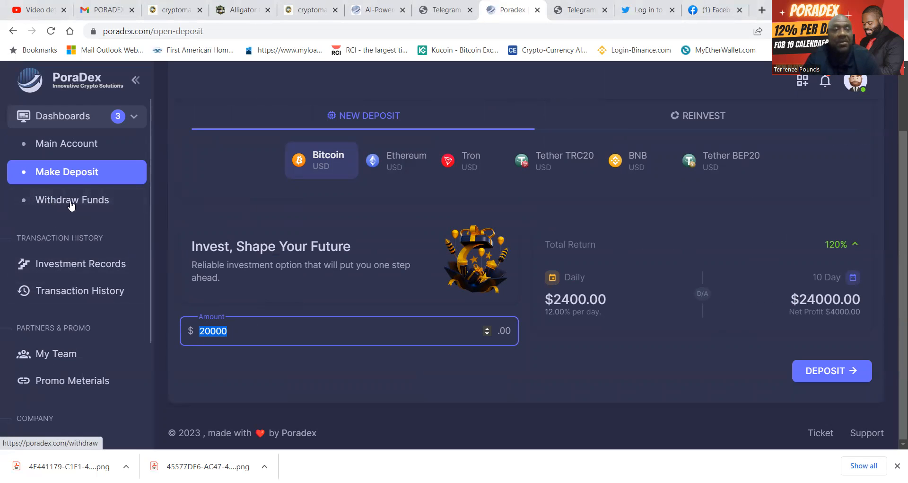
- View the Withdraw Funds page: $0.00 balance, 24-hour approval, $10 minimum Bitcoin withdrawal
{"action": "left_click", "coordinate": [72, 199]}
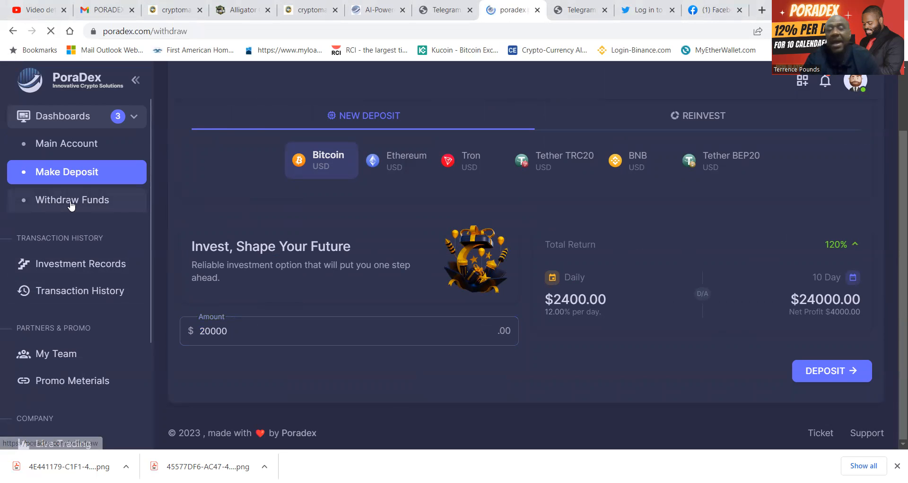
{"action": "left_click", "coordinate": [72, 200]}
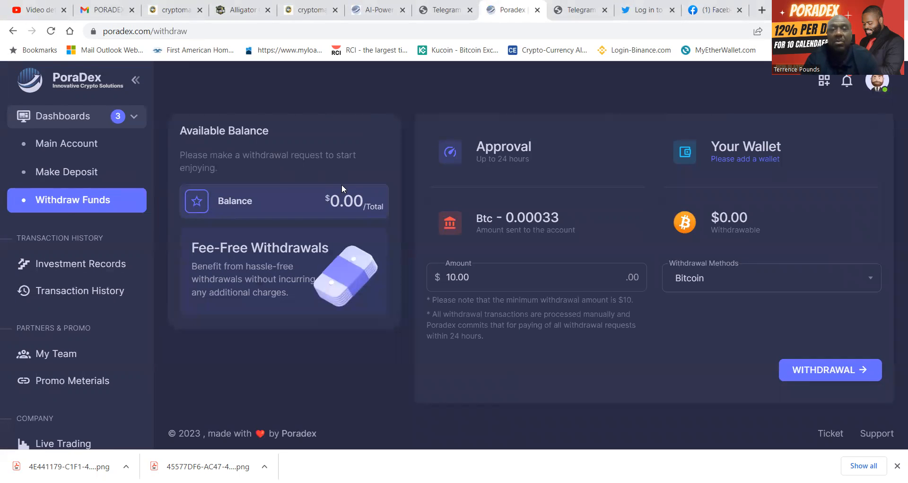
{"action": "mouse_move", "coordinate": [393, 182]}
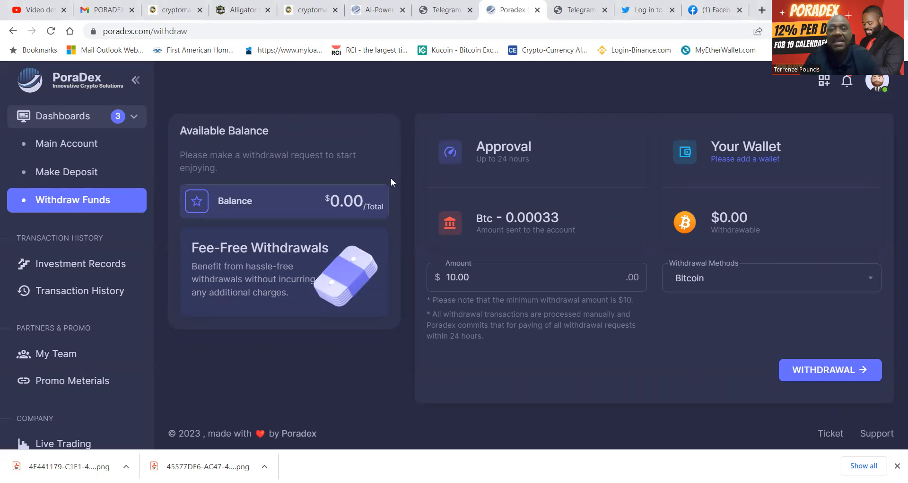
{"action": "mouse_move", "coordinate": [640, 188]}
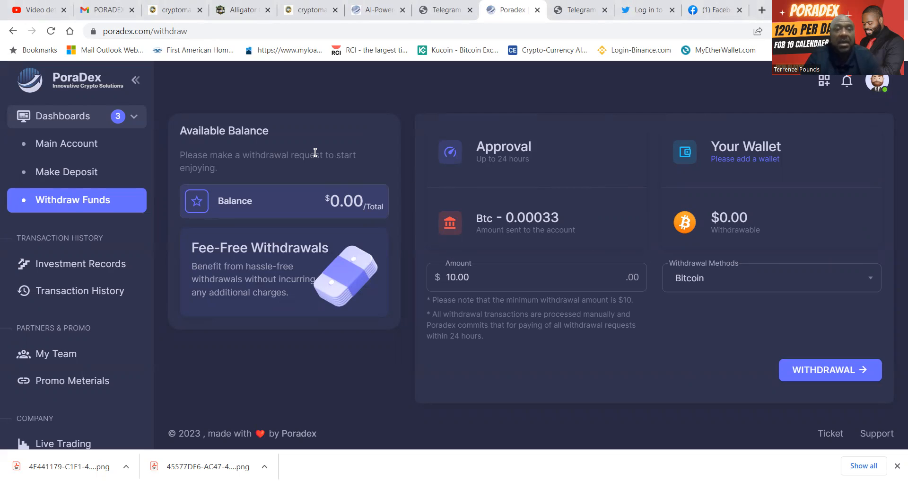
{"action": "mouse_move", "coordinate": [121, 236]}
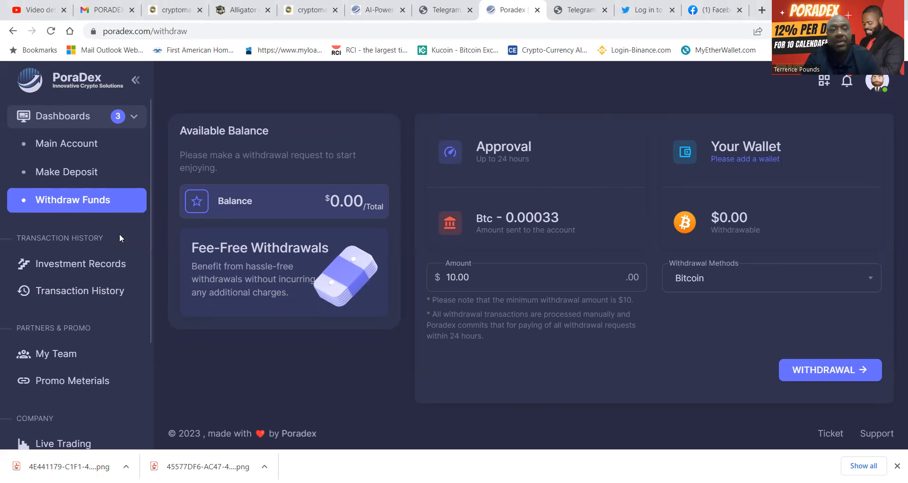
{"action": "left_click", "coordinate": [81, 264]}
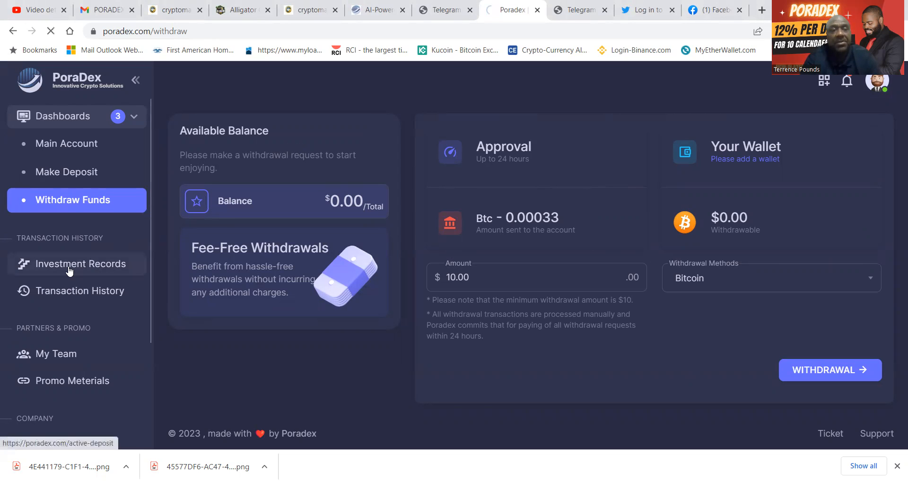
- Check Investment Records for the $2000 Steady Growth plan, 51.55% complete with 9 days left
{"action": "left_click", "coordinate": [71, 263]}
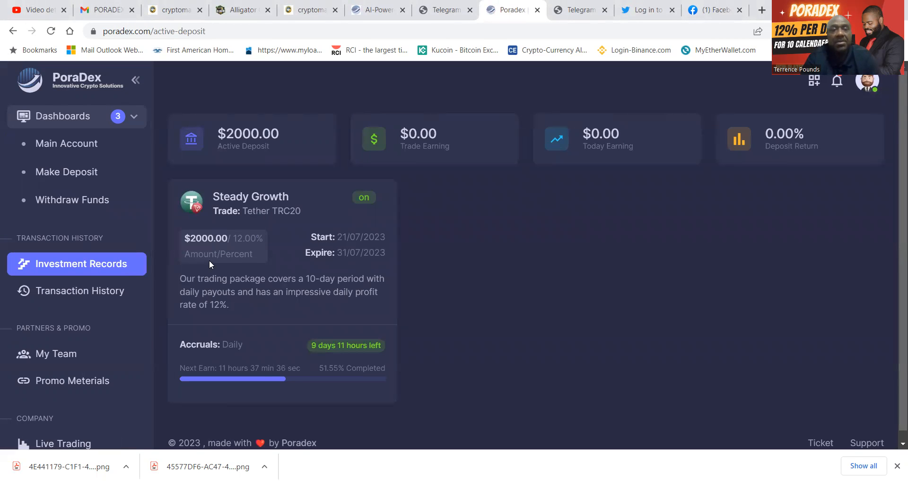
{"action": "mouse_move", "coordinate": [335, 362]}
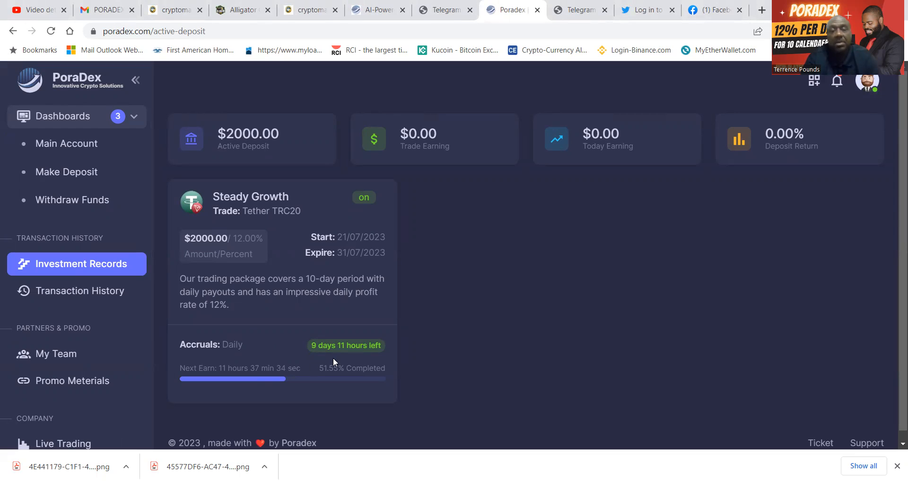
{"action": "mouse_move", "coordinate": [327, 354]}
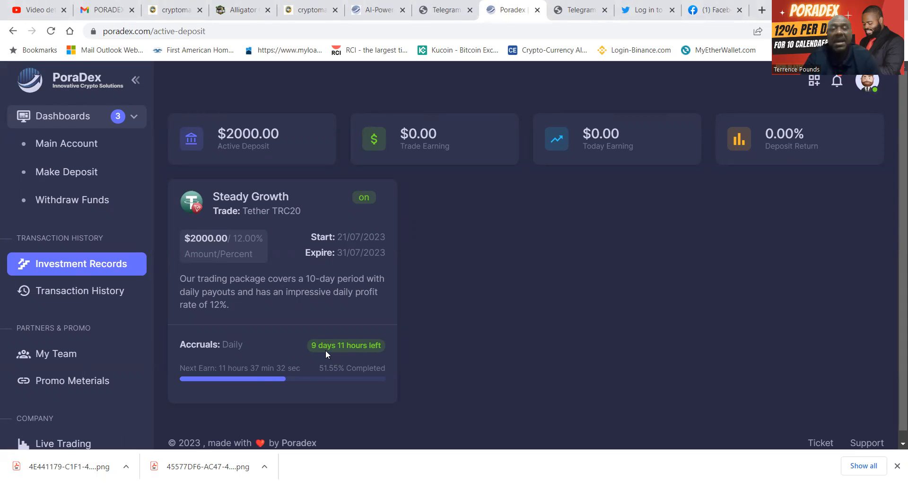
{"action": "scroll", "scroll_direction": "down", "scroll_amount": 3}
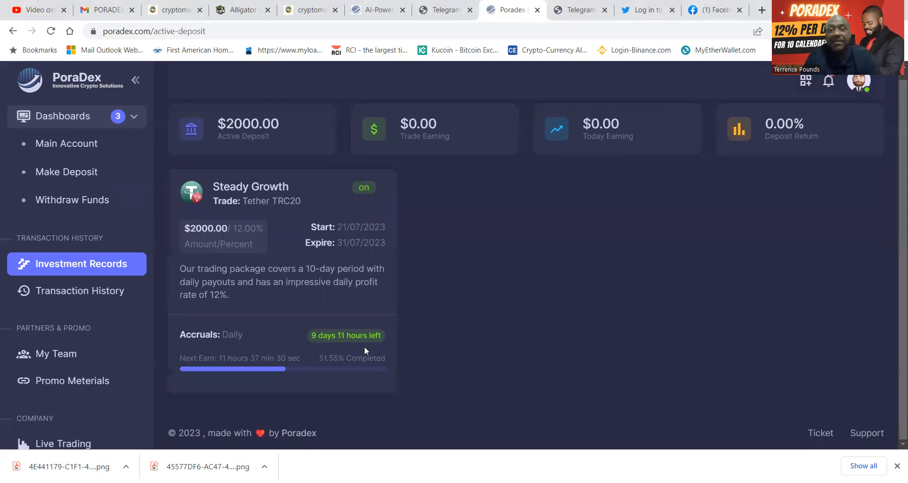
{"action": "mouse_move", "coordinate": [302, 349]}
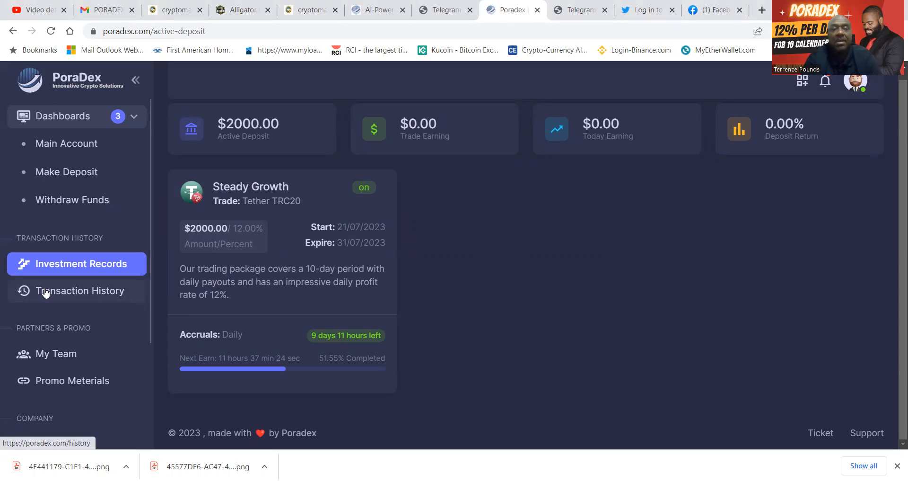
{"action": "mouse_move", "coordinate": [52, 353]}
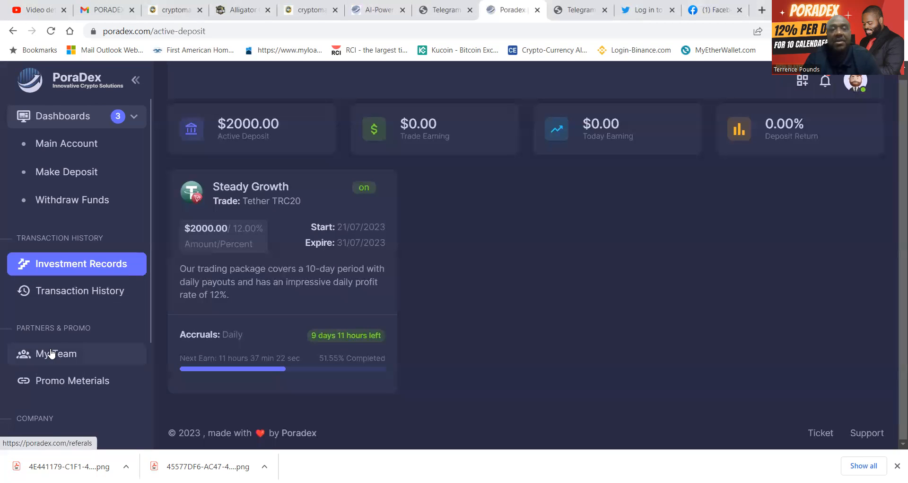
{"action": "left_click", "coordinate": [53, 381]}
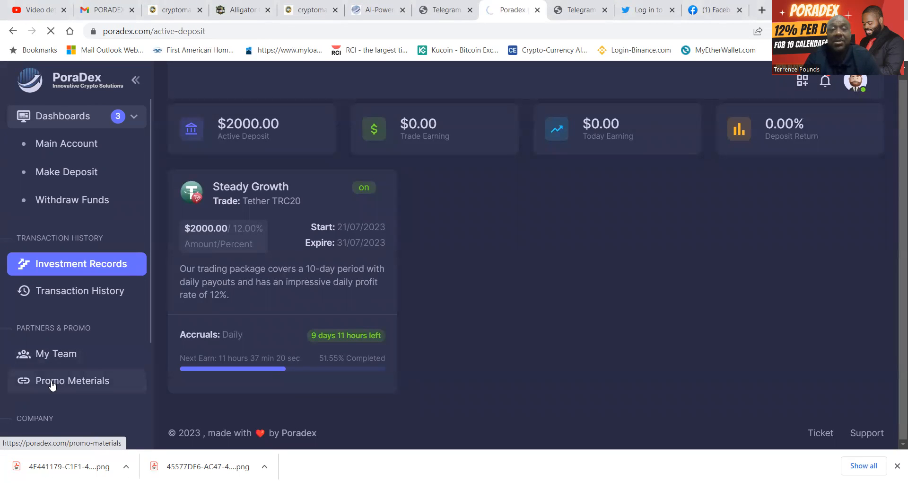
- Look through the Promo Materials banner sizes and their HTML referral link codes
{"action": "left_click", "coordinate": [72, 380]}
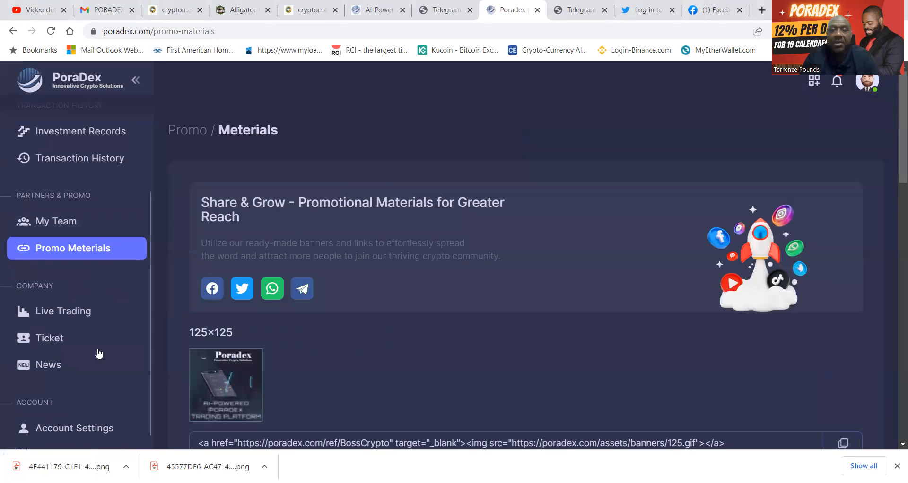
{"action": "scroll", "scroll_direction": "down", "scroll_amount": 3}
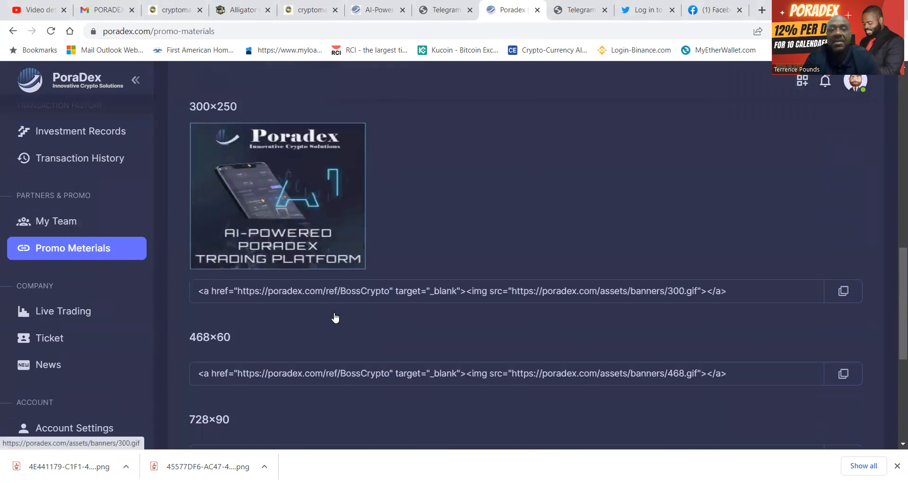
{"action": "scroll", "scroll_direction": "down", "scroll_amount": 3}
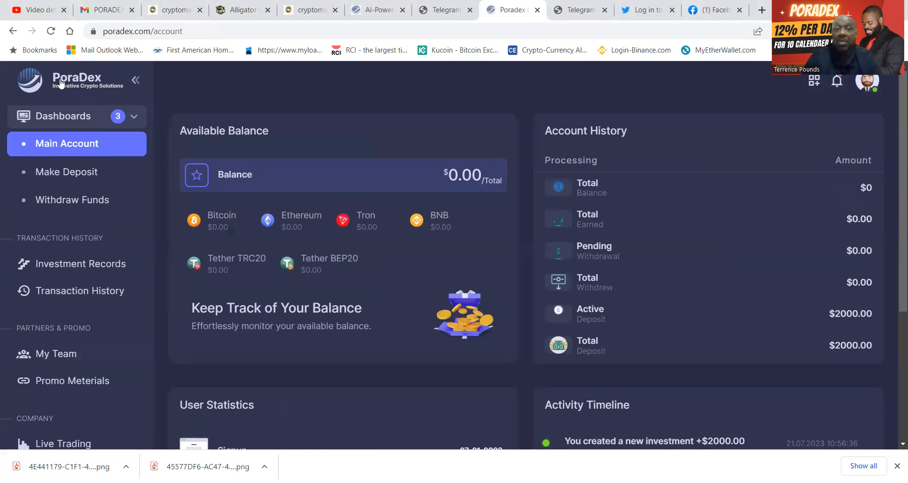
- Scroll to the 07-21-2023 signup statistics and the $2000 Steady Growth timeline entry
{"action": "scroll", "scroll_direction": "down", "scroll_amount": 3}
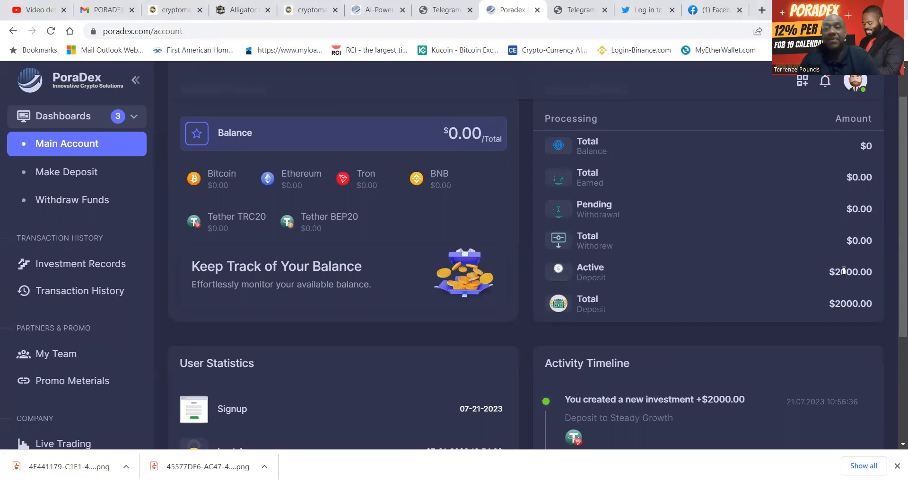
{"action": "mouse_move", "coordinate": [621, 269]}
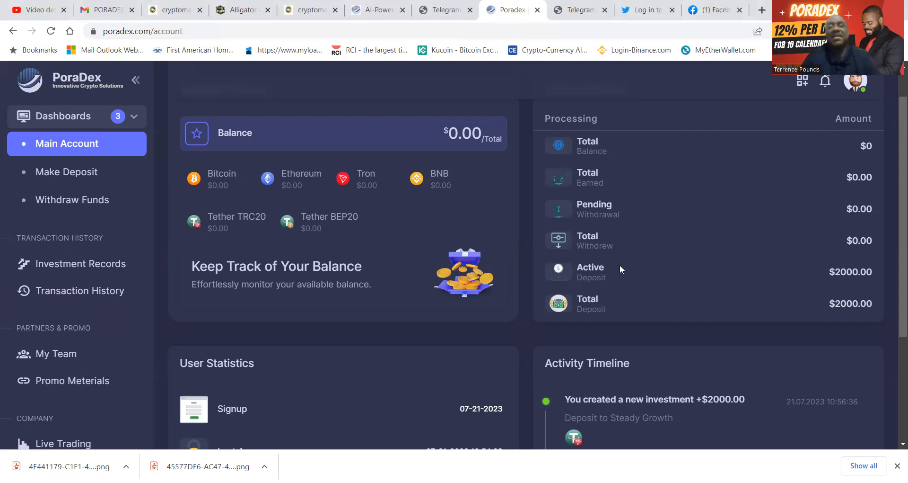
{"action": "mouse_move", "coordinate": [415, 266]}
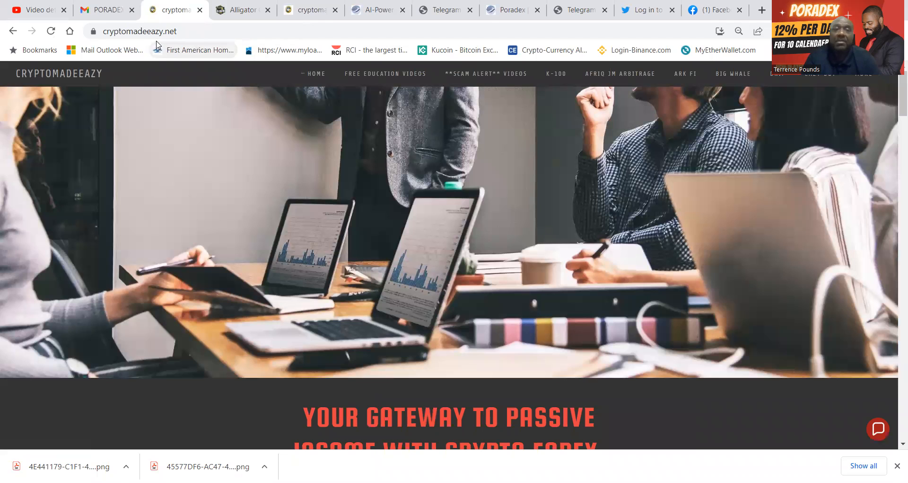
- Scroll cryptomadeeazy.net past K-100 and the crypto and forex options to Connect with Us
{"action": "scroll", "scroll_direction": "down", "scroll_amount": 3}
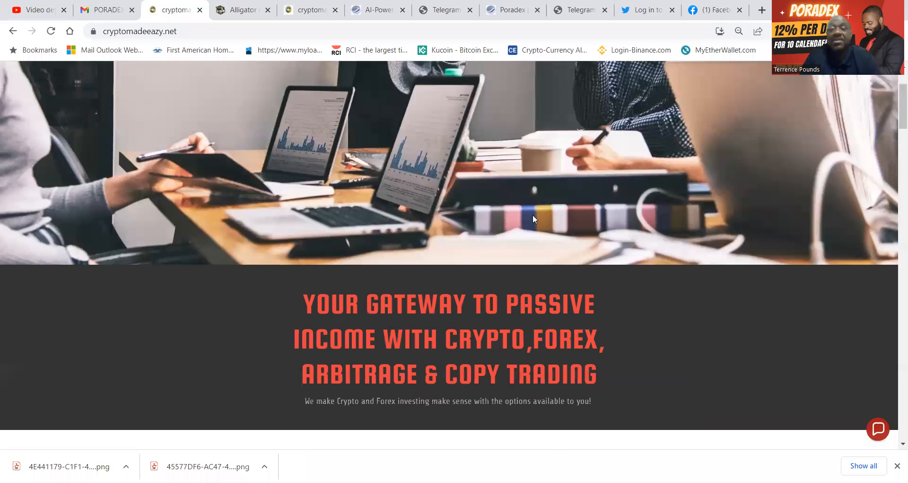
{"action": "scroll", "scroll_direction": "down", "scroll_amount": 3}
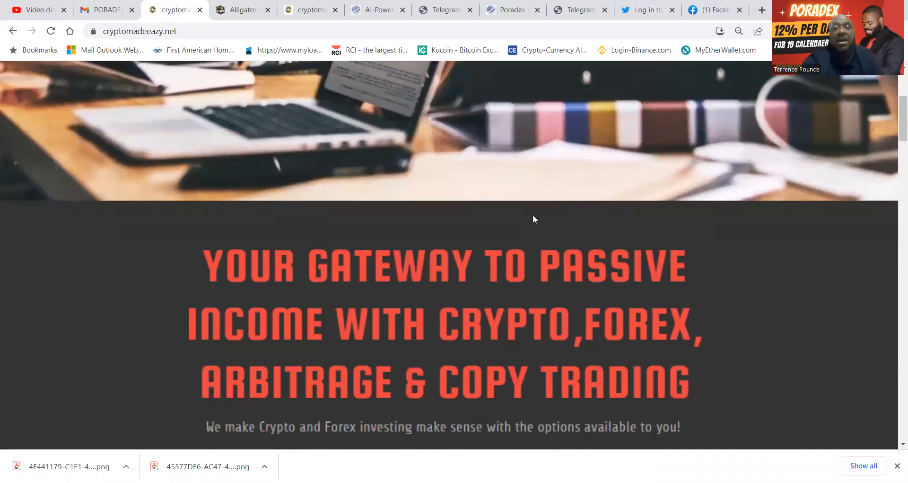
{"action": "scroll", "scroll_direction": "down", "scroll_amount": 3}
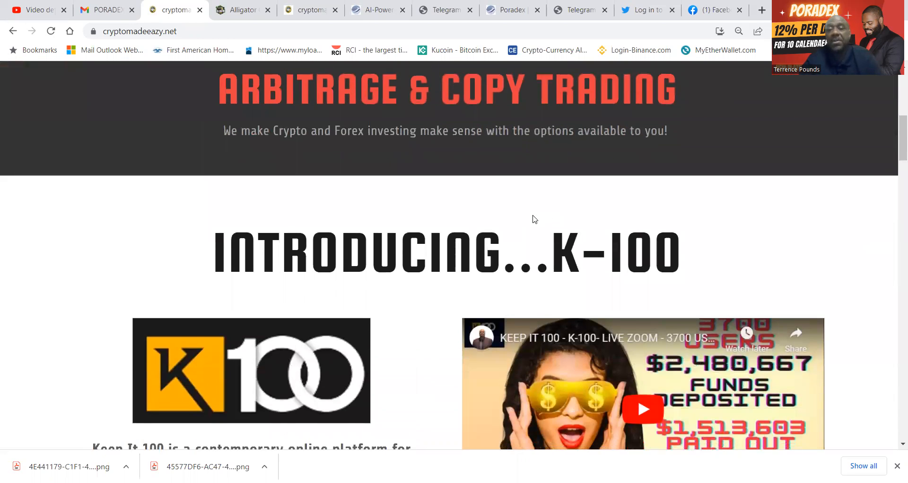
{"action": "scroll", "scroll_direction": "down", "scroll_amount": 3}
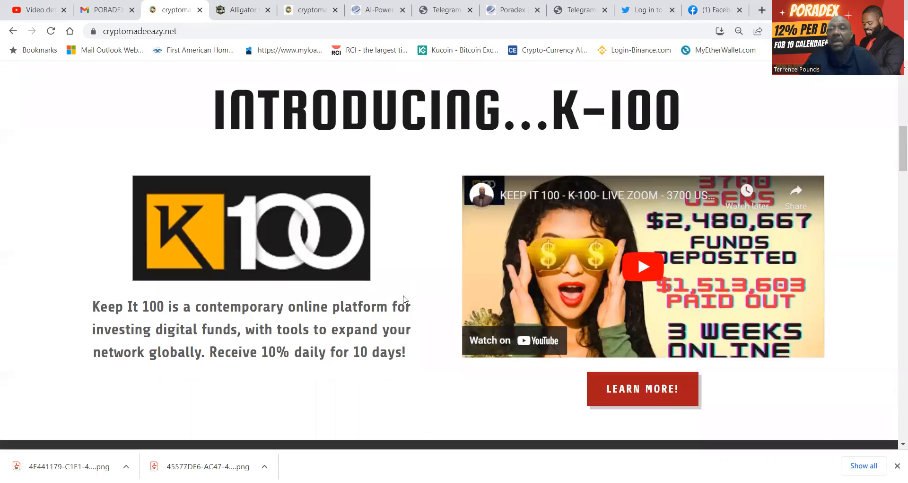
{"action": "scroll", "scroll_direction": "down", "scroll_amount": 3}
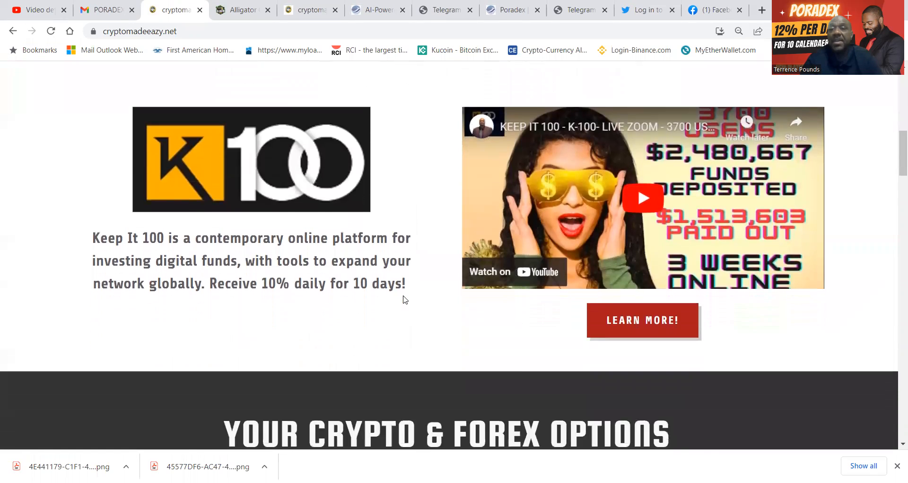
{"action": "scroll", "scroll_direction": "down", "scroll_amount": 3}
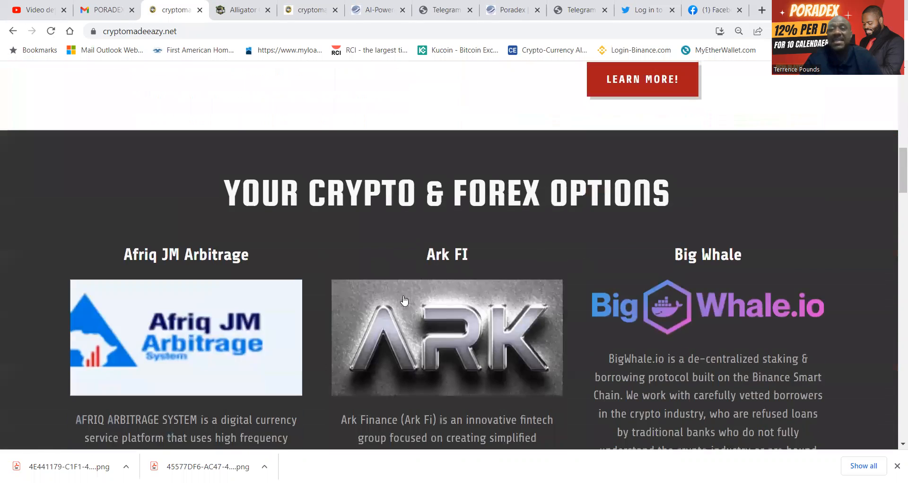
{"action": "scroll", "scroll_direction": "down", "scroll_amount": 3}
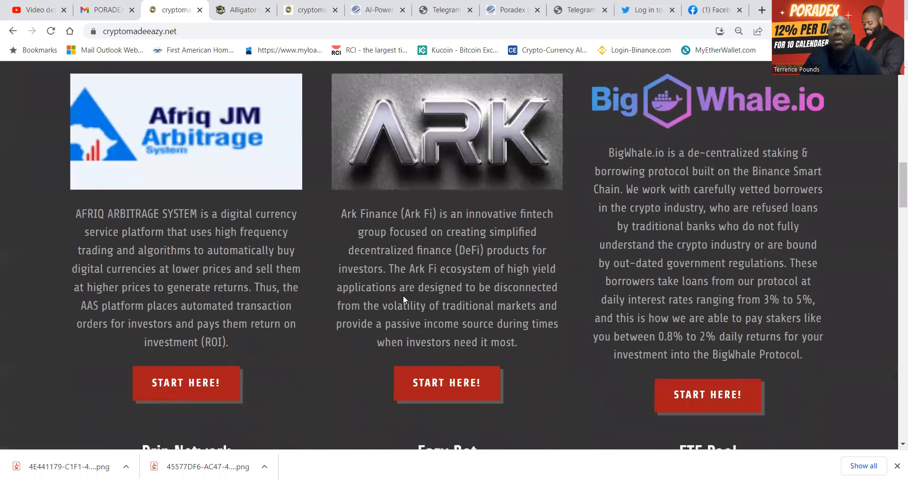
{"action": "scroll", "scroll_direction": "down", "scroll_amount": 3}
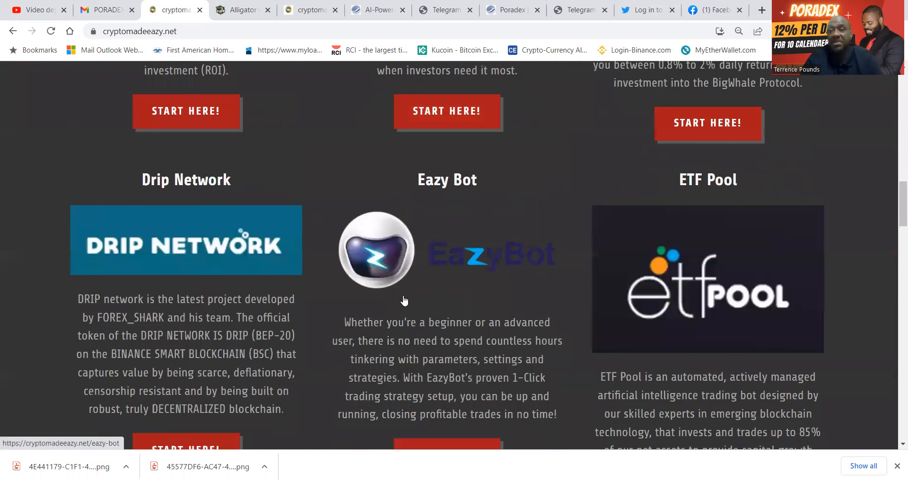
{"action": "scroll", "scroll_direction": "down", "scroll_amount": 3}
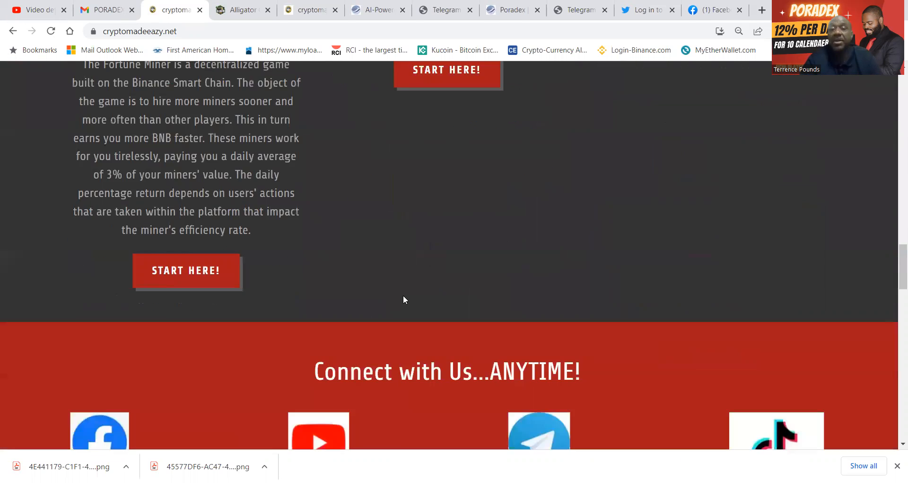
{"action": "scroll", "scroll_direction": "down", "scroll_amount": 3}
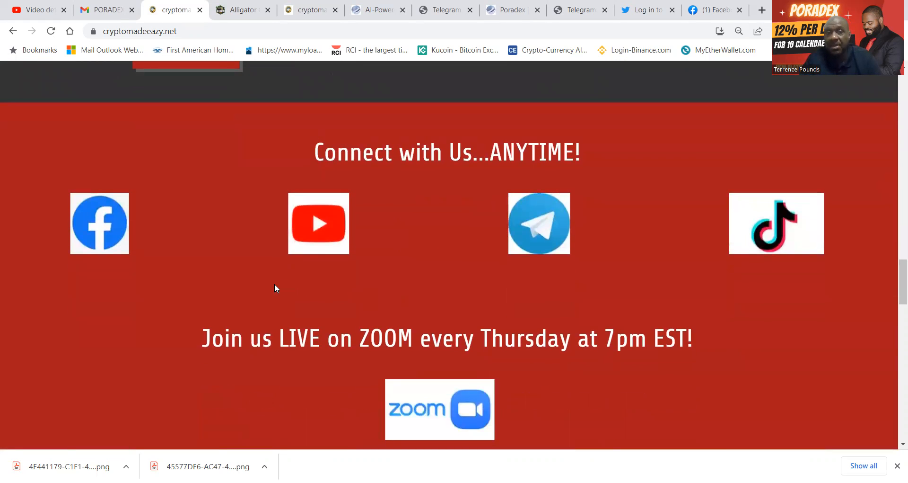
{"action": "mouse_move", "coordinate": [336, 313]}
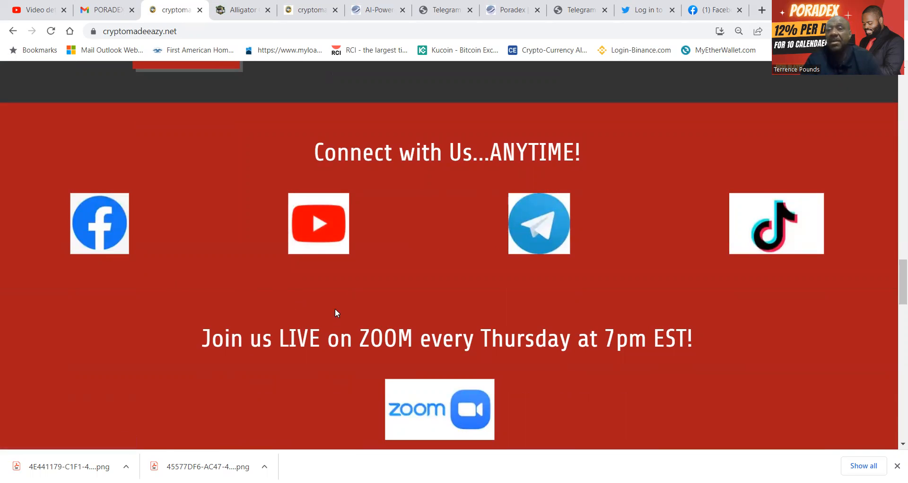
{"action": "mouse_move", "coordinate": [528, 241]}
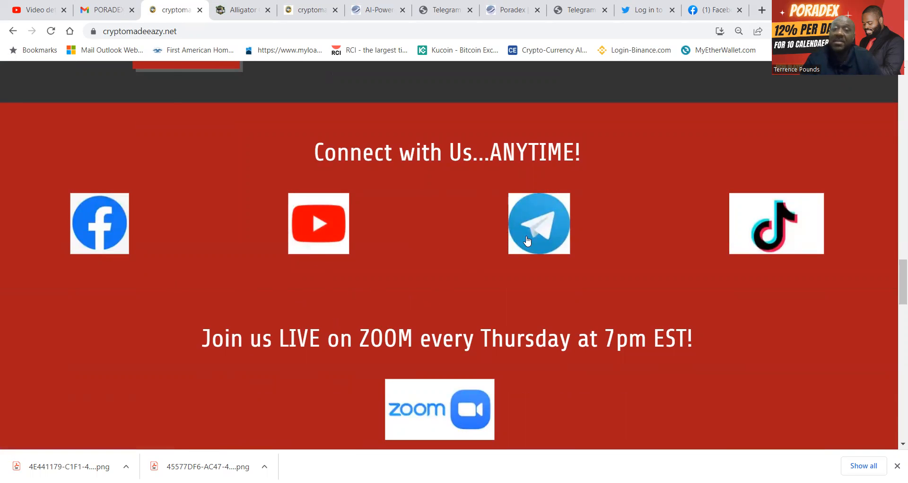
{"action": "mouse_move", "coordinate": [583, 363]}
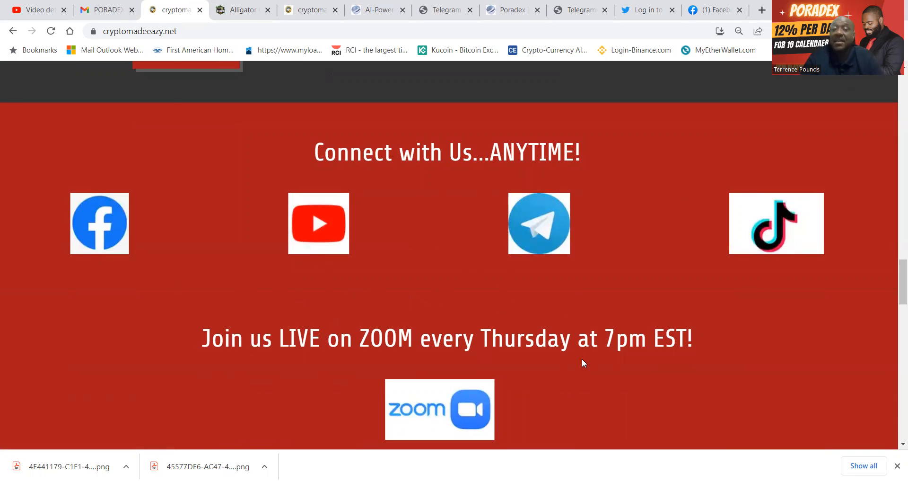
{"action": "mouse_move", "coordinate": [701, 299]}
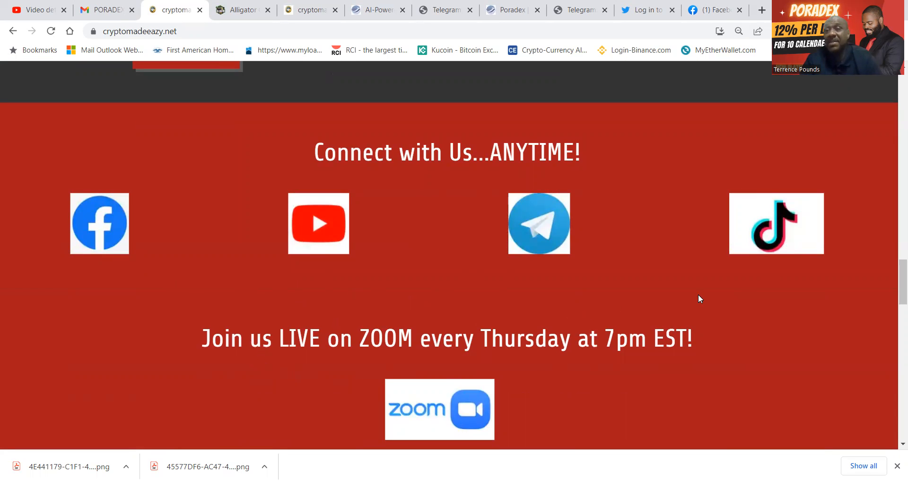
{"action": "scroll", "scroll_direction": "down", "scroll_amount": 3}
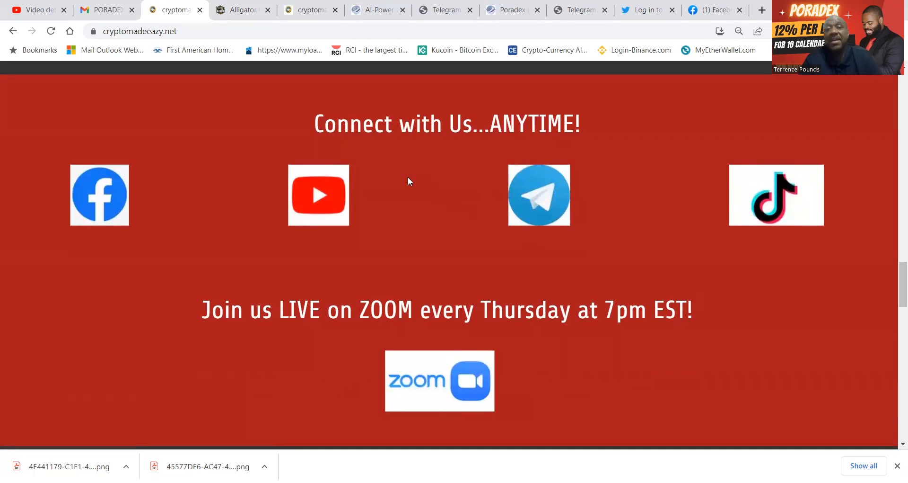
{"action": "mouse_move", "coordinate": [406, 175]}
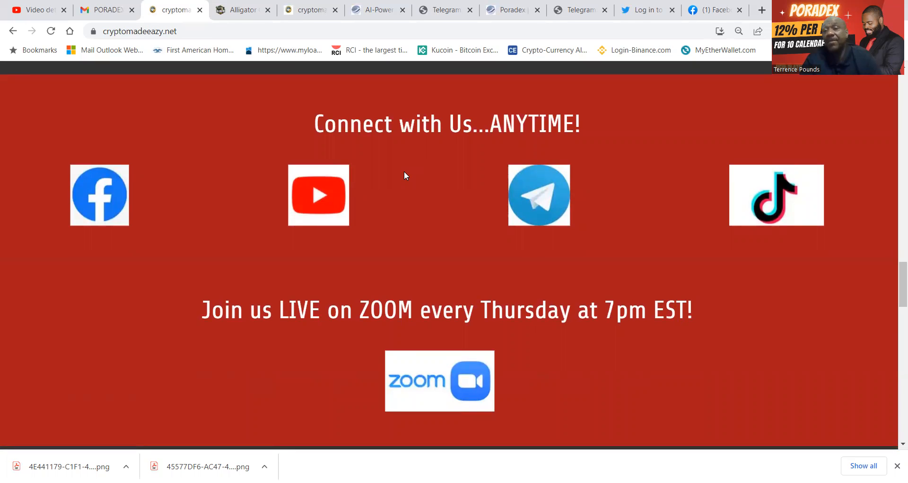